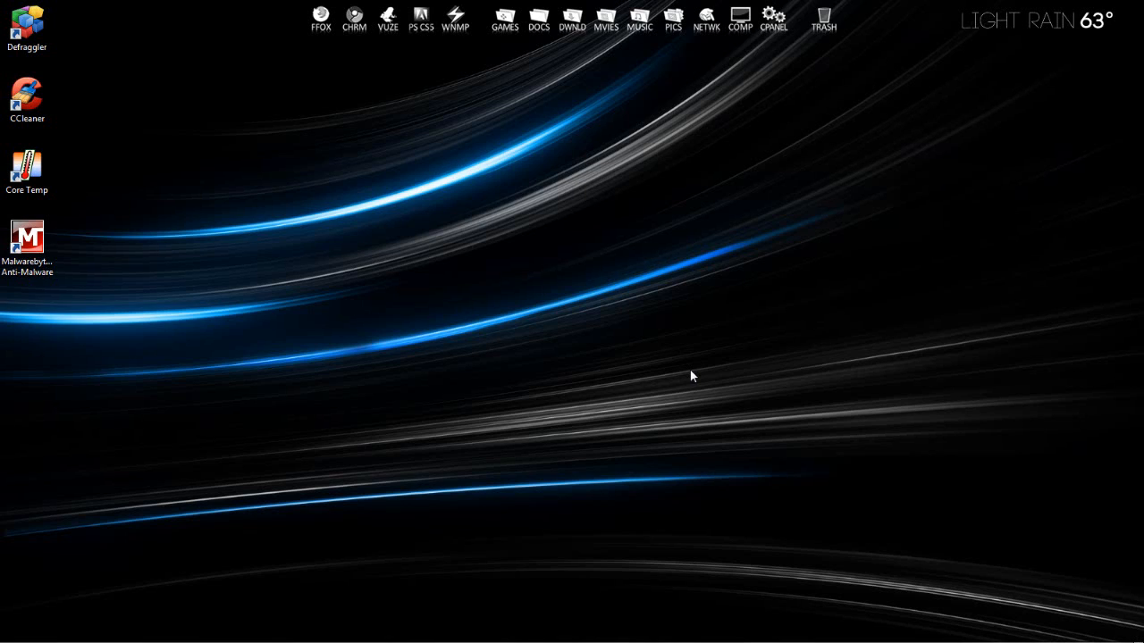
mouse_move(536, 278)
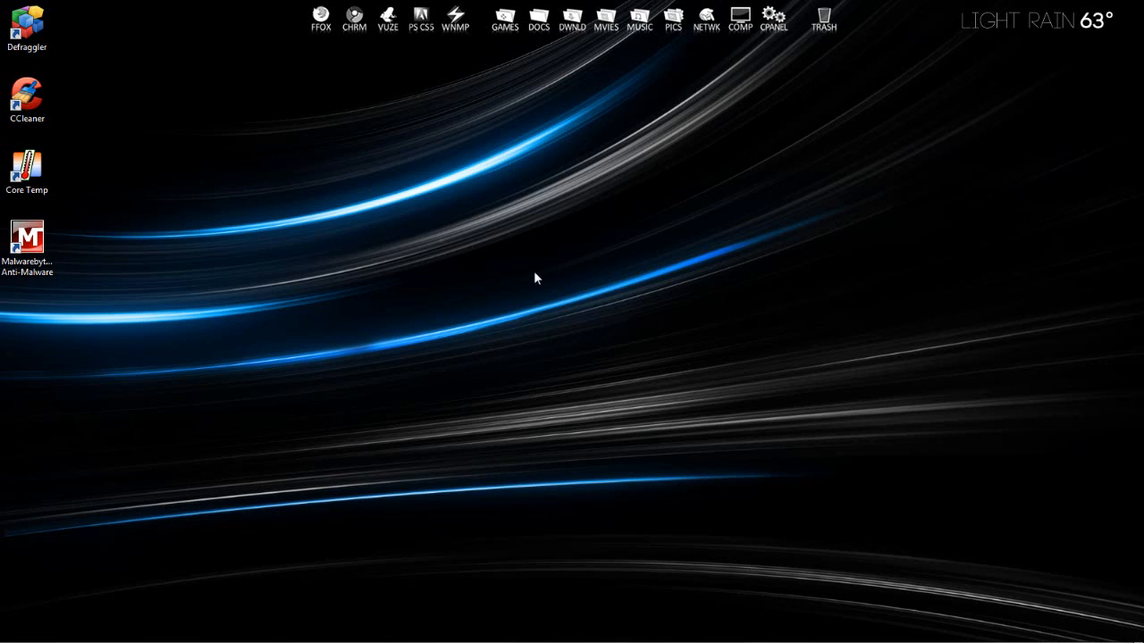
mouse_move(79, 307)
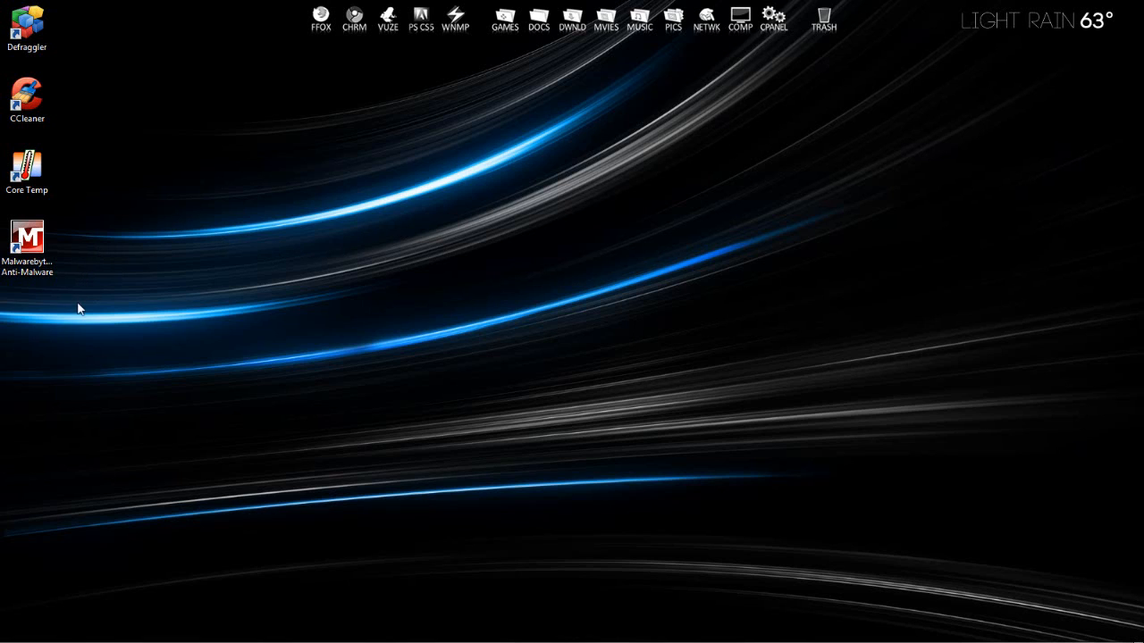
mouse_move(70, 290)
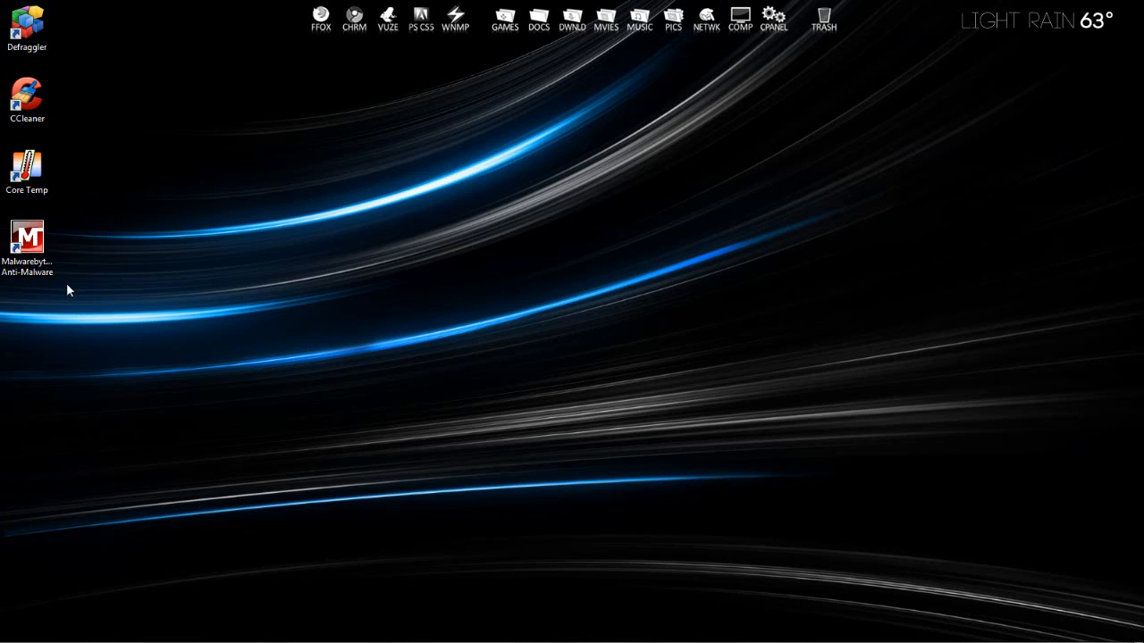
mouse_move(202, 160)
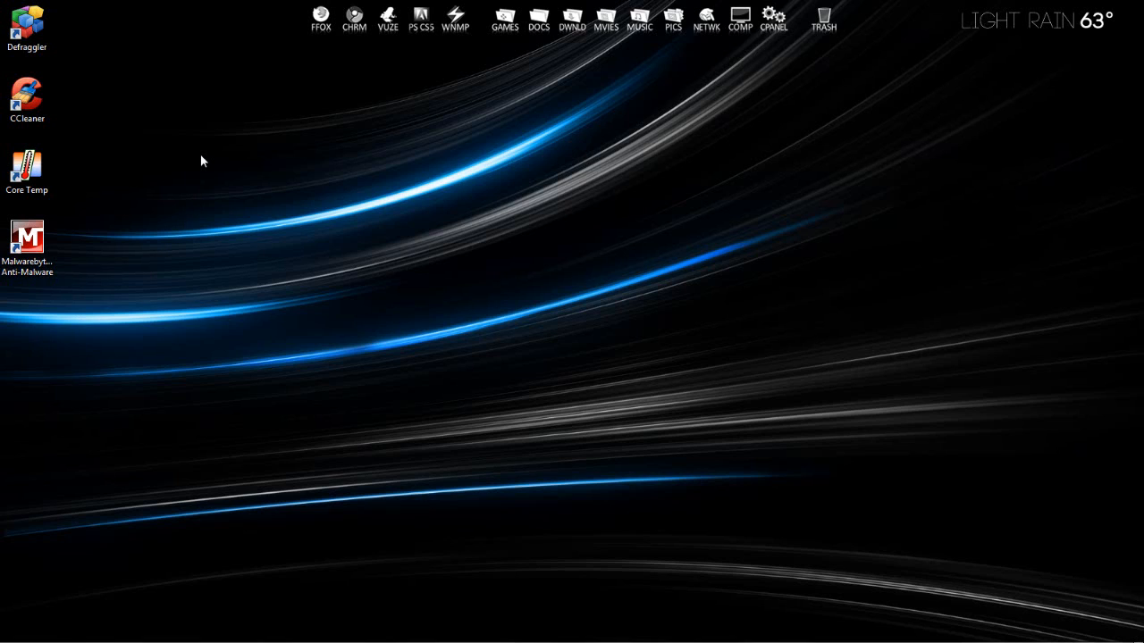
mouse_move(96, 320)
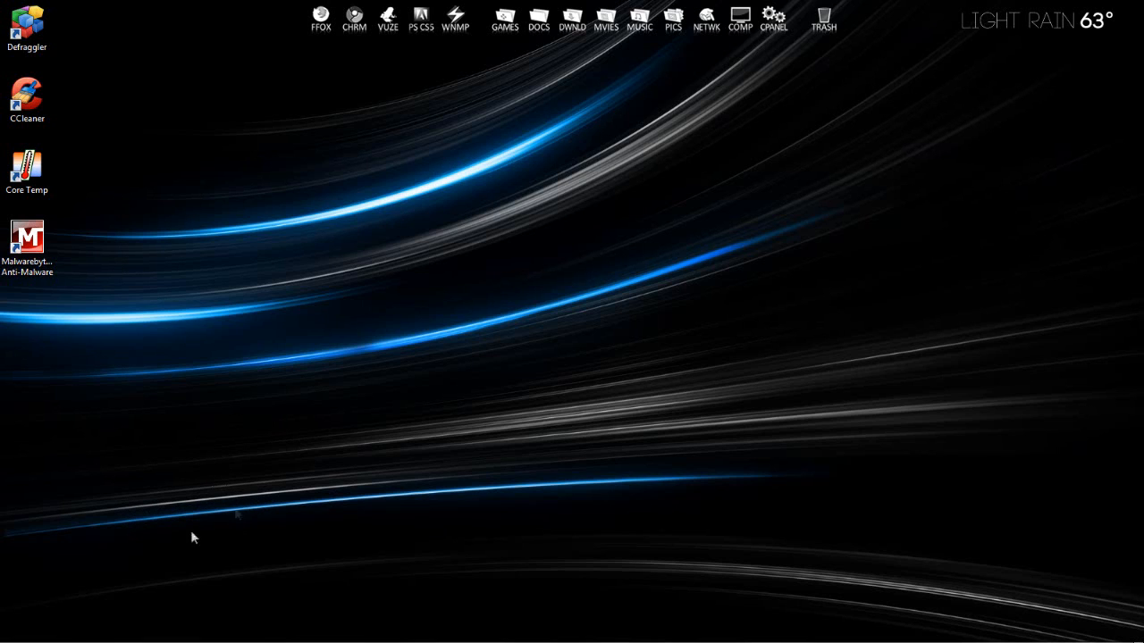
mouse_move(36, 635)
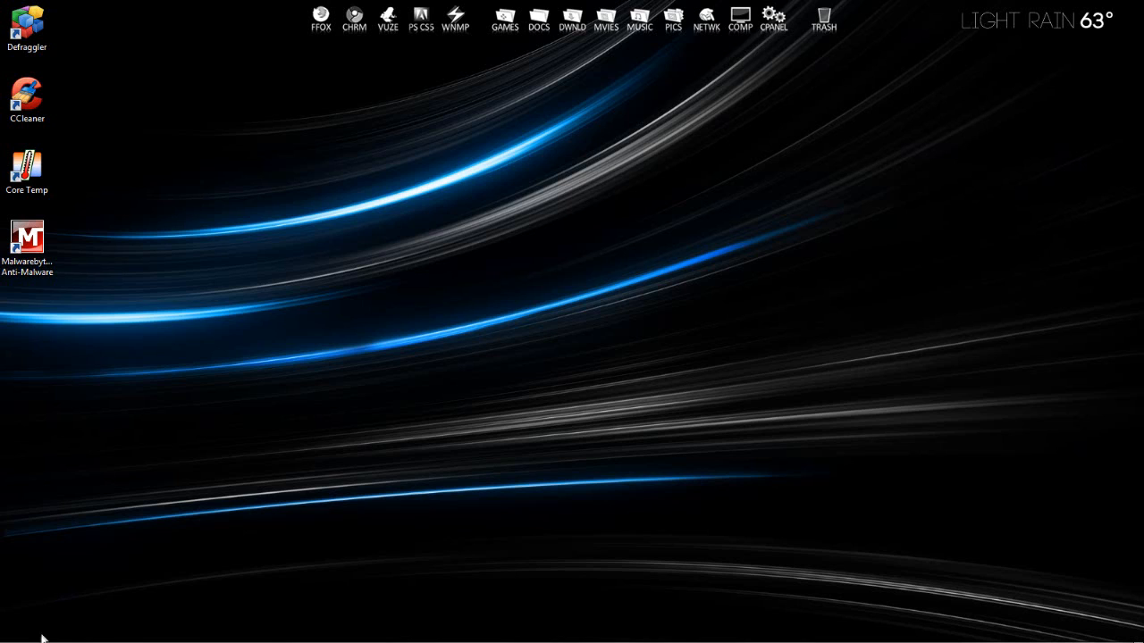
mouse_move(386, 254)
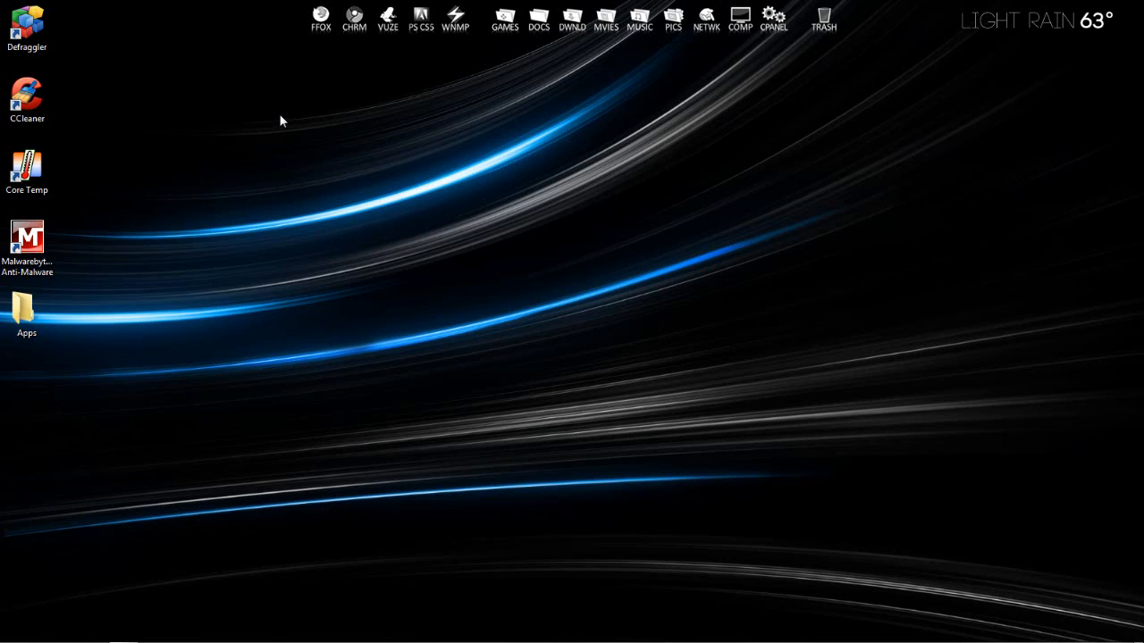
Bring up Firefox on piriform.com and highlight the web address in the address bar.
left_click(25, 19)
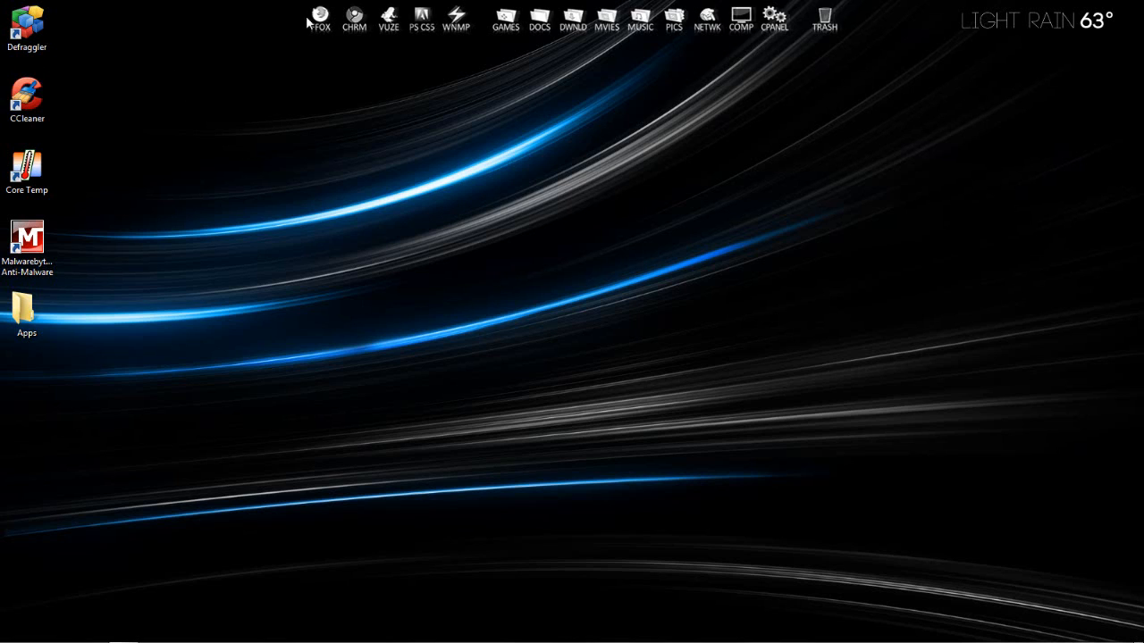
left_click(319, 22)
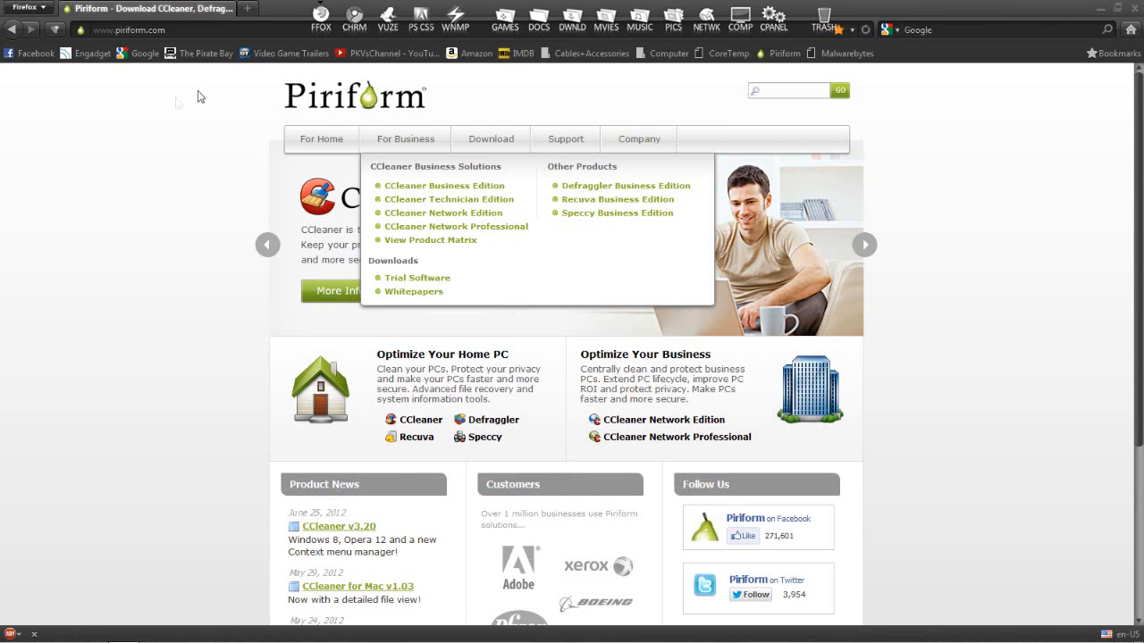
left_click(125, 28)
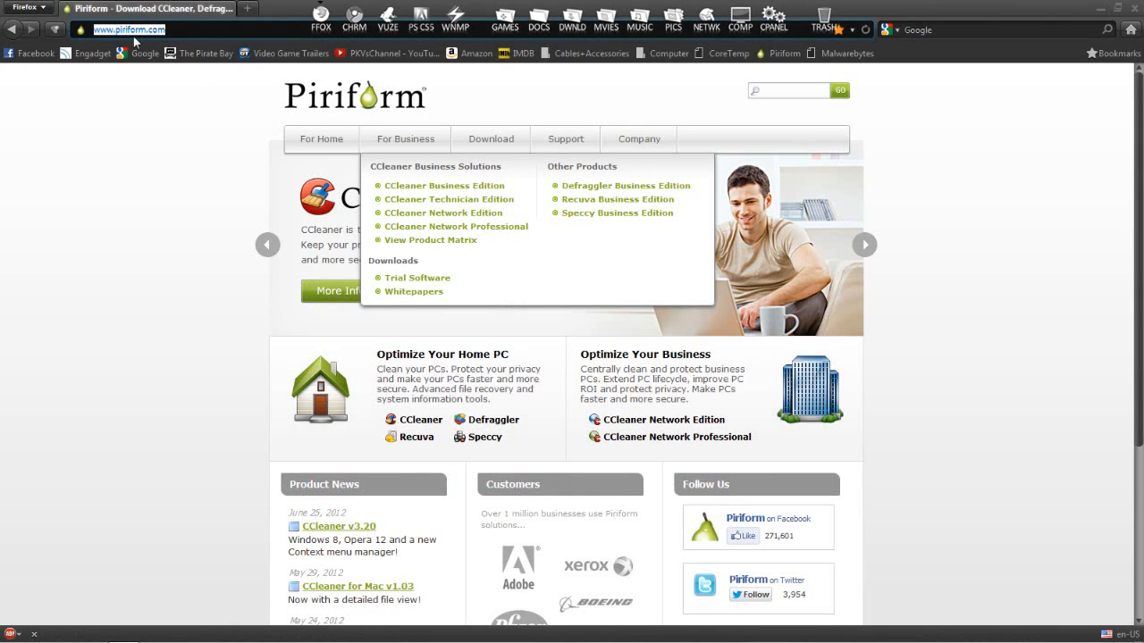
mouse_move(332, 135)
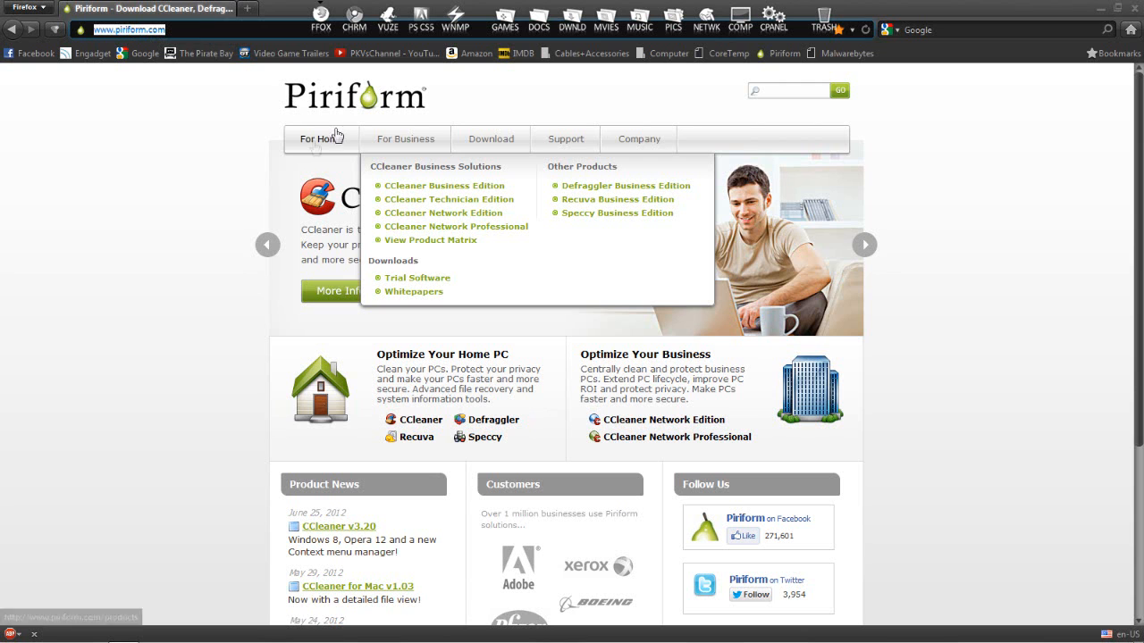
mouse_move(321, 196)
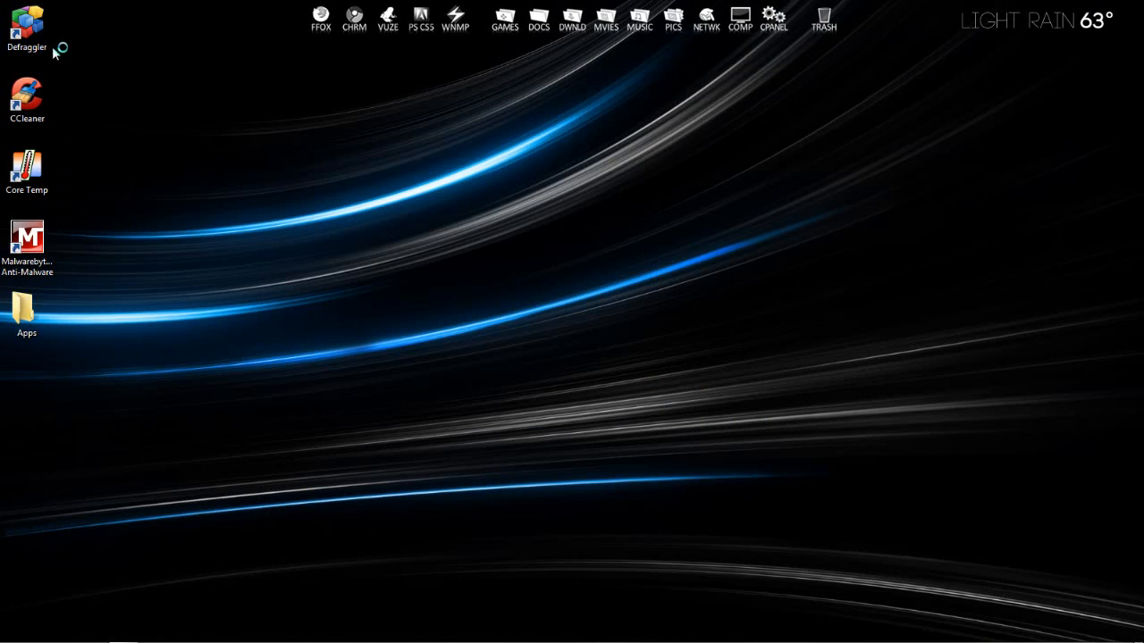
Launch Defraggler from its desktop shortcut to list the drives and their health.
double_click(26, 21)
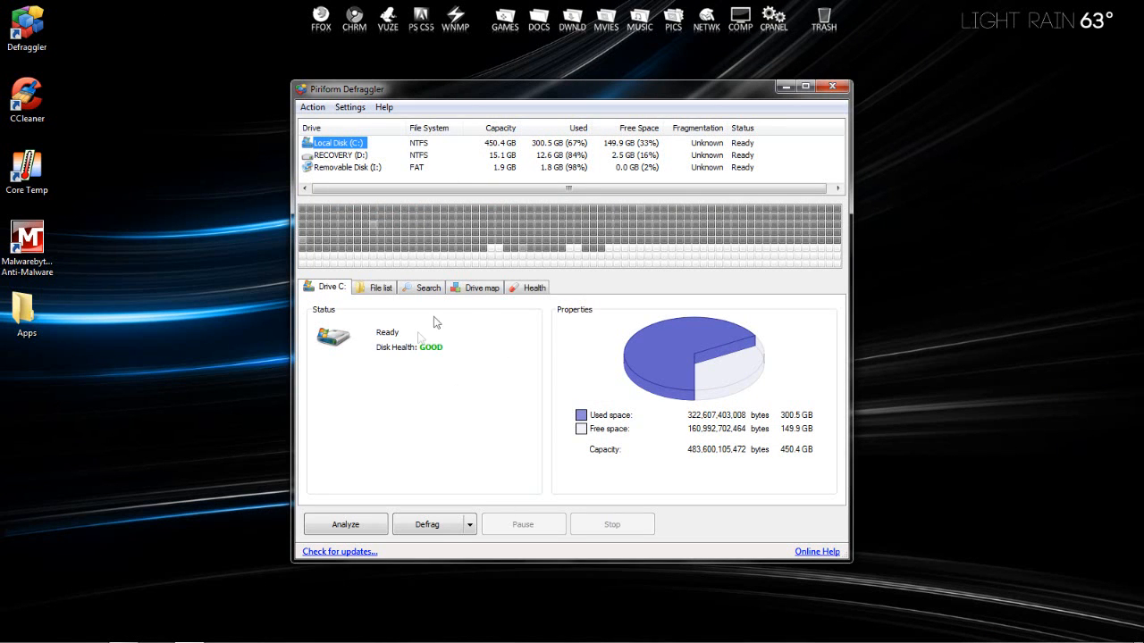
mouse_move(418, 362)
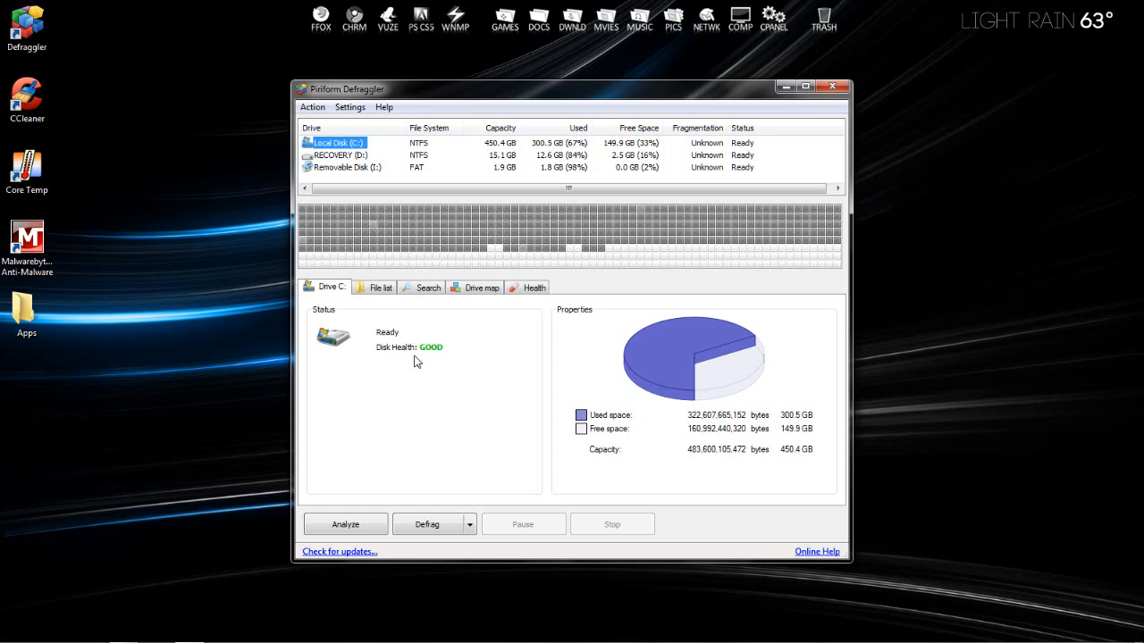
mouse_move(382, 436)
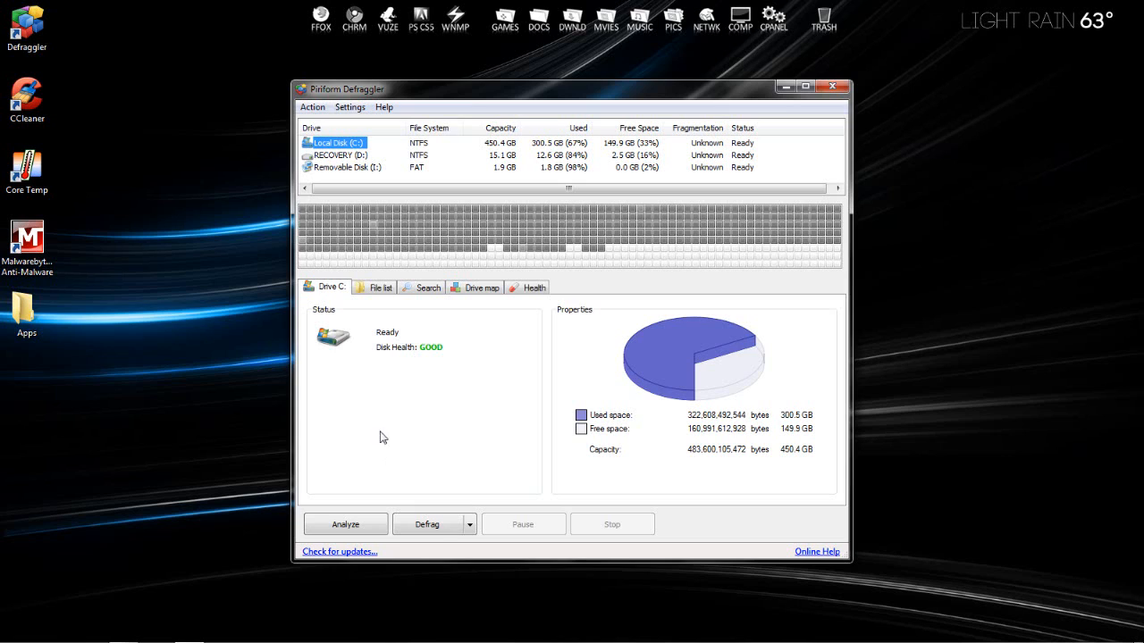
mouse_move(408, 386)
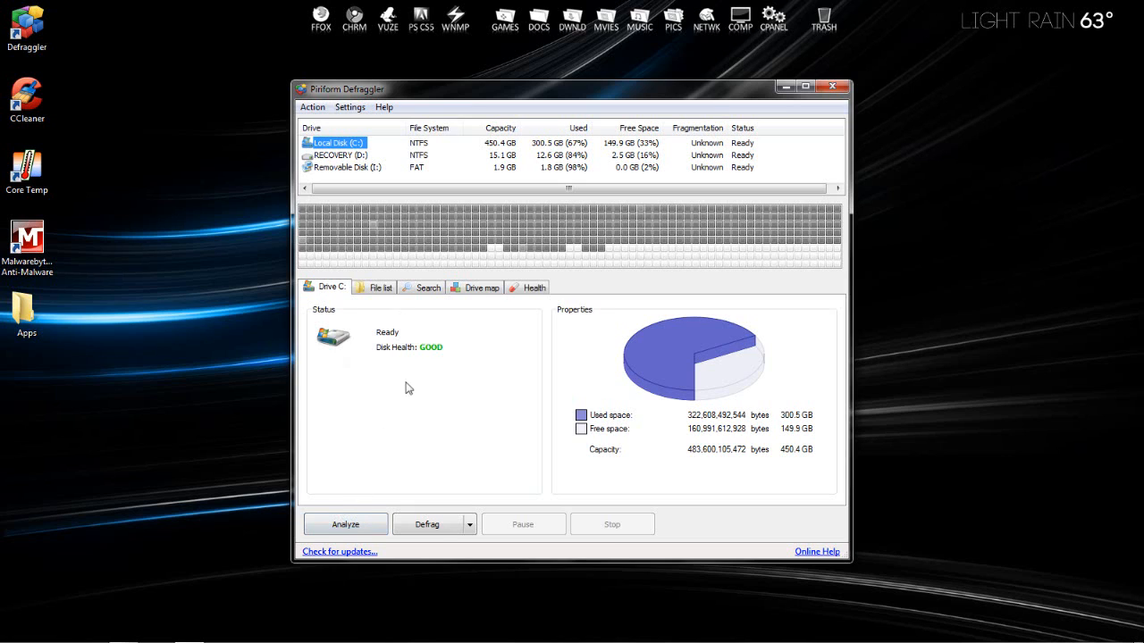
mouse_move(382, 420)
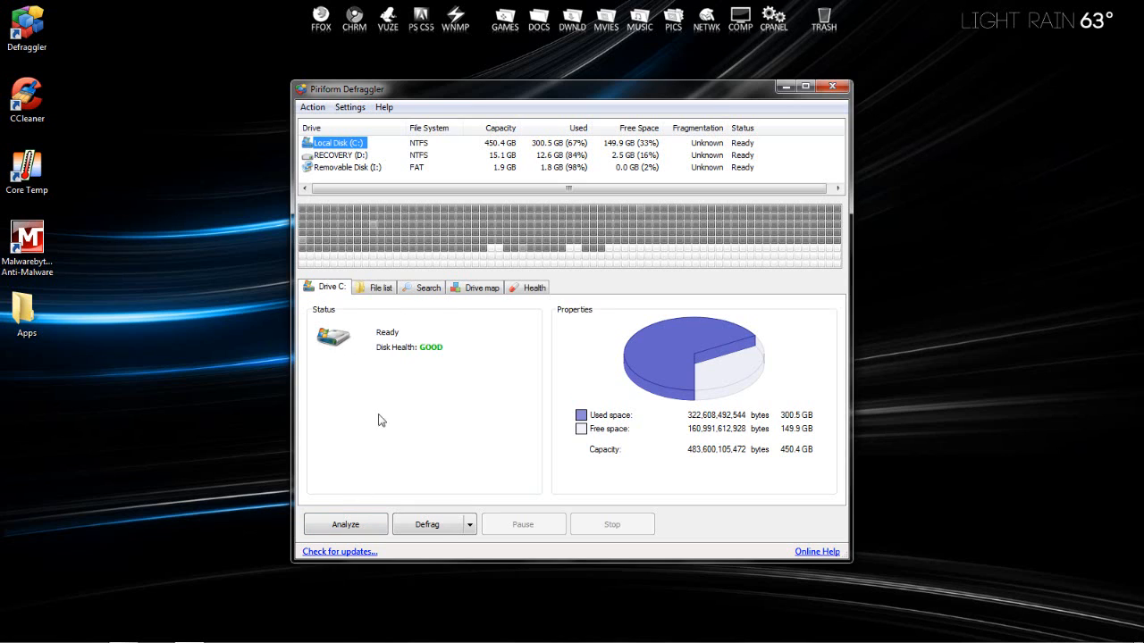
Analyze Local Disk C in Defraggler to report its fragmented files and fragmentation percentage.
left_click(345, 524)
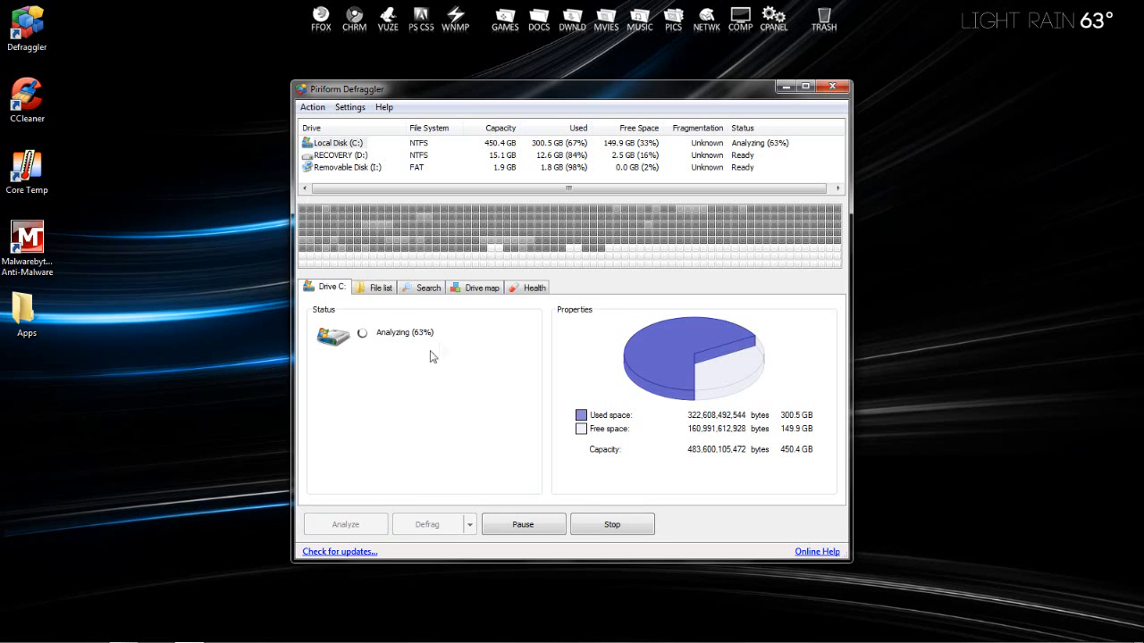
mouse_move(422, 358)
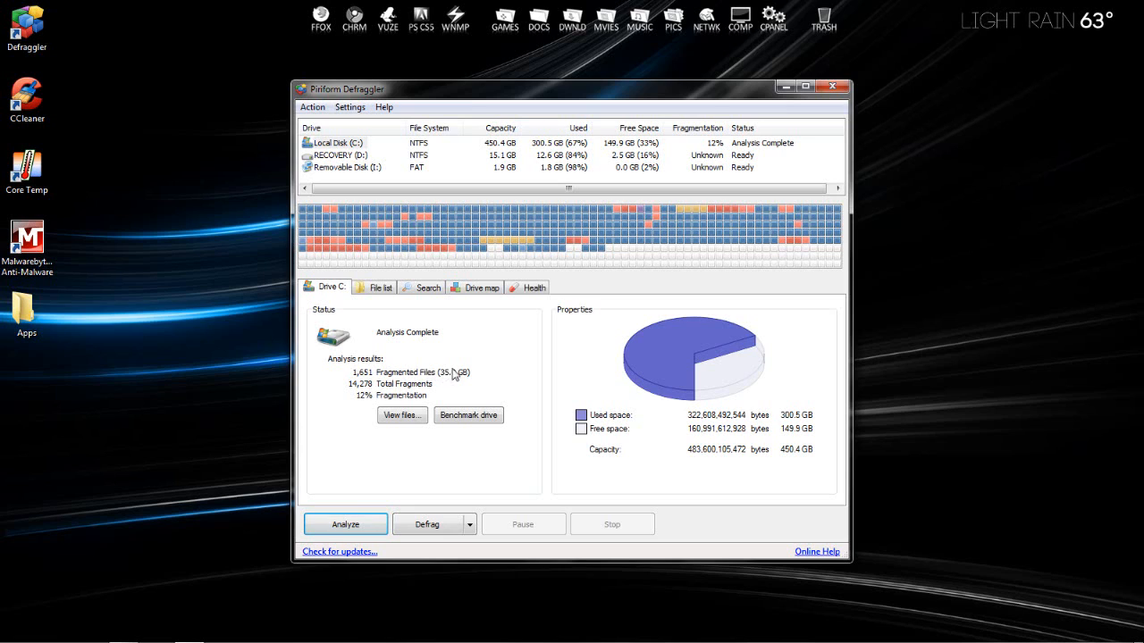
mouse_move(379, 379)
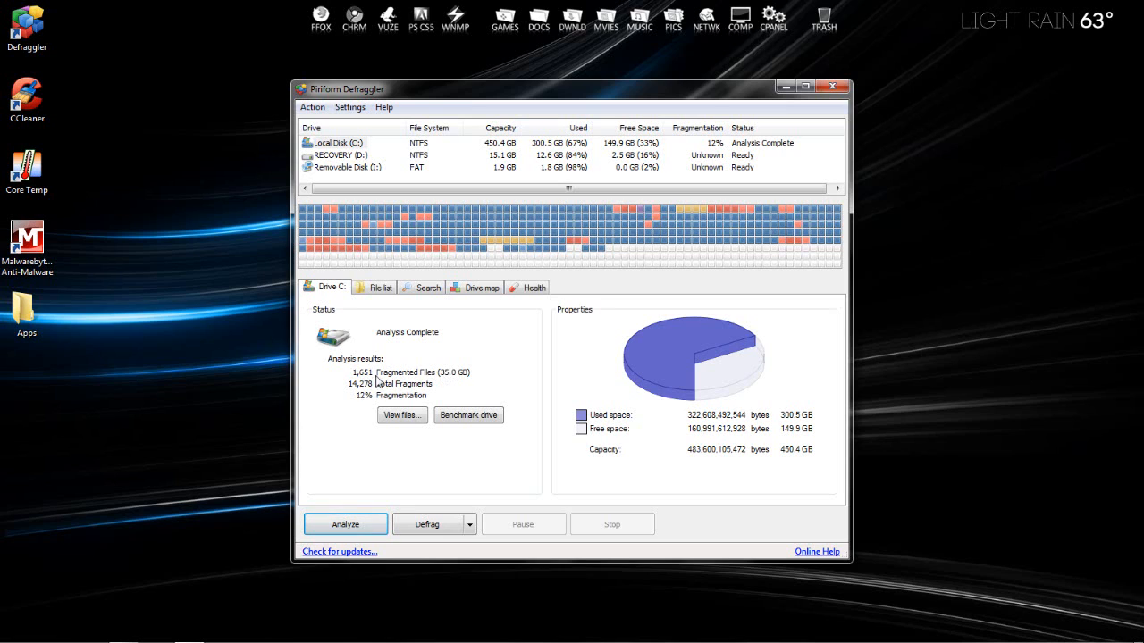
mouse_move(451, 379)
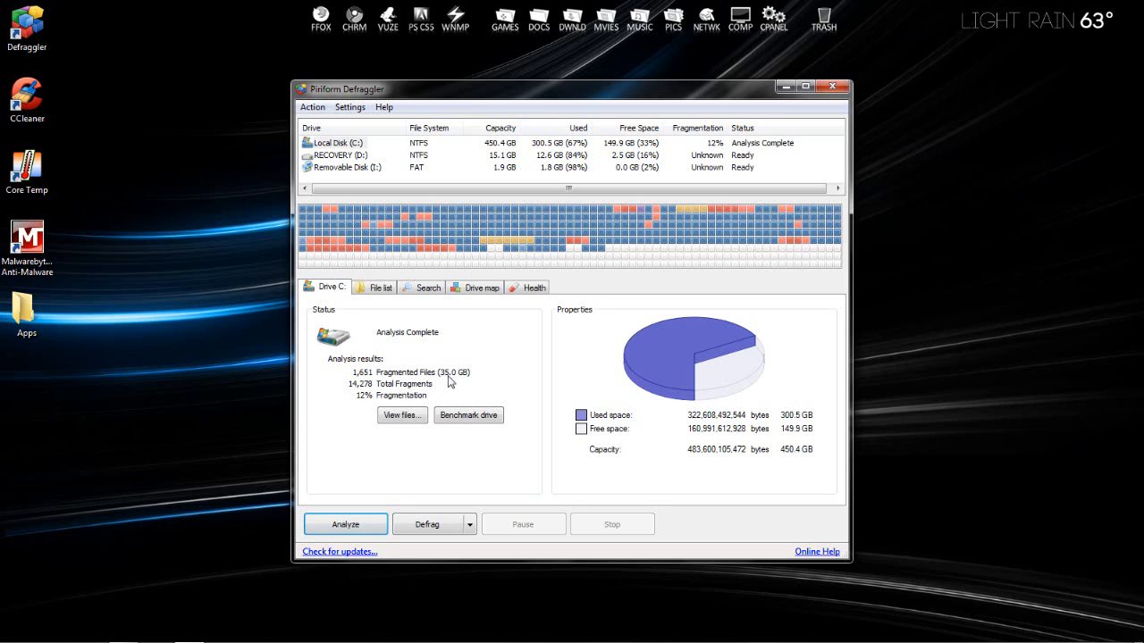
mouse_move(466, 379)
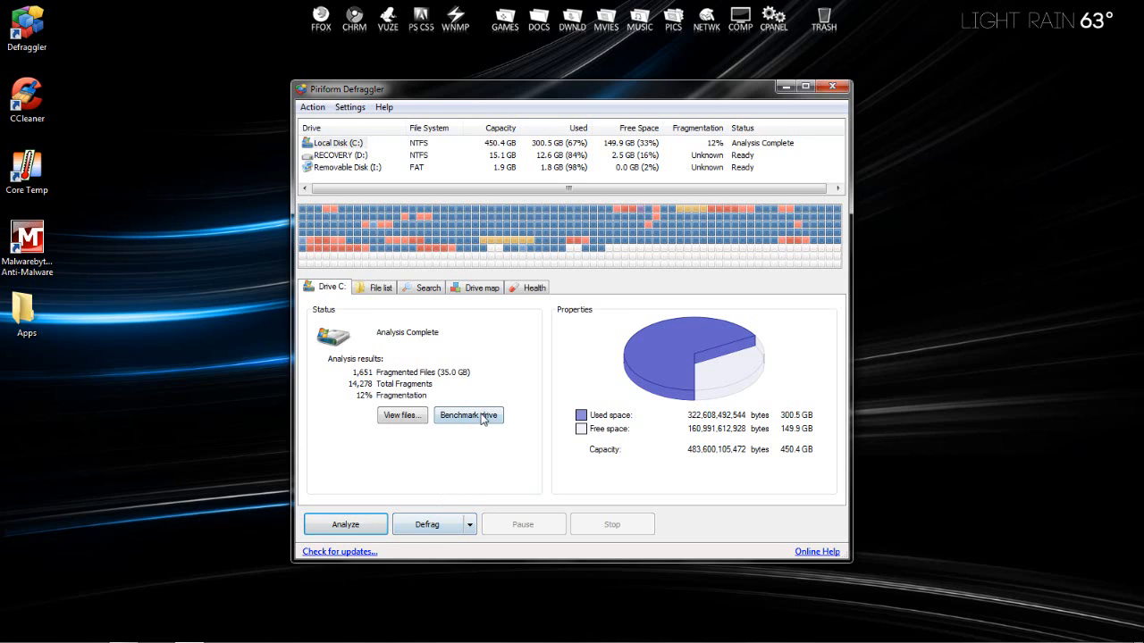
mouse_move(465, 365)
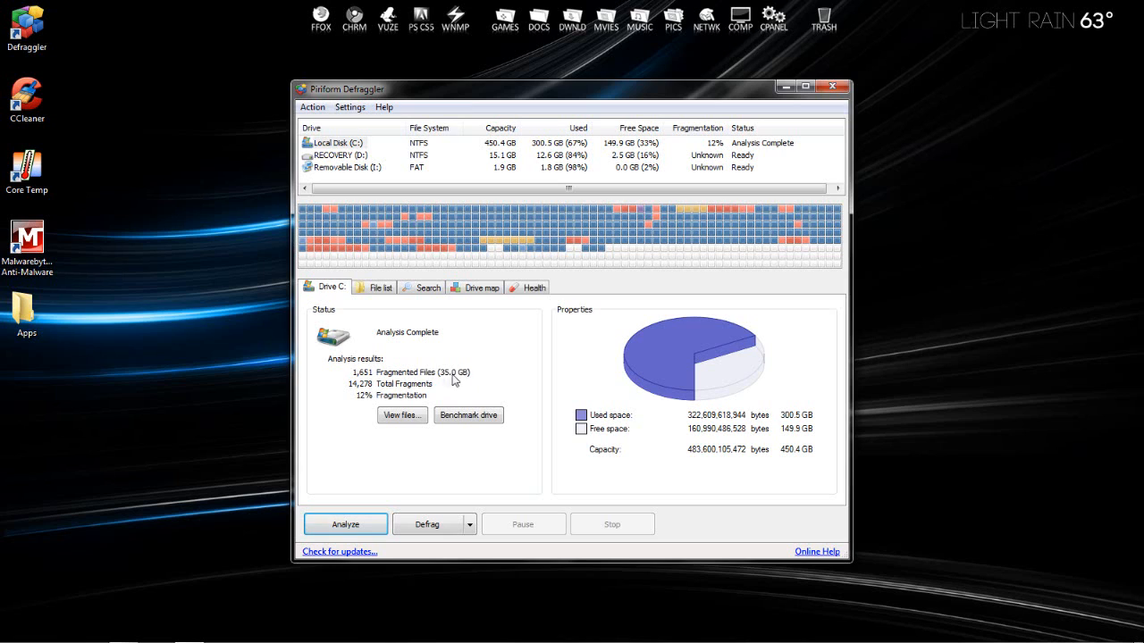
mouse_move(445, 377)
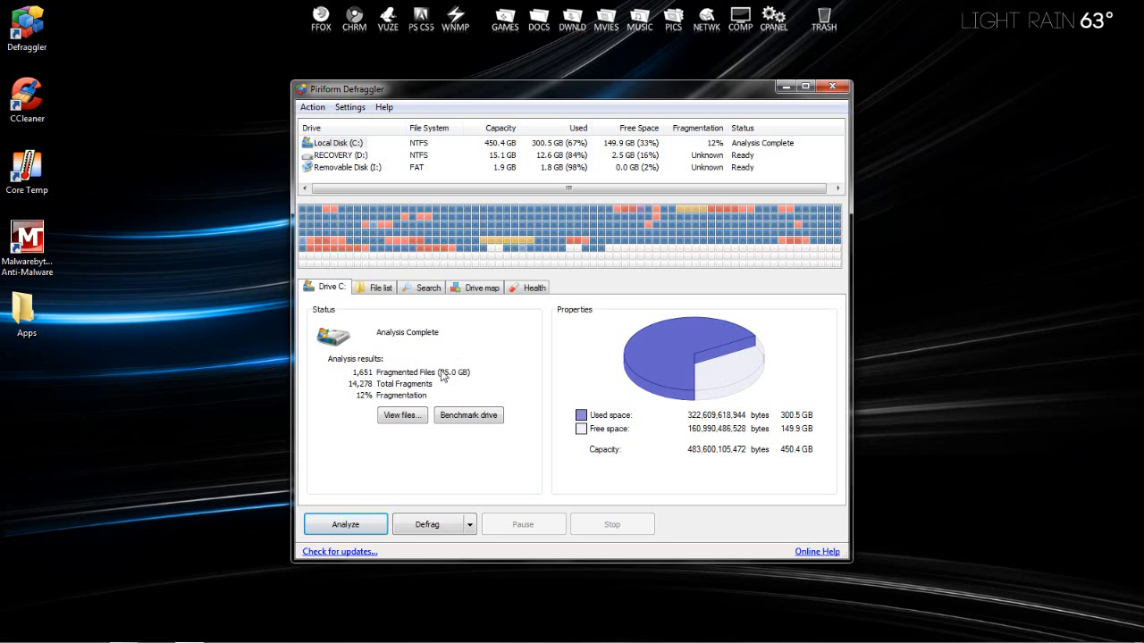
mouse_move(458, 388)
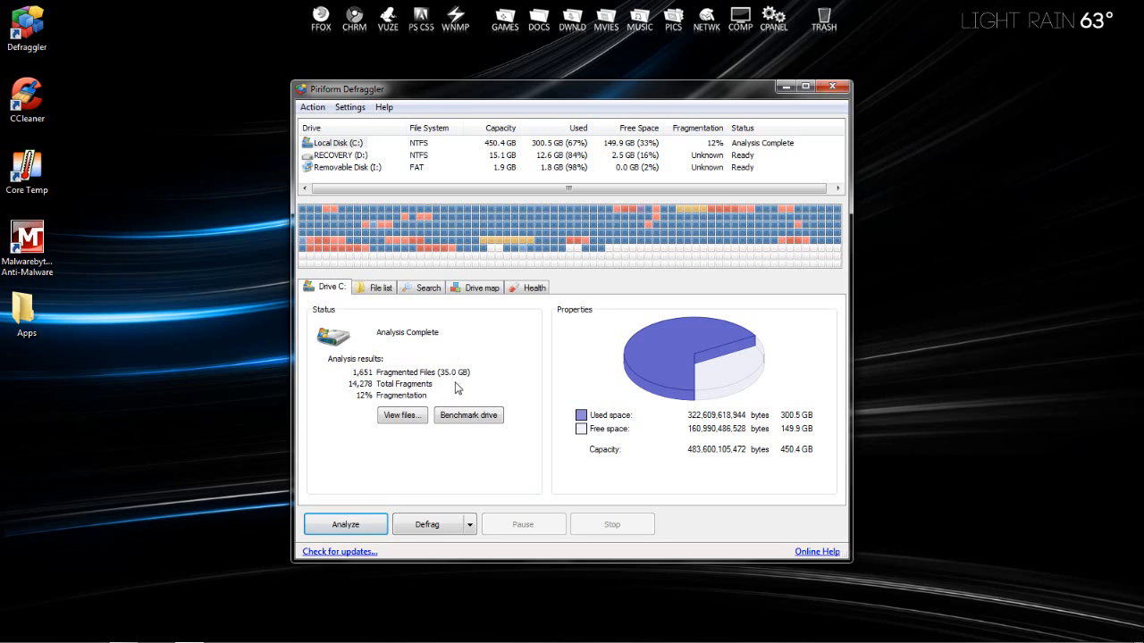
mouse_move(440, 448)
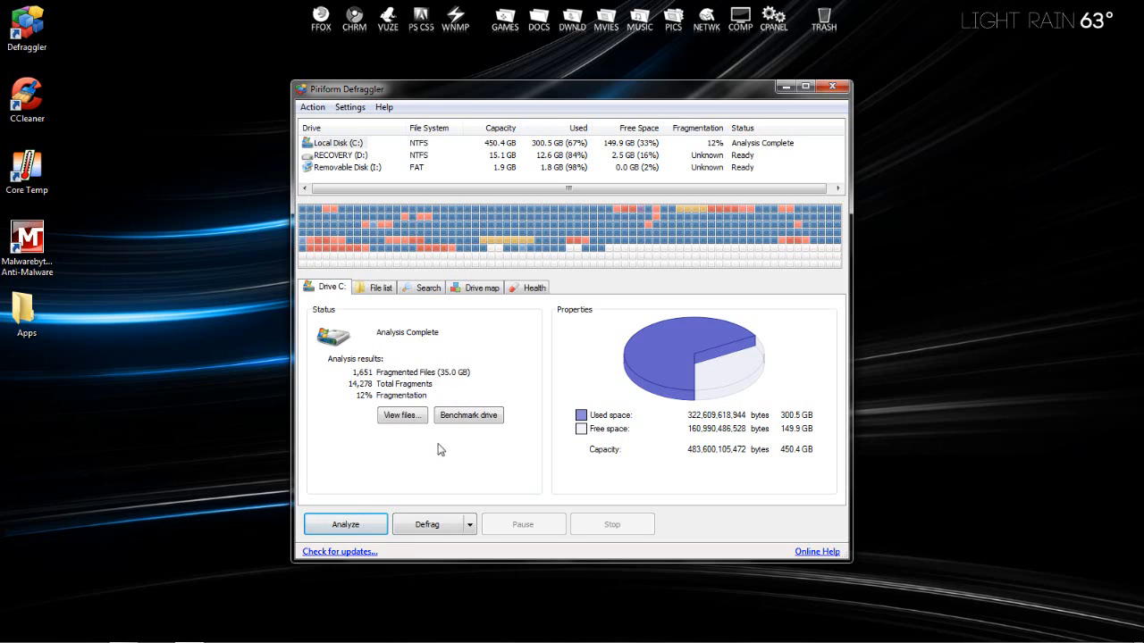
mouse_move(477, 373)
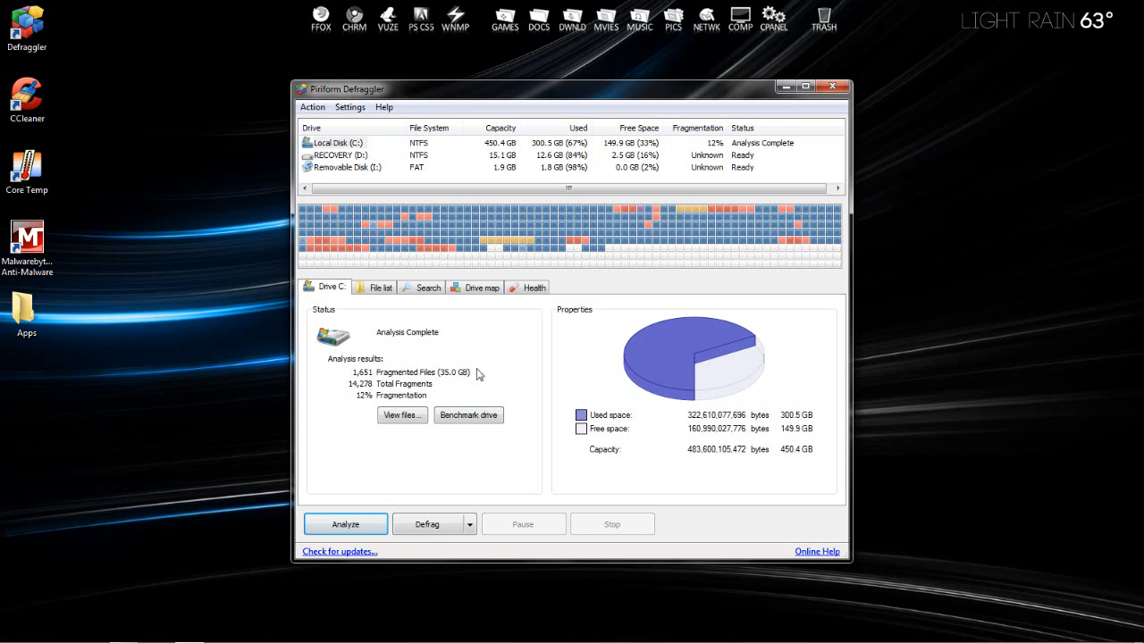
mouse_move(458, 451)
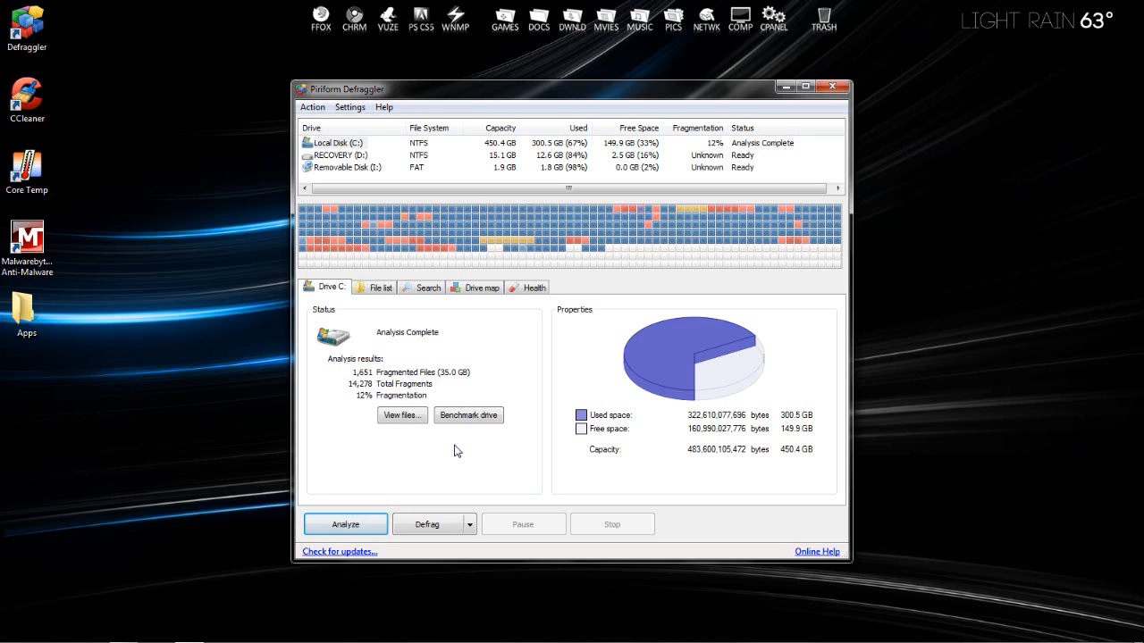
mouse_move(468, 415)
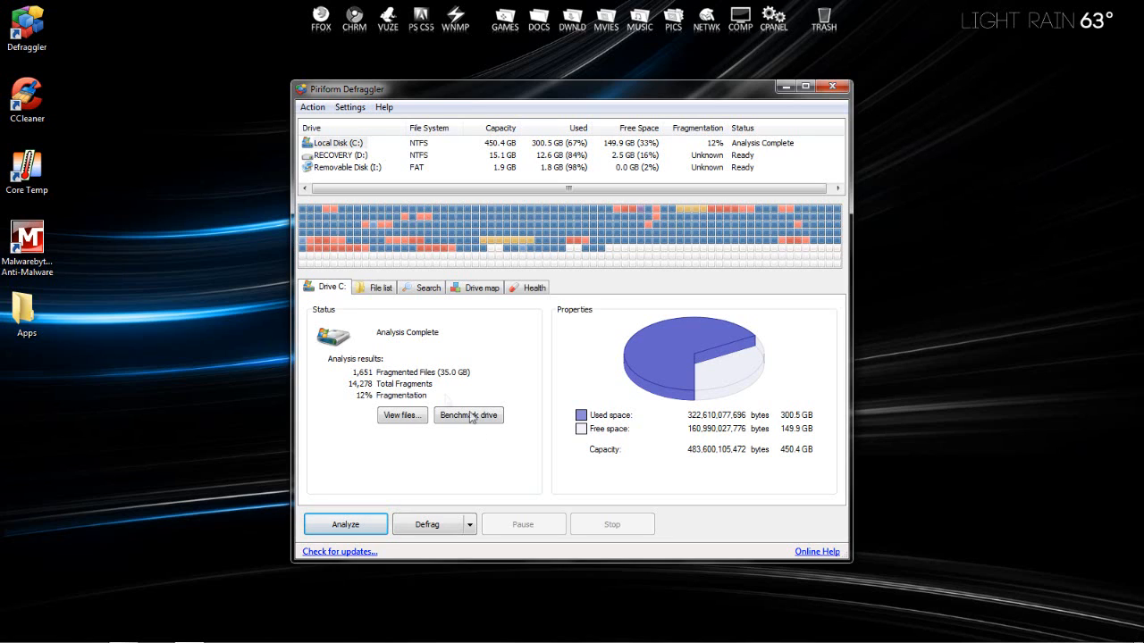
mouse_move(496, 391)
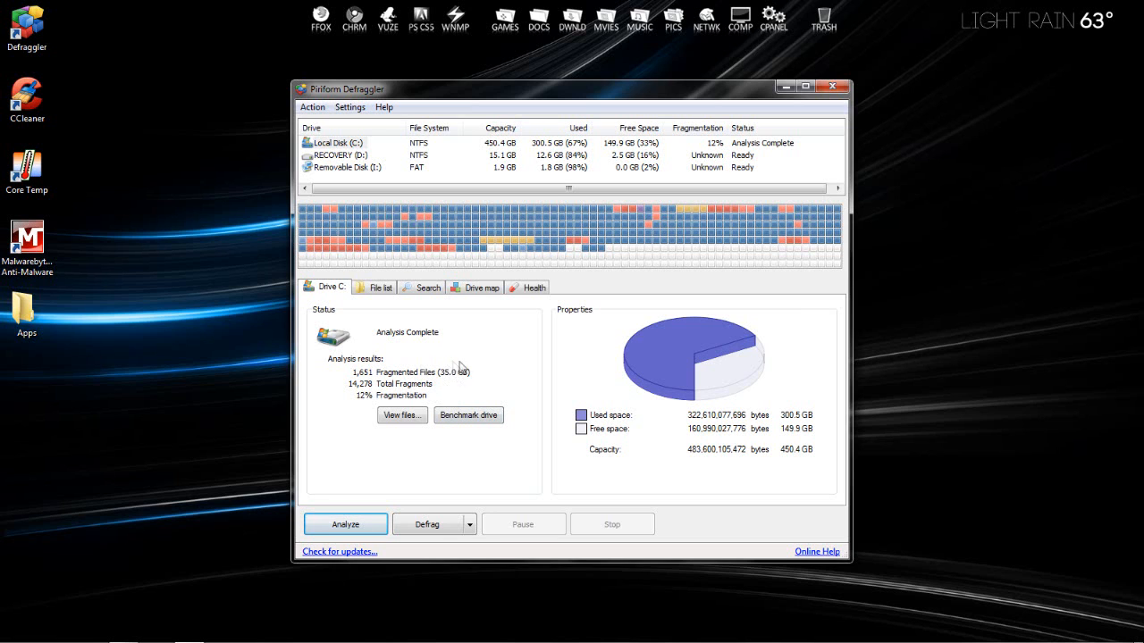
mouse_move(862, 103)
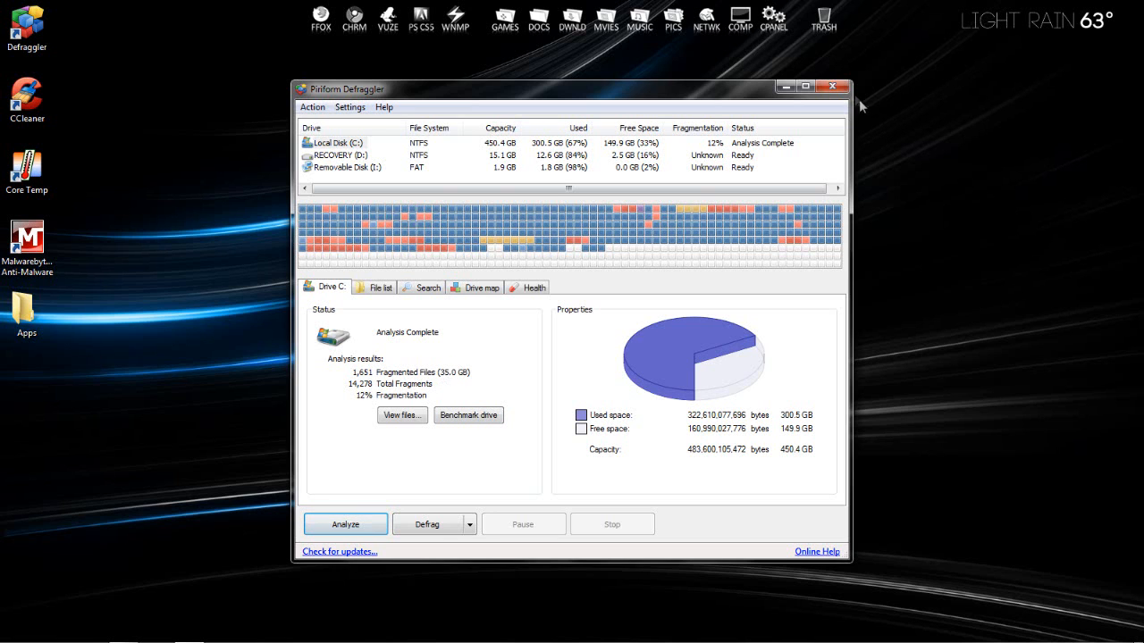
Close Defraggler, launch CCleaner and review its Windows cleaning checklist of Internet Explorer, Explorer and System items.
left_click(833, 86)
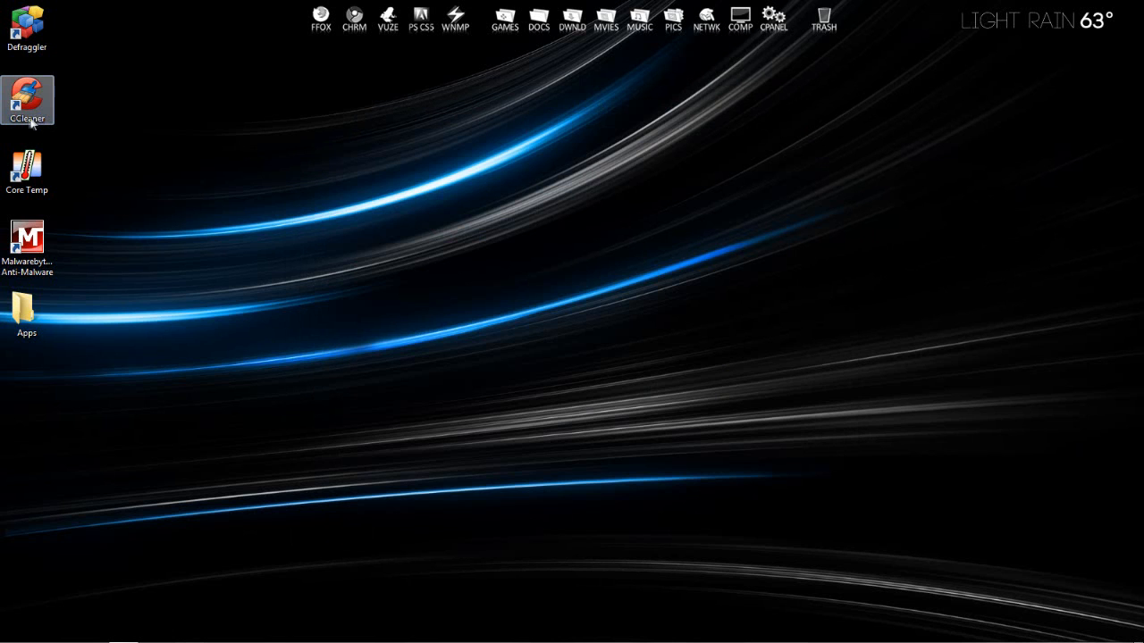
double_click(27, 97)
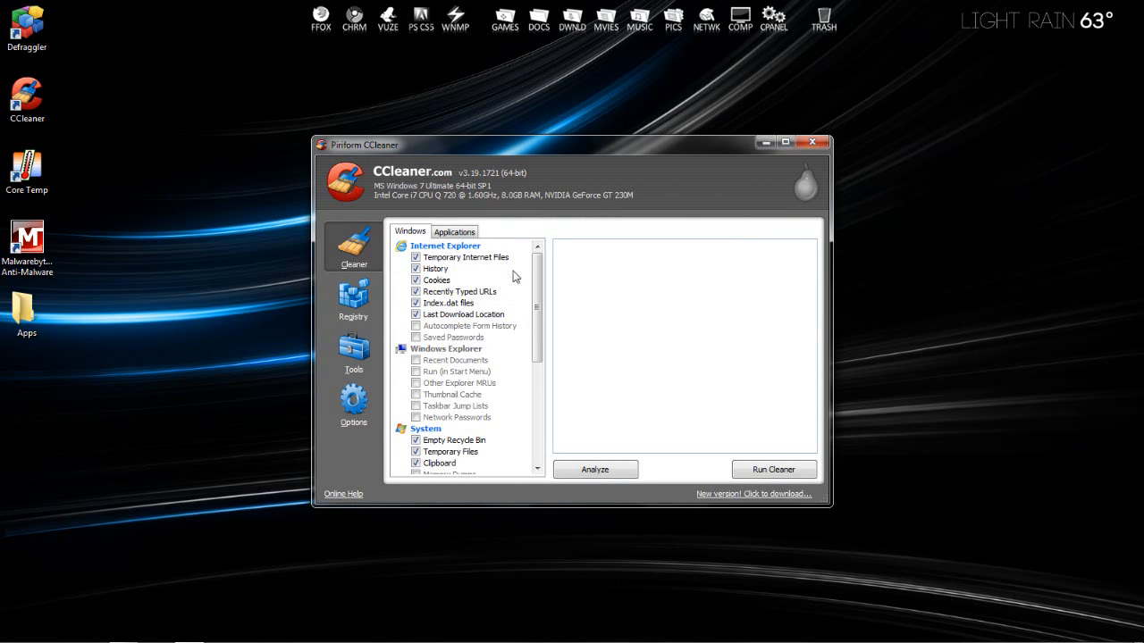
mouse_move(454, 314)
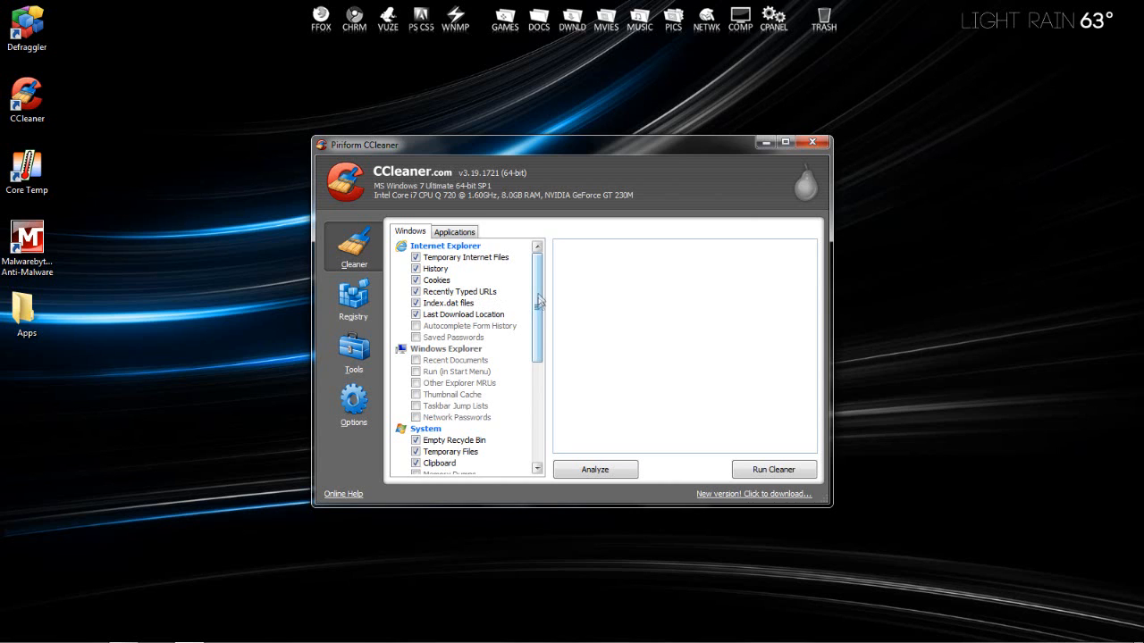
scroll("down", 3)
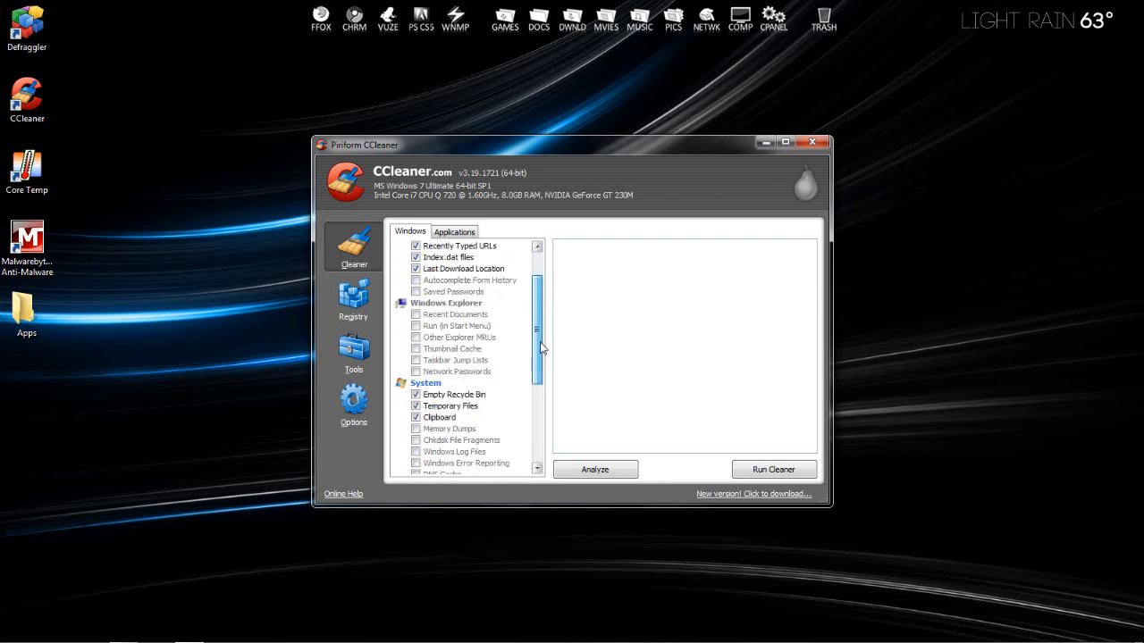
scroll("down", 3)
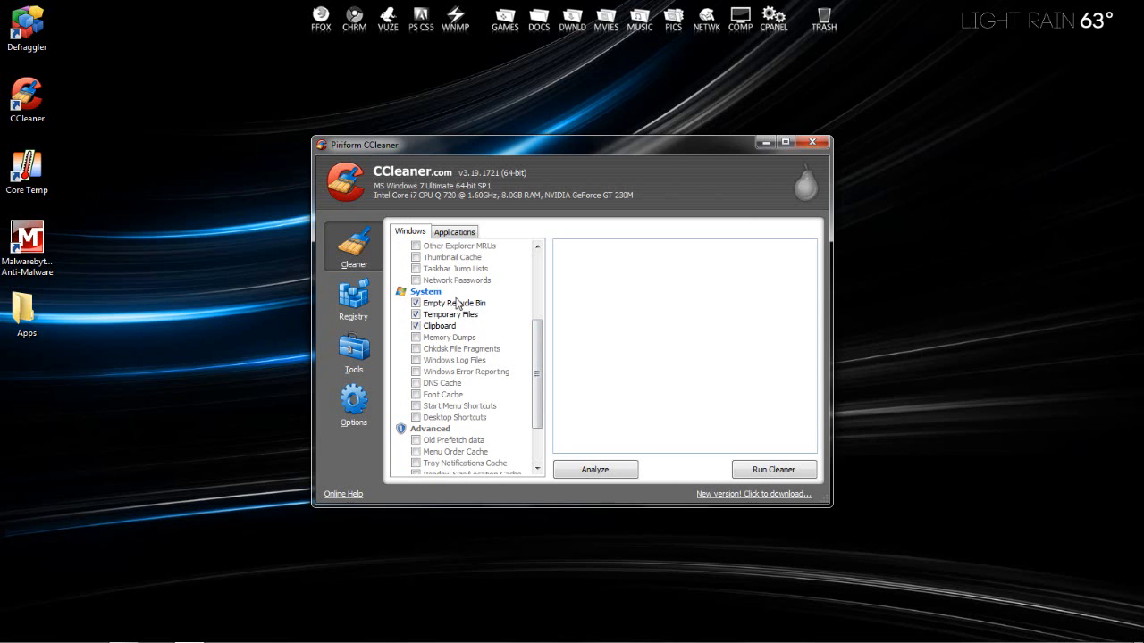
mouse_move(461, 472)
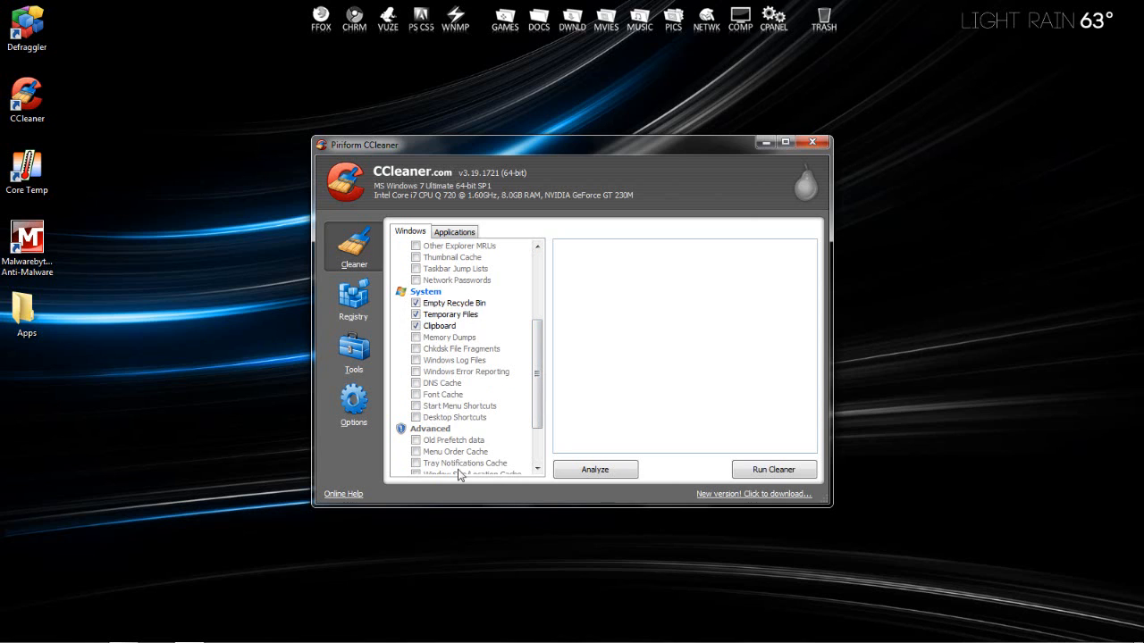
scroll("down", 3)
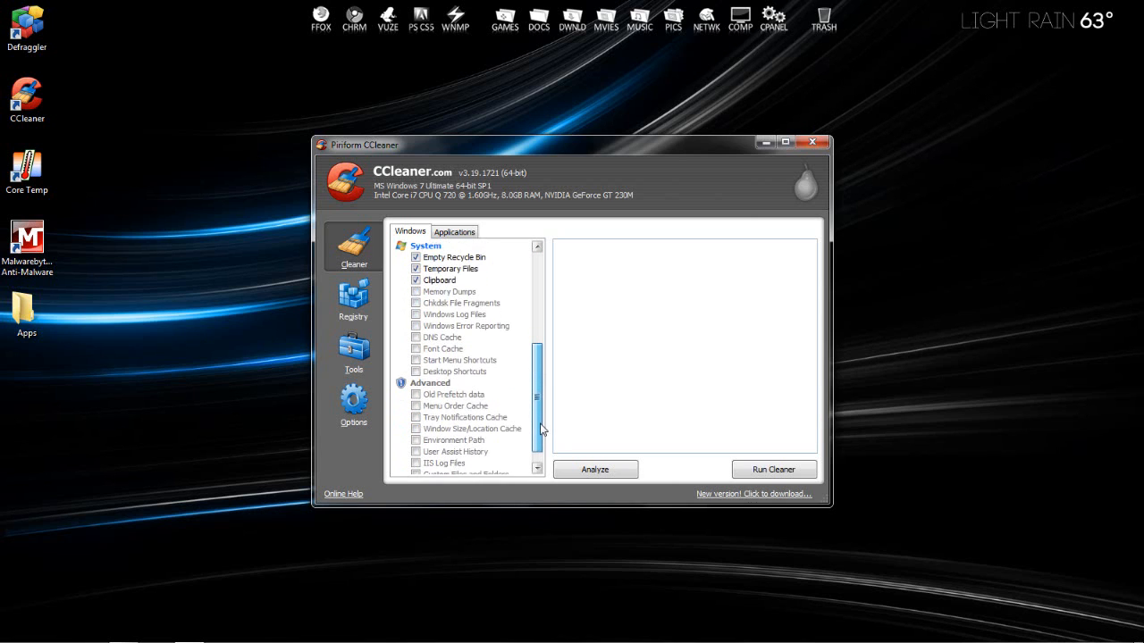
scroll("down", 3)
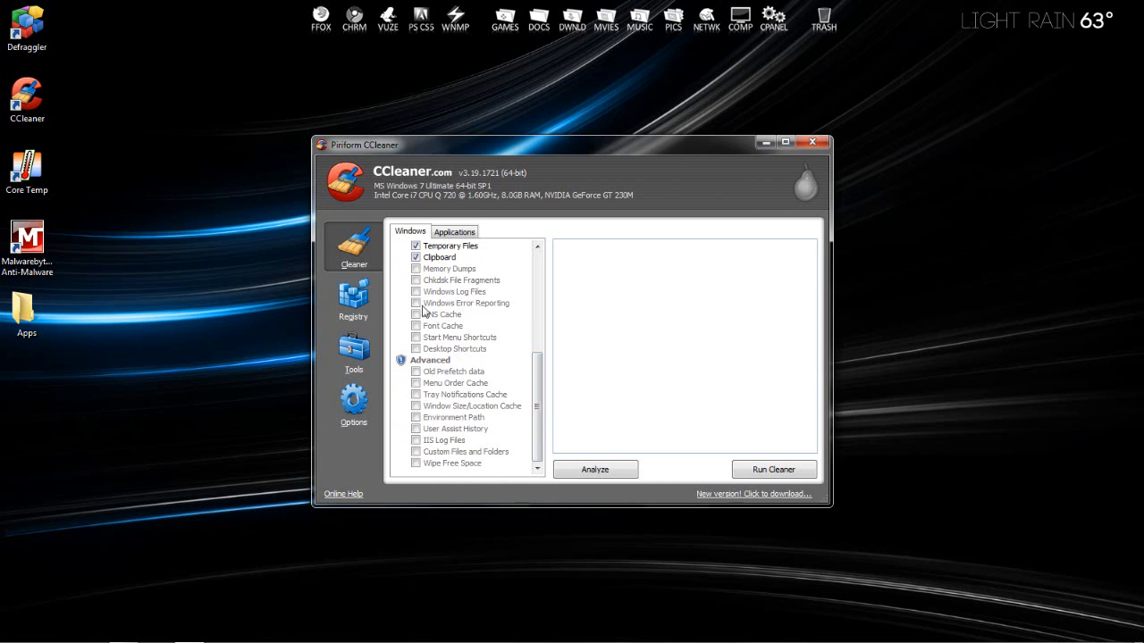
mouse_move(468, 406)
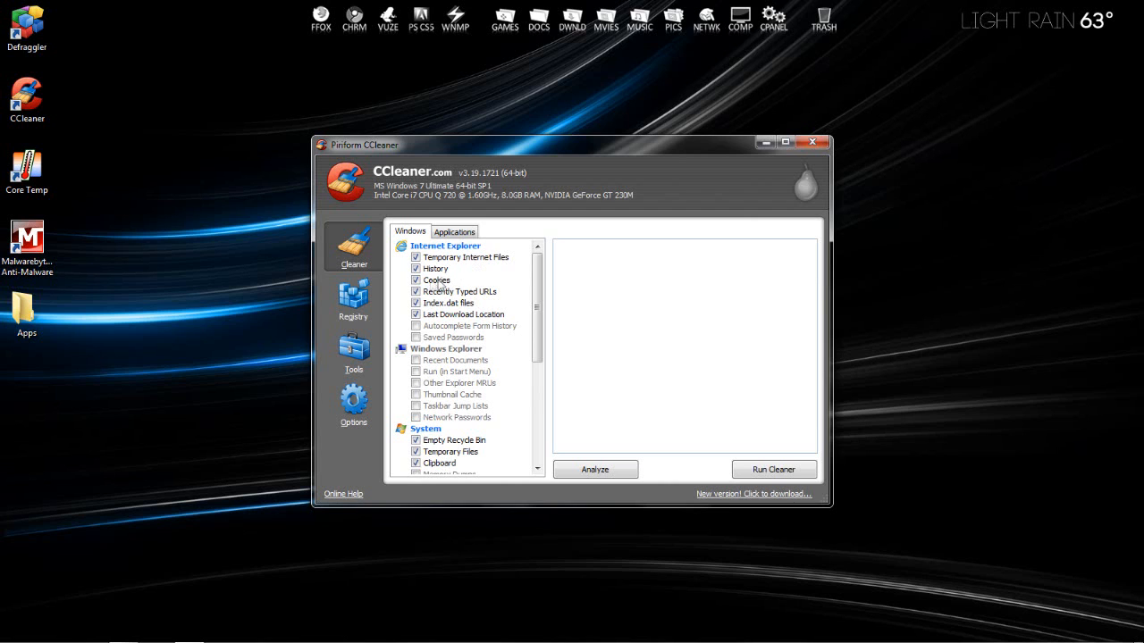
scroll("down", 3)
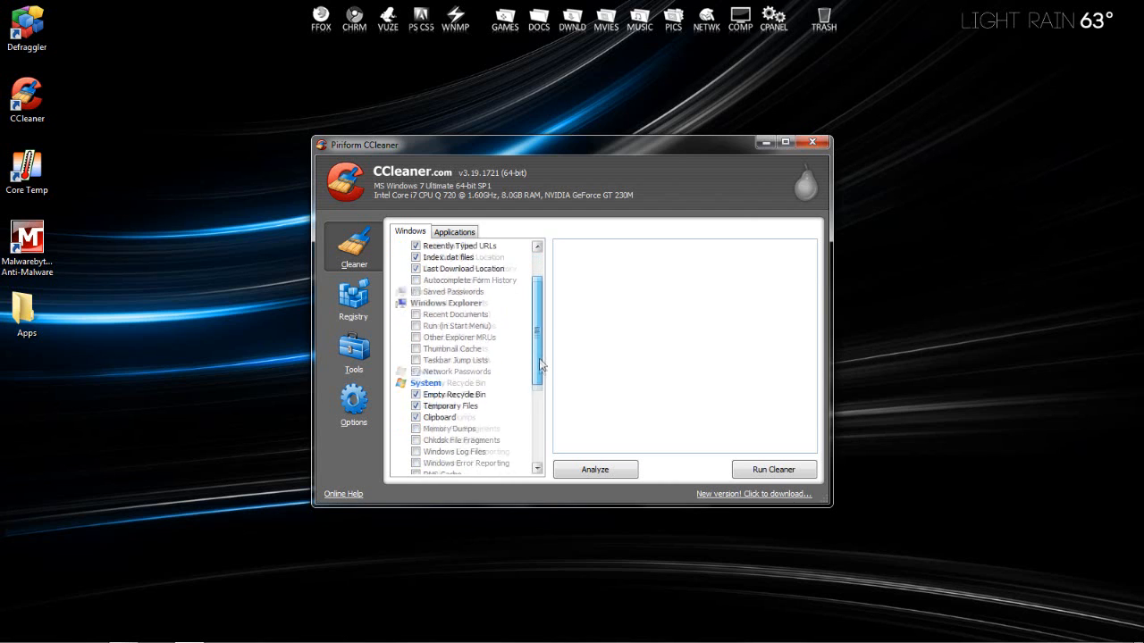
scroll("down", 3)
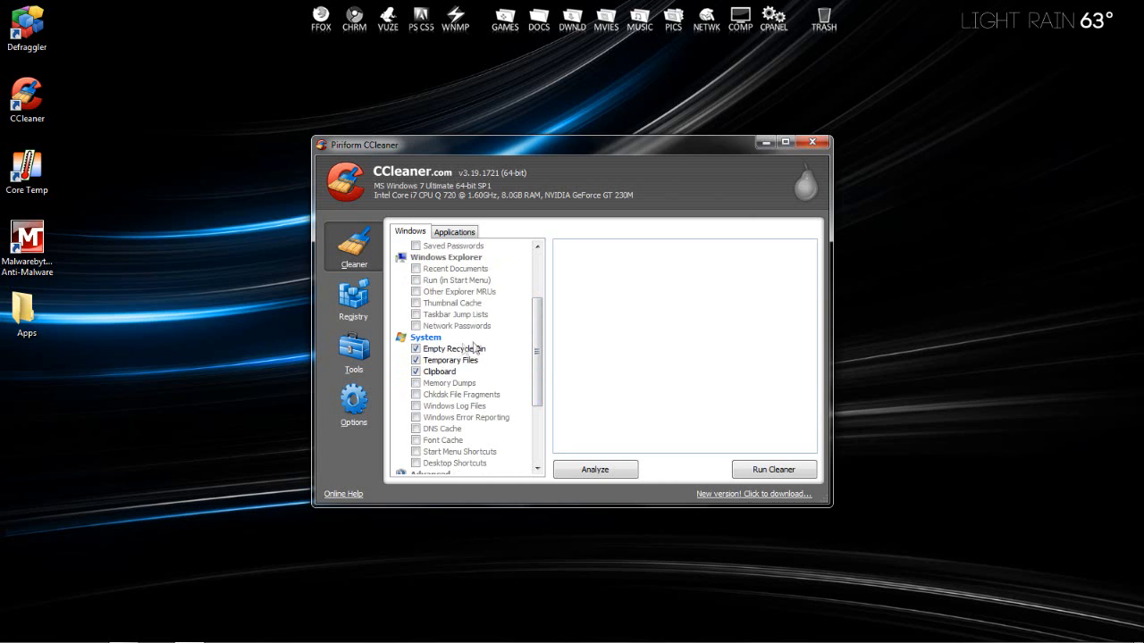
mouse_move(451, 361)
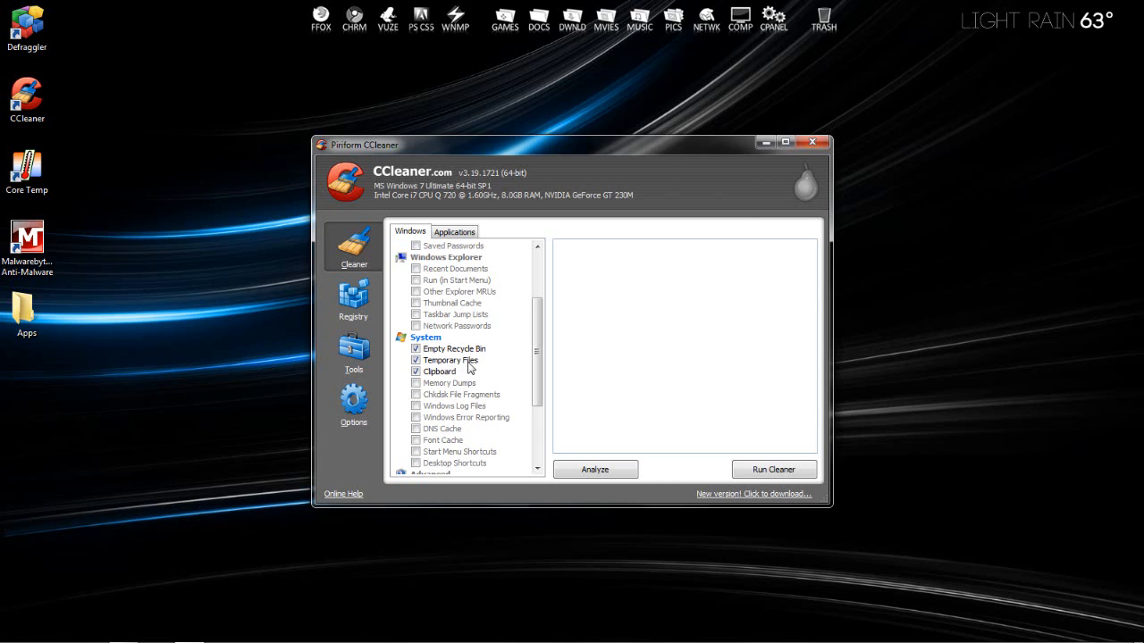
mouse_move(457, 365)
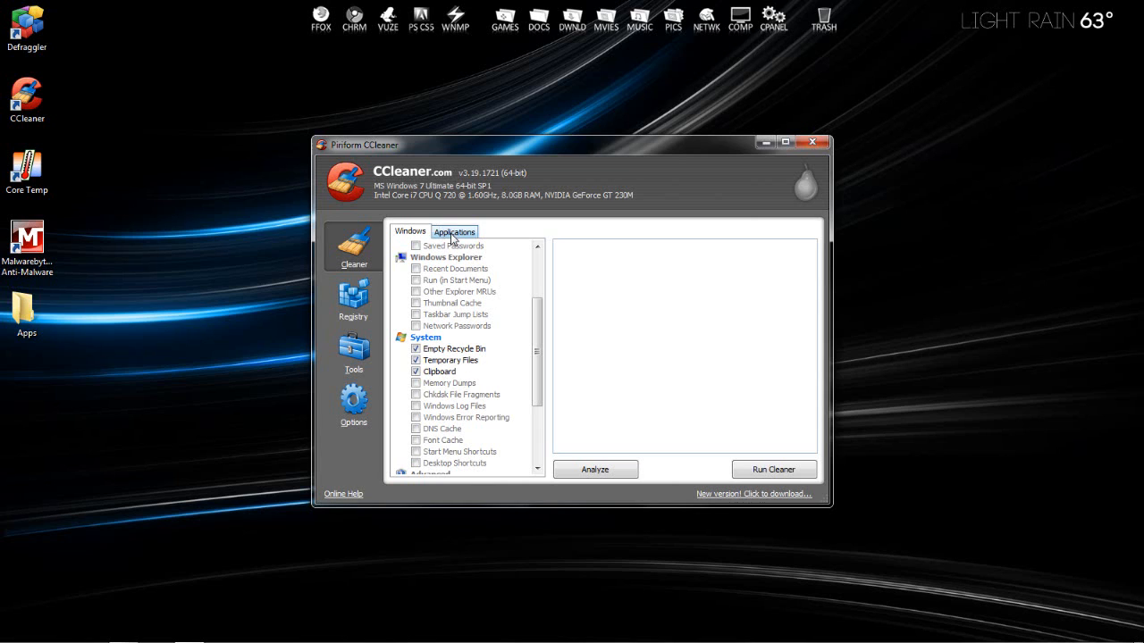
Show CCleaner's Applications checklist covering Firefox, Chrome, multimedia and utility programs.
left_click(454, 232)
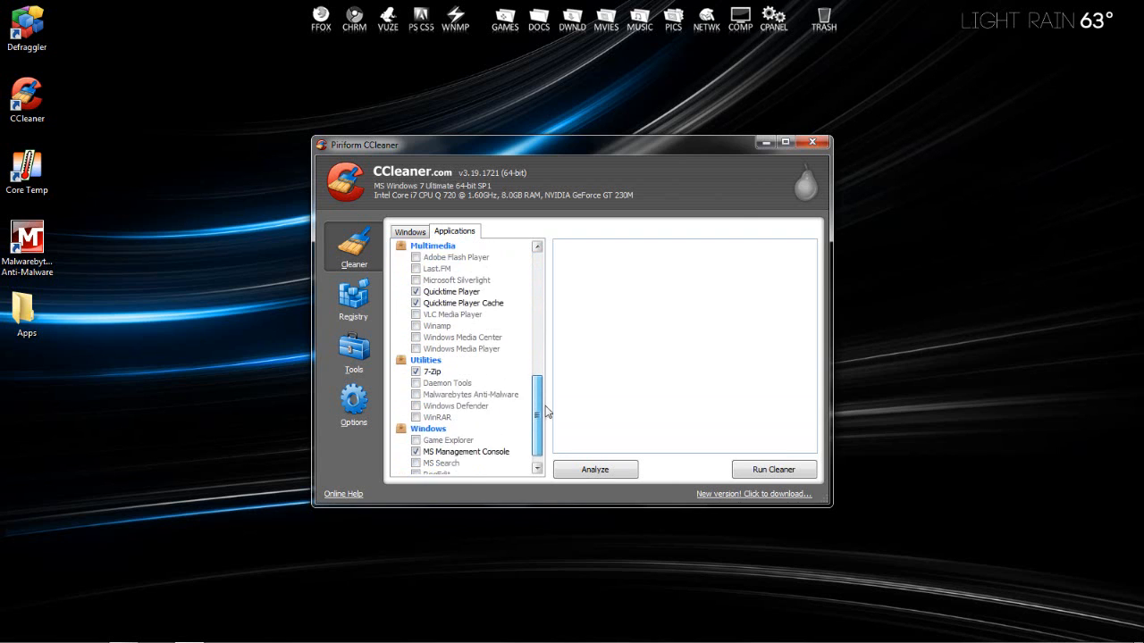
scroll("down", 3)
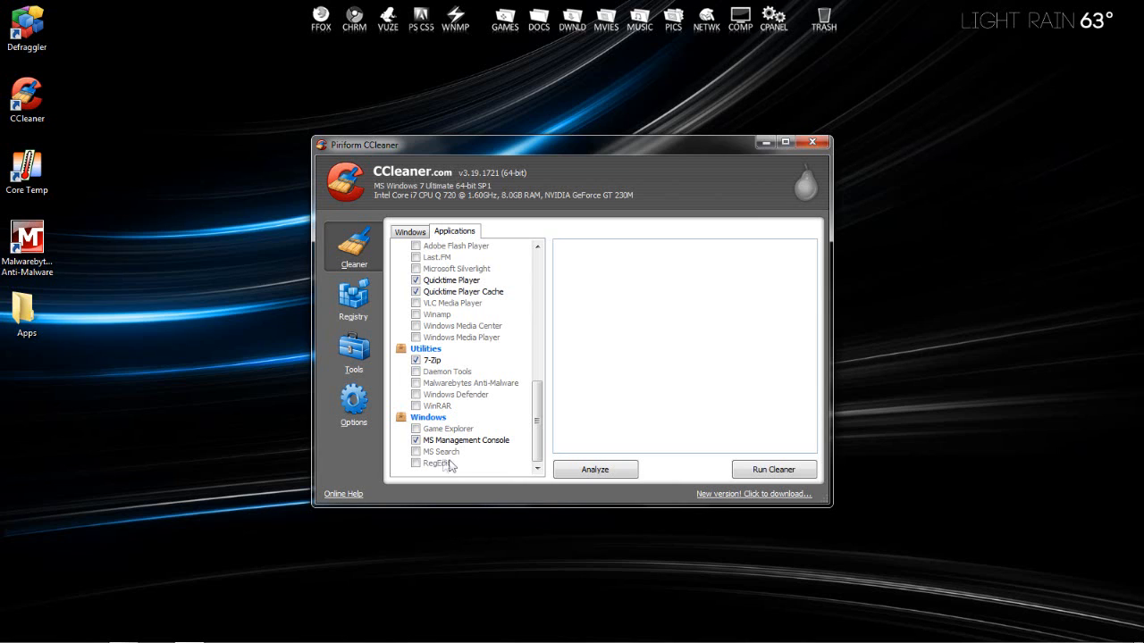
mouse_move(444, 475)
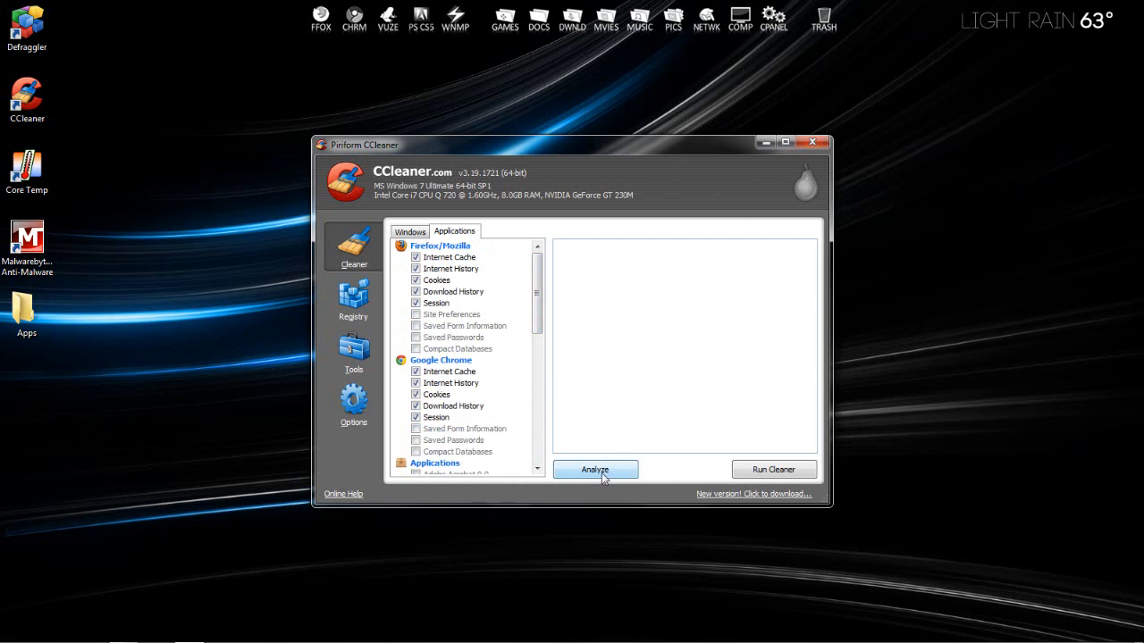
Analyze the checked items, agreeing to close Firefox, to find about 519 MB of removable files.
left_click(595, 468)
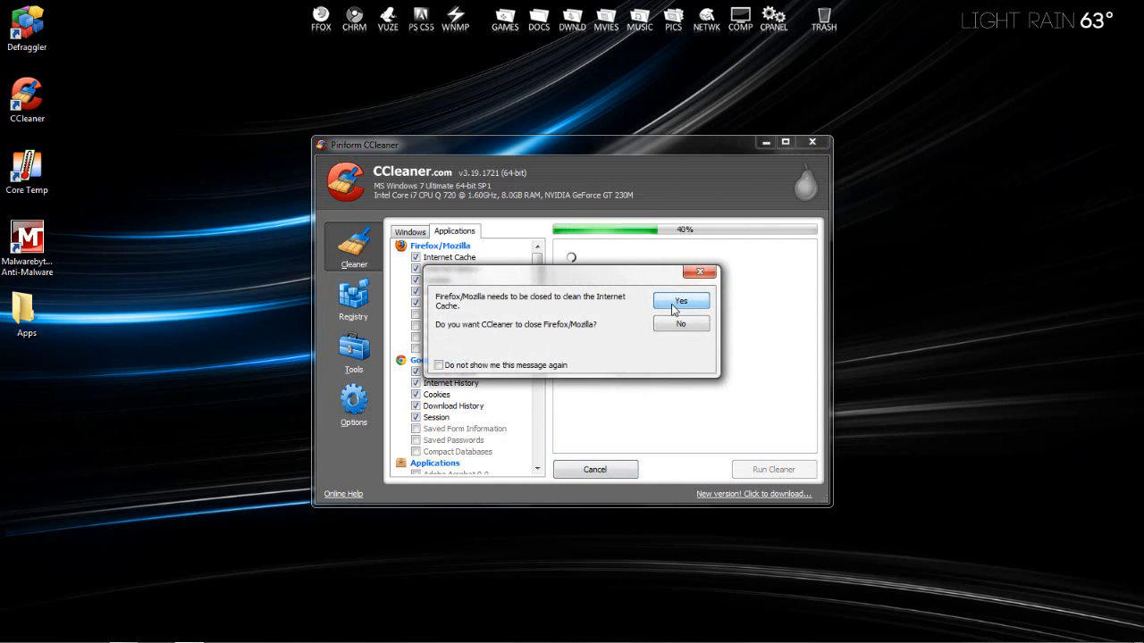
left_click(679, 300)
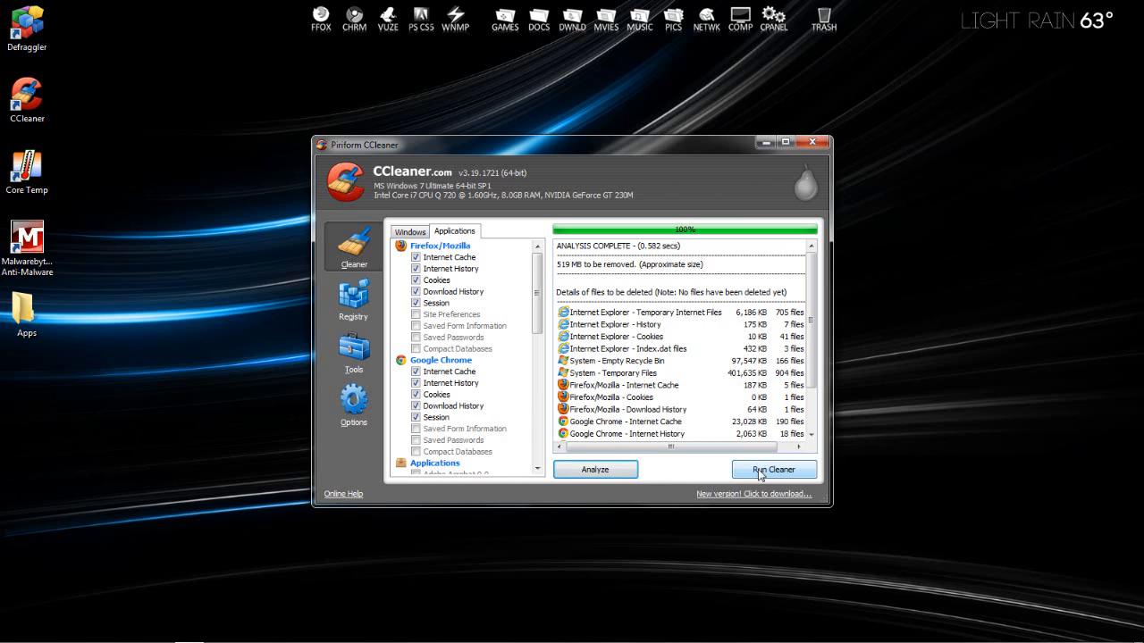
Run the cleaner and confirm permanent deletion, freeing 520 MB, then close CCleaner.
left_click(774, 468)
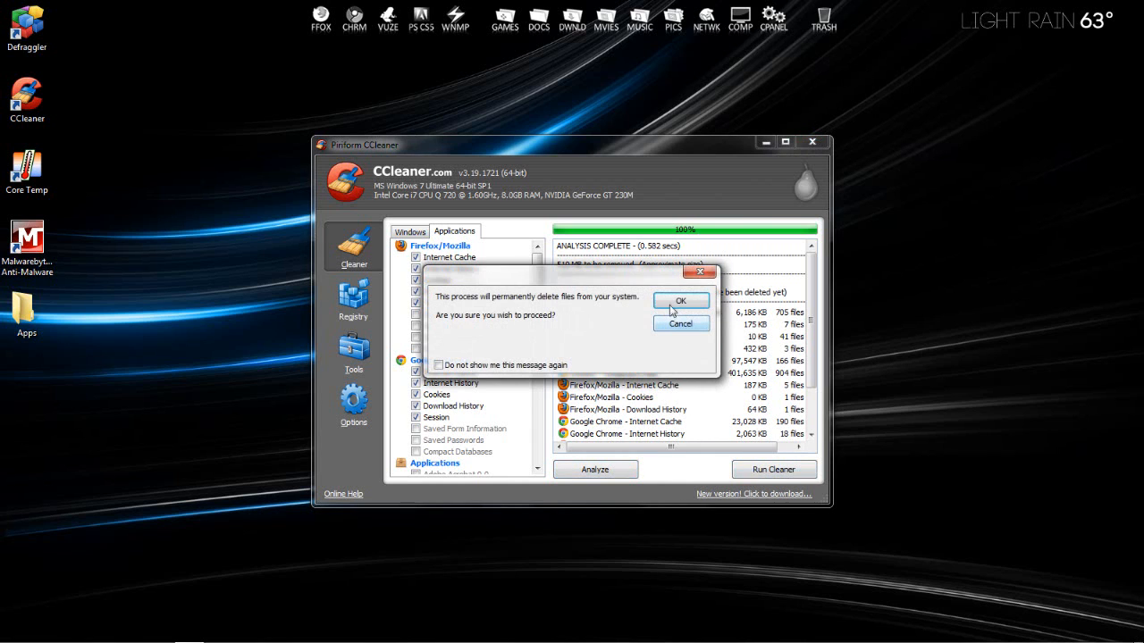
left_click(681, 301)
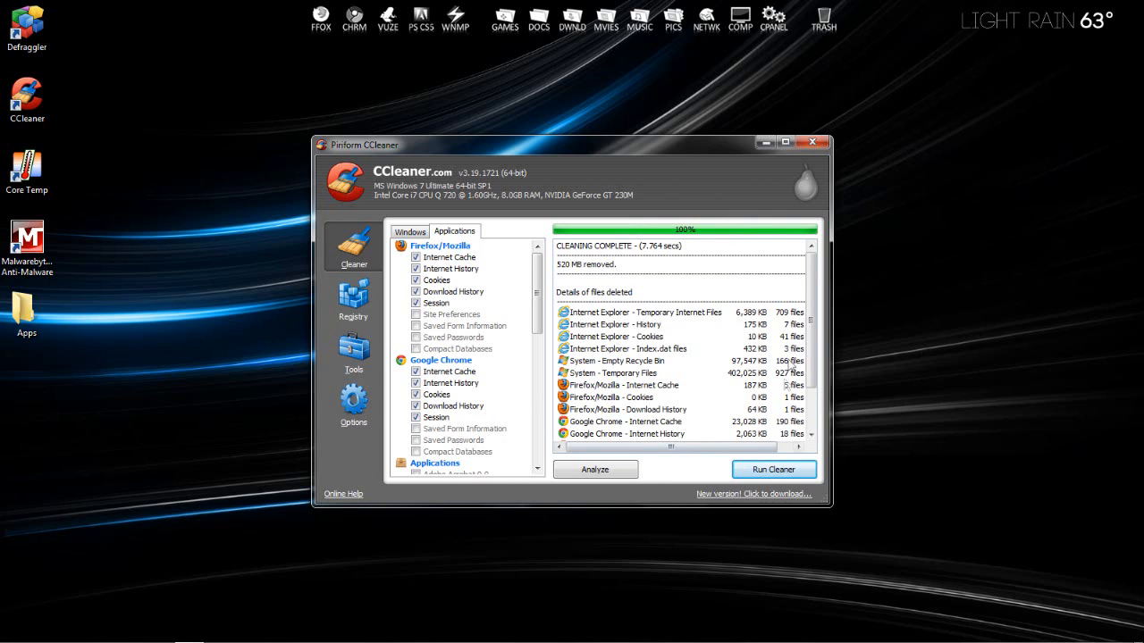
mouse_move(672, 390)
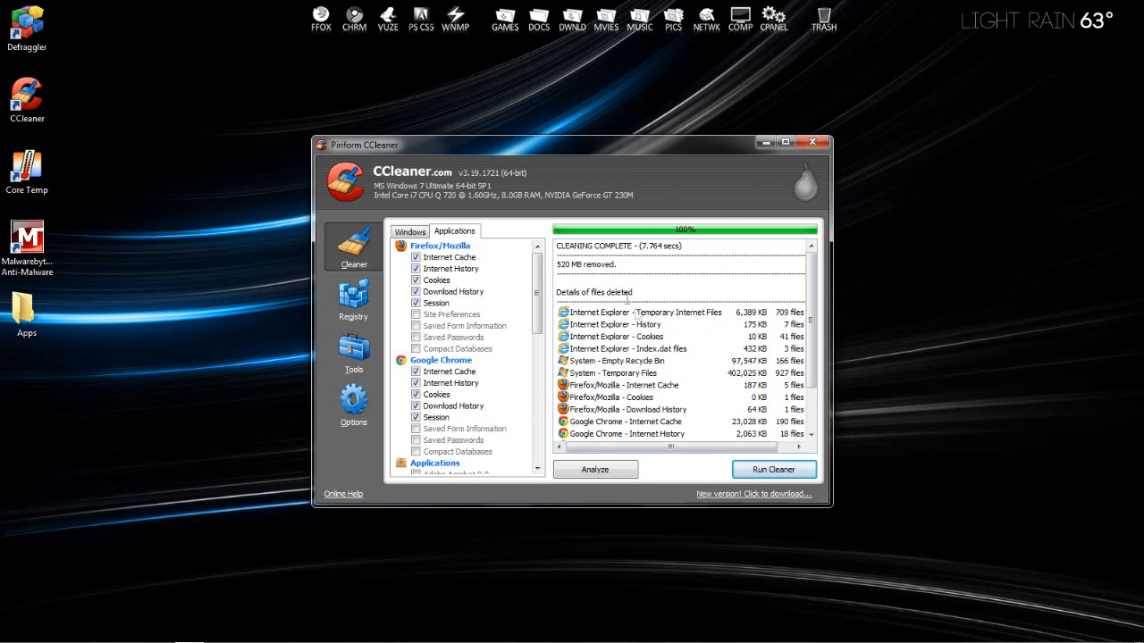
mouse_move(811, 143)
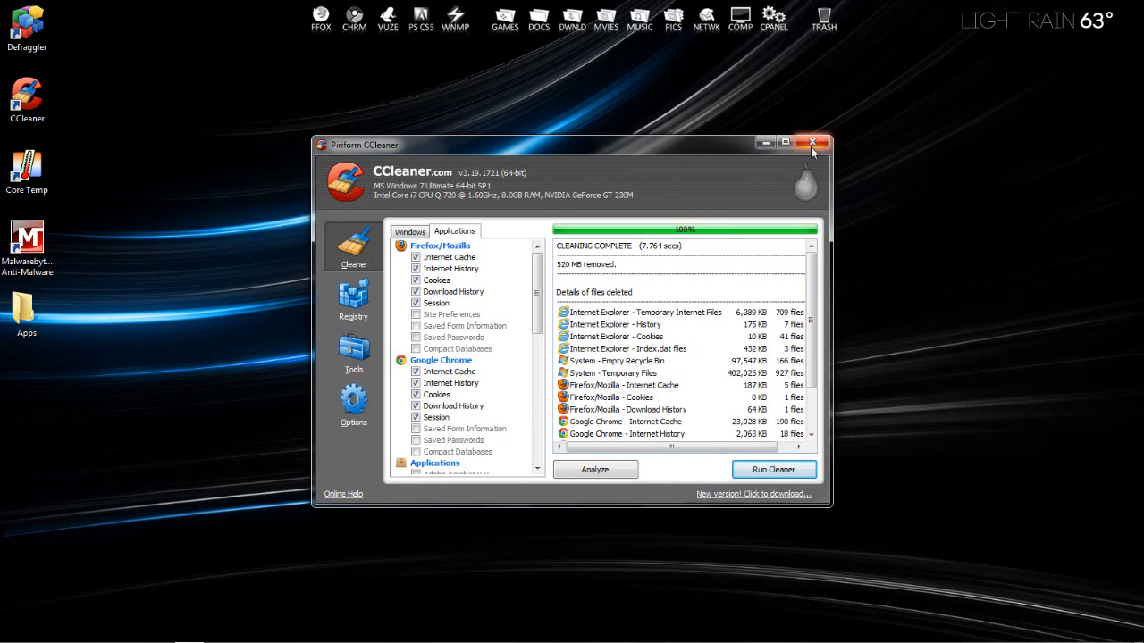
left_click(809, 143)
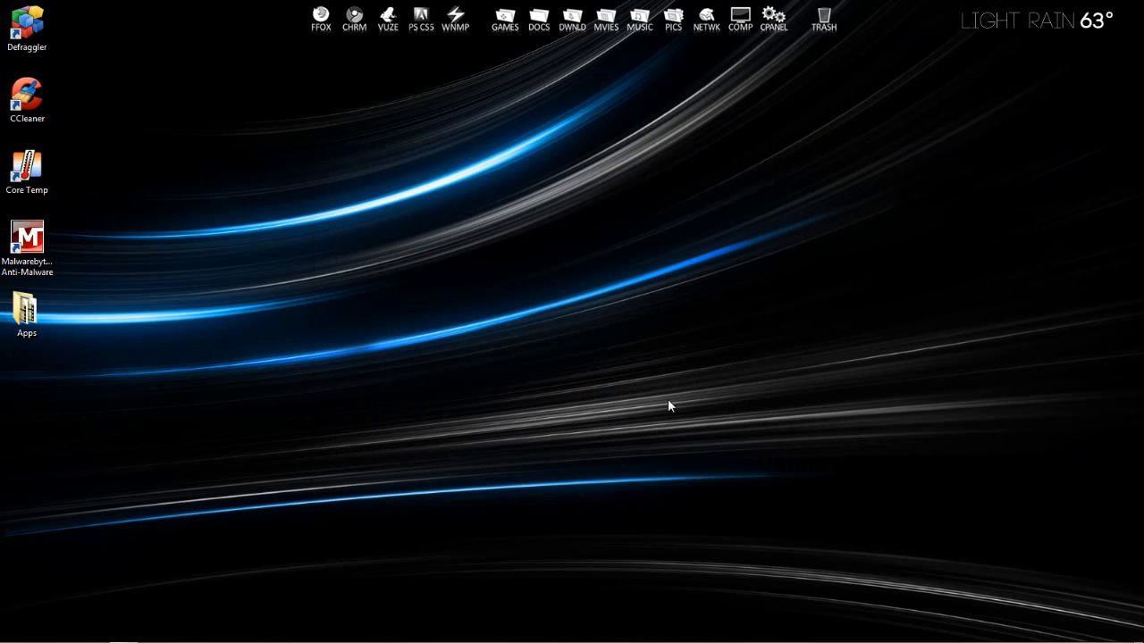
Launch Core Temp from the desktop to show the four processor cores at about 72°C.
left_click(27, 168)
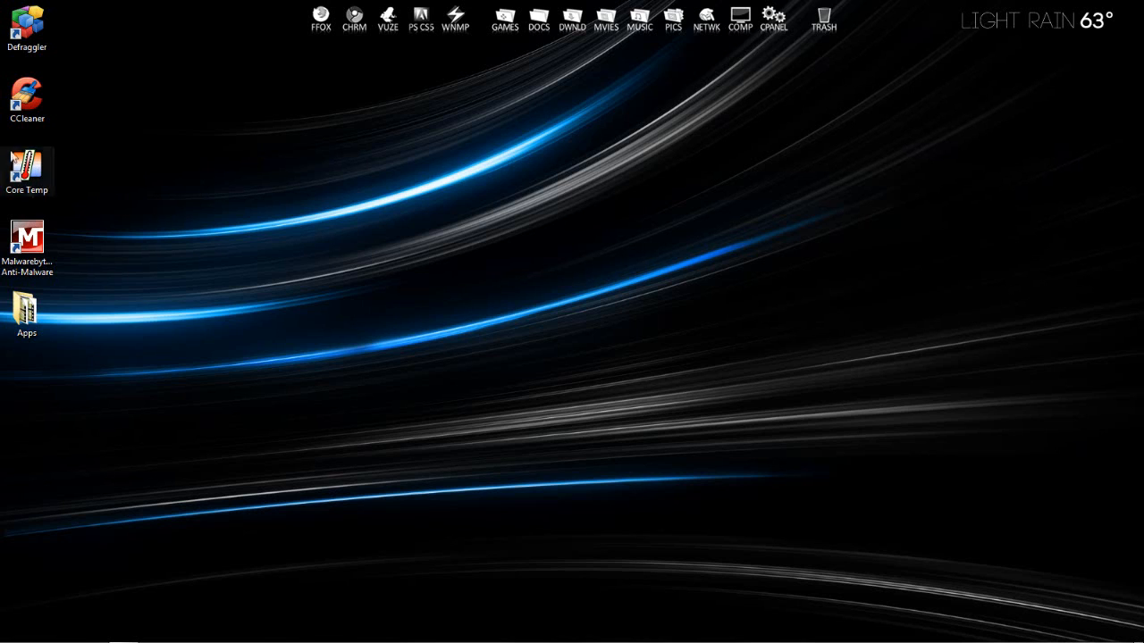
left_click(26, 164)
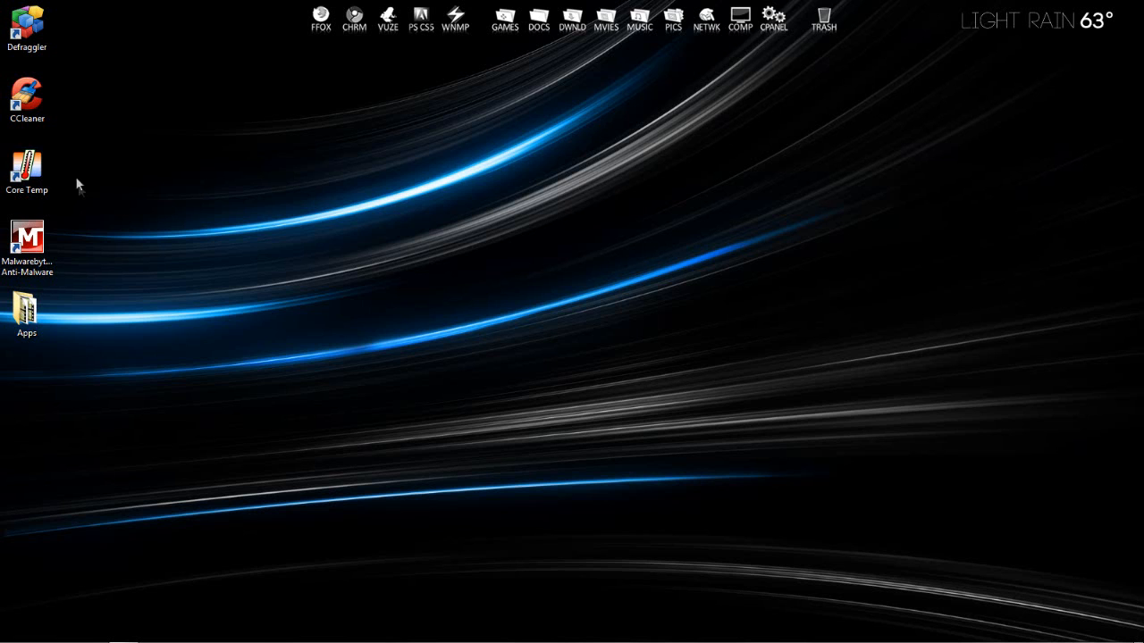
double_click(27, 169)
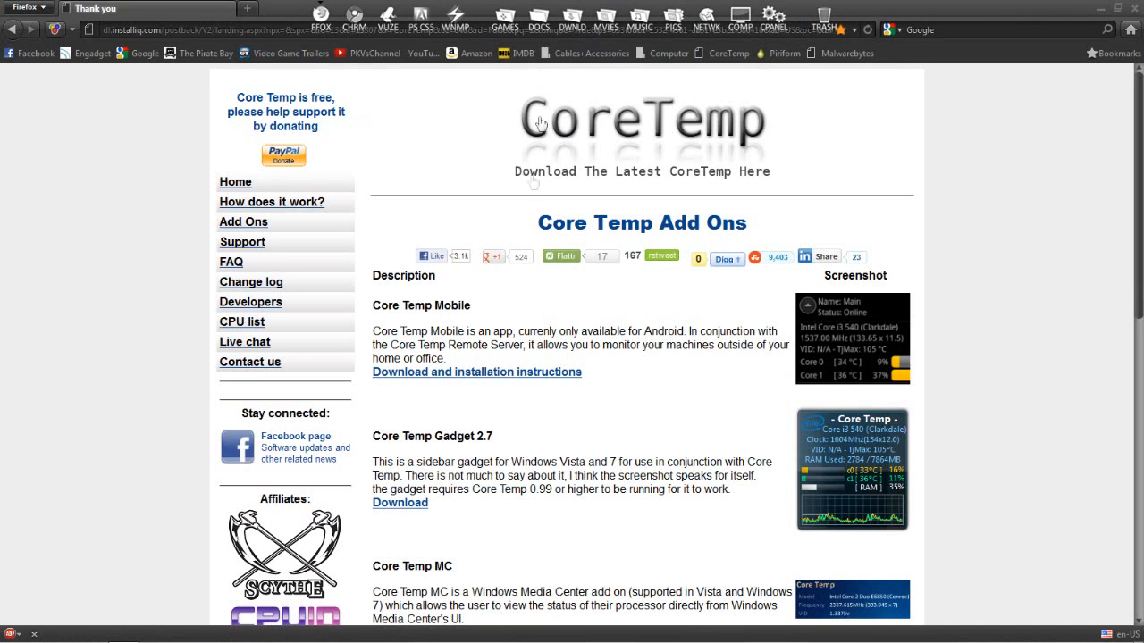
mouse_move(528, 176)
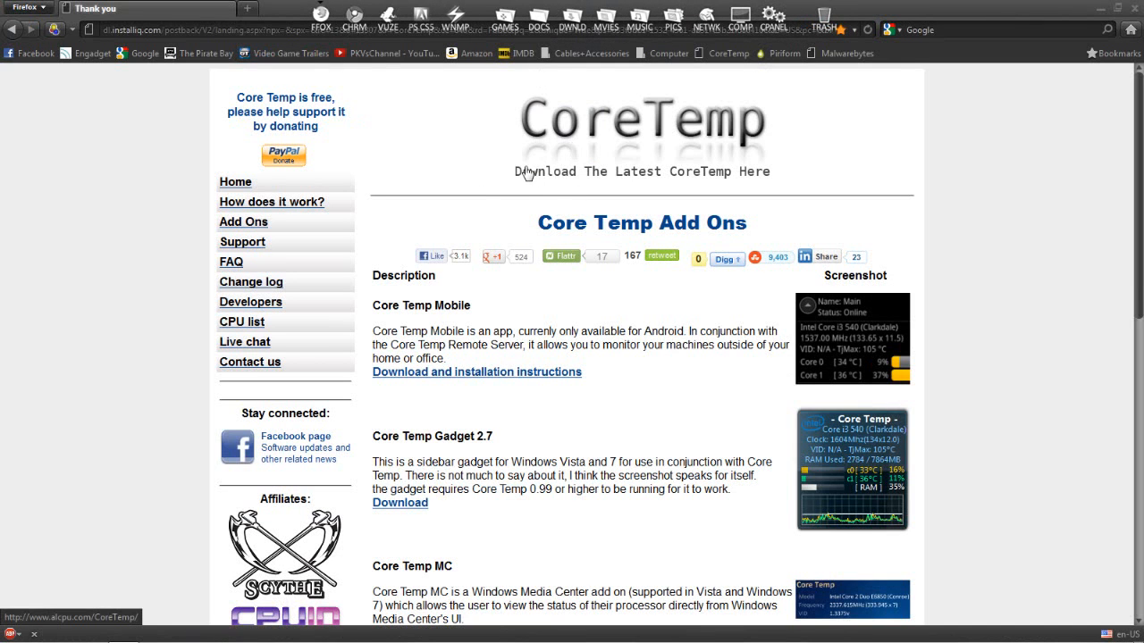
mouse_move(839, 243)
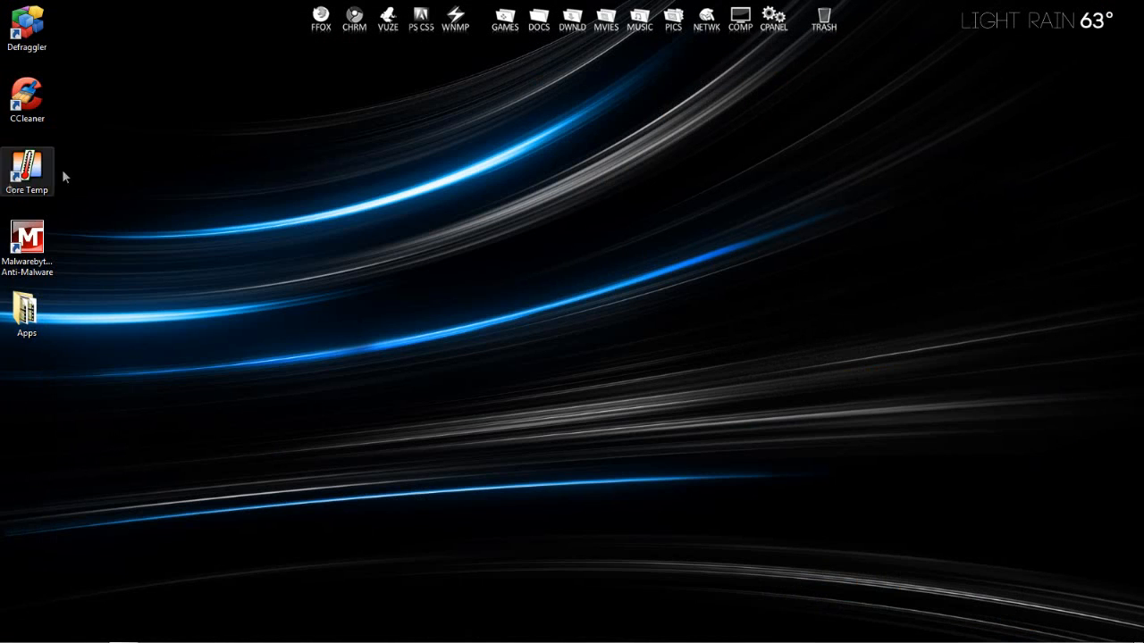
double_click(27, 170)
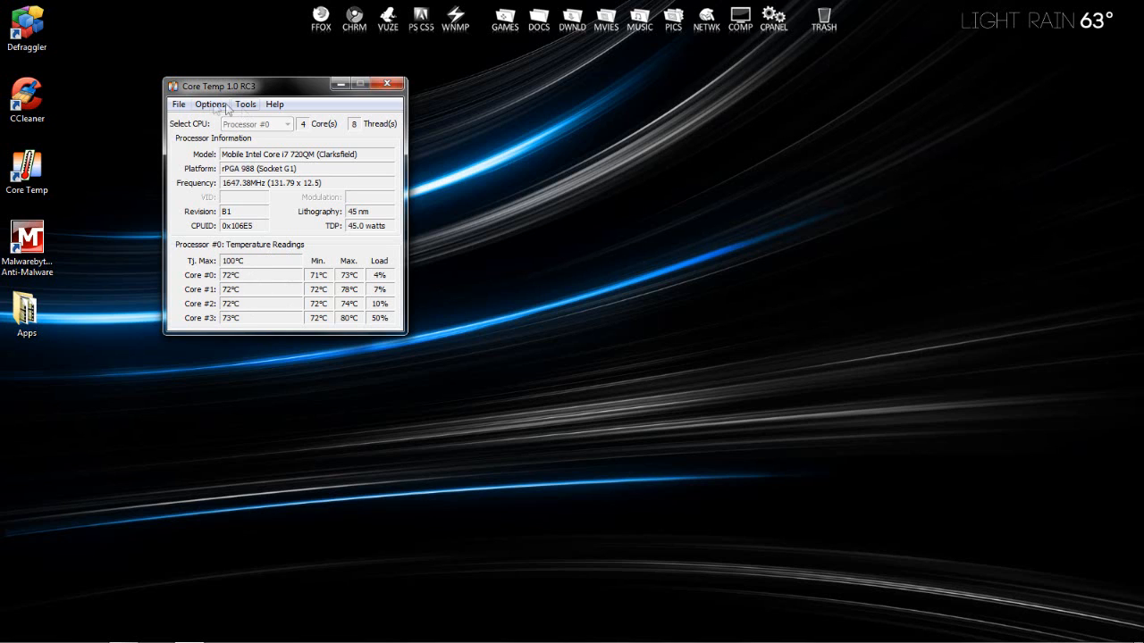
left_click(211, 104)
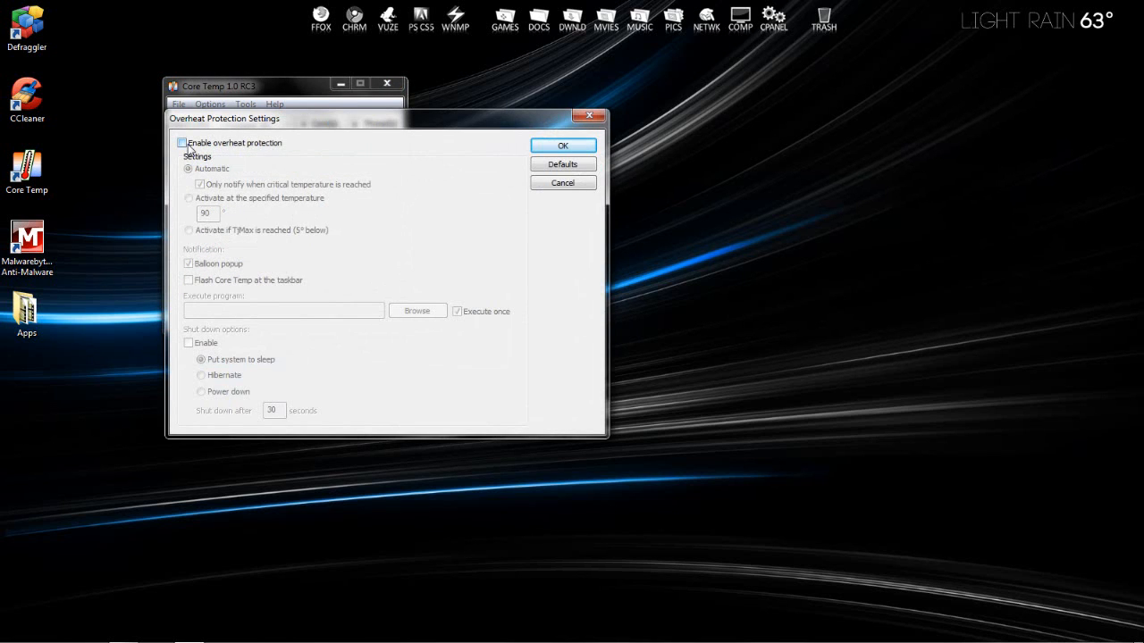
left_click(183, 143)
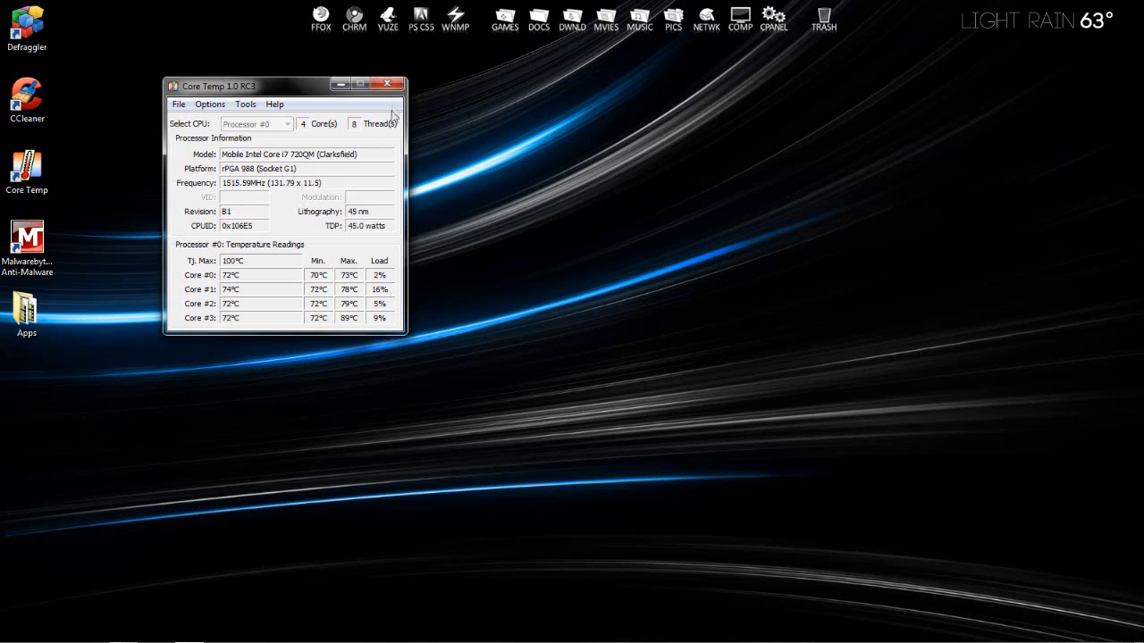
mouse_move(386, 85)
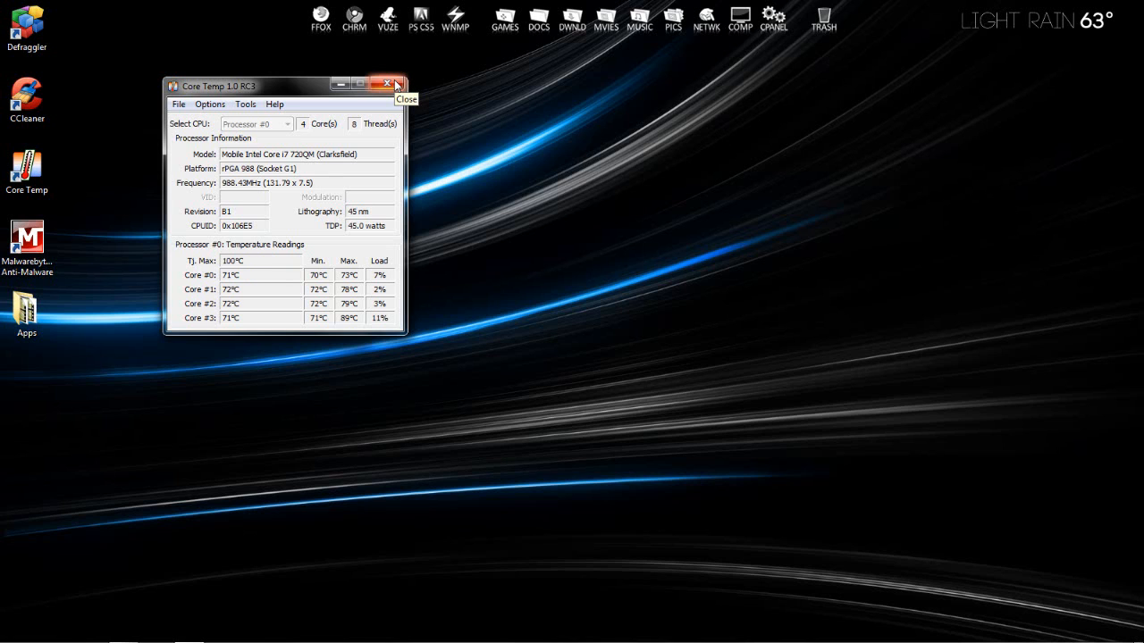
Close Core Temp, briefly restore Firefox on the Core Temp add-ons page, and return to the desktop.
left_click(388, 80)
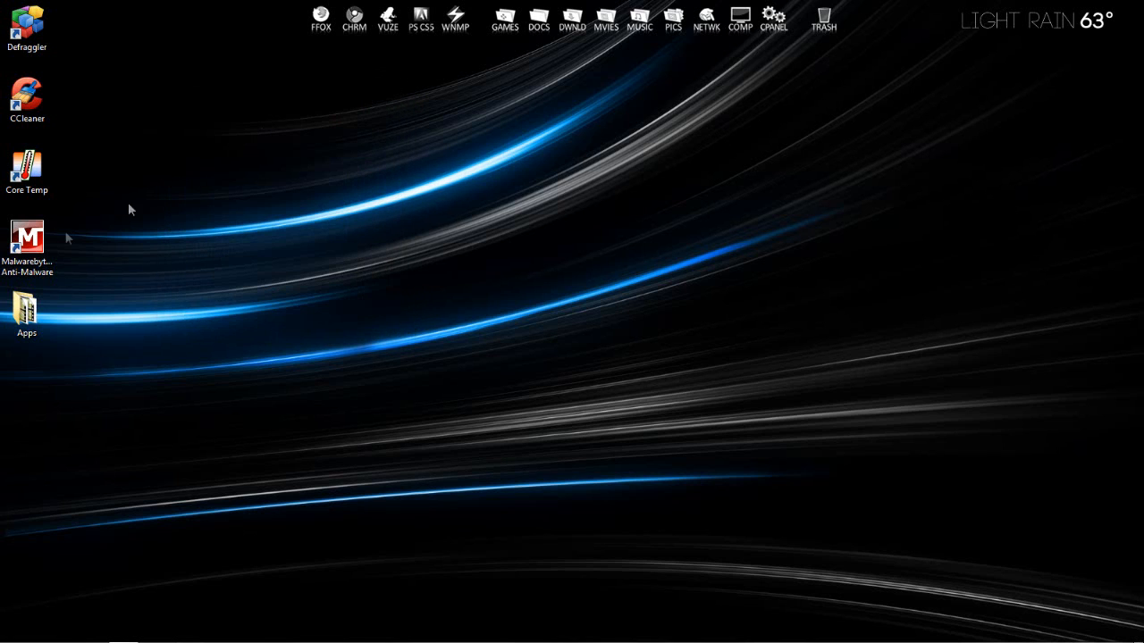
mouse_move(60, 259)
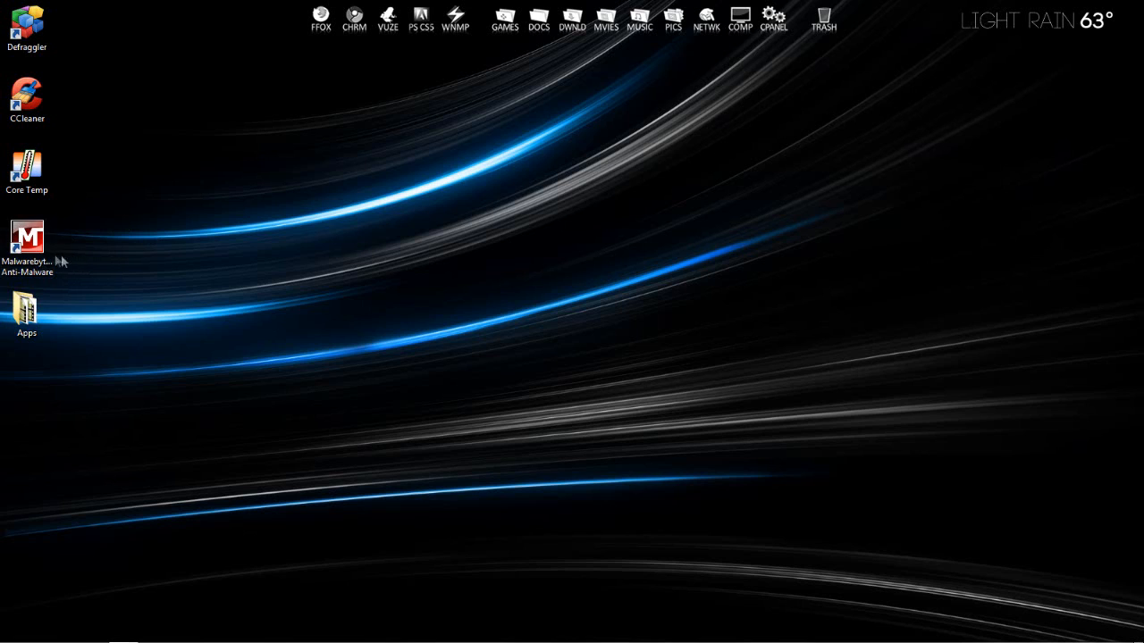
left_click(27, 239)
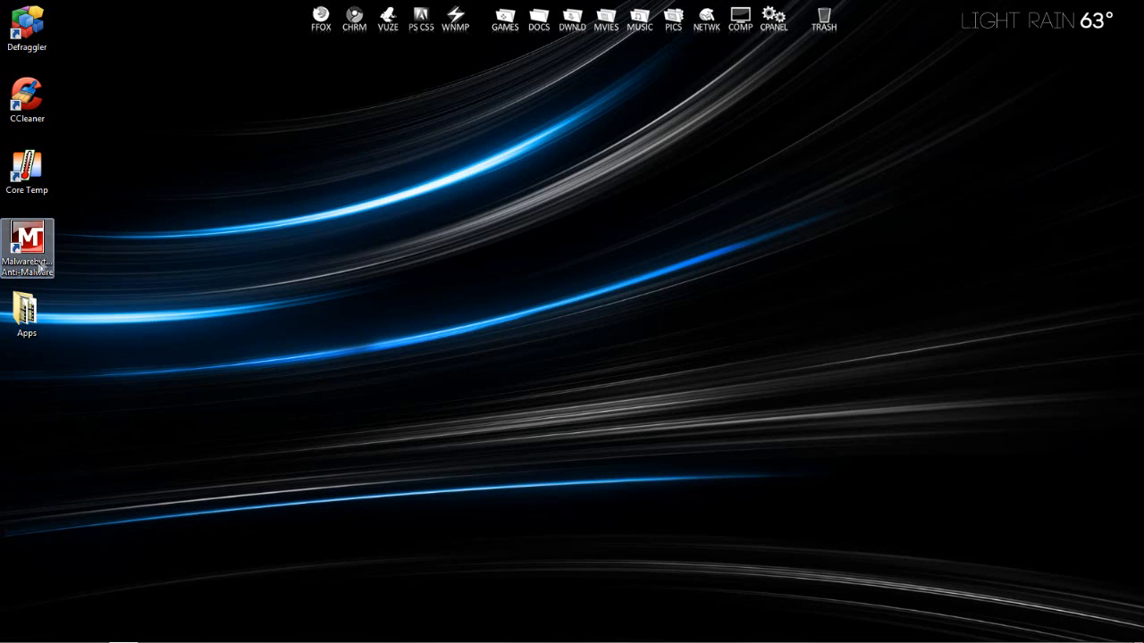
left_click(289, 75)
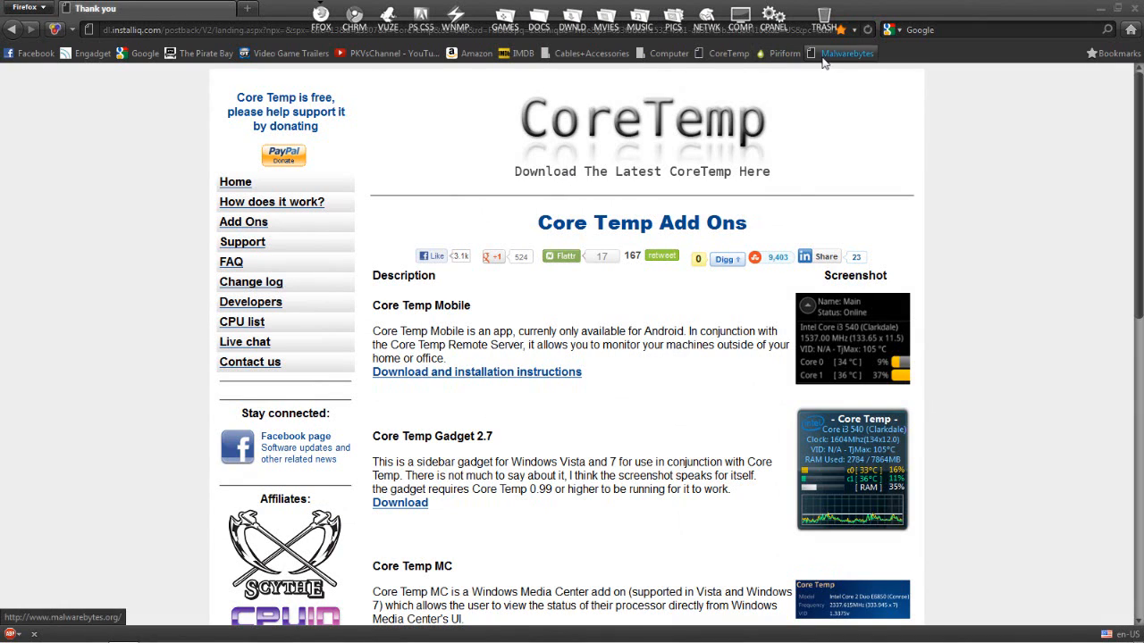
left_click(849, 54)
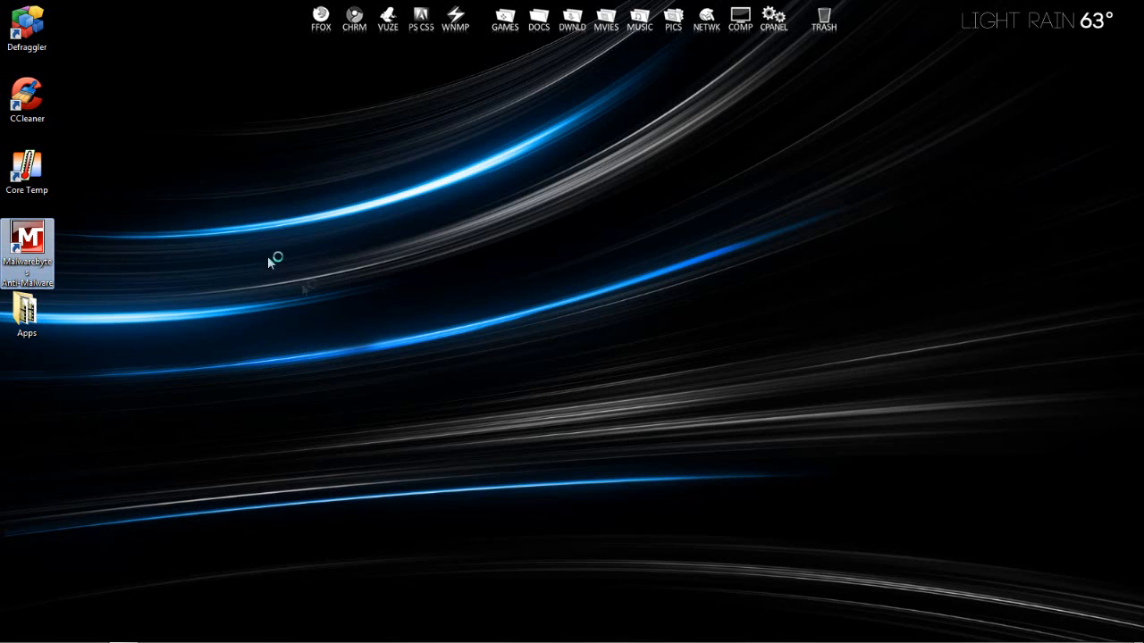
Launch Malwarebytes Anti-Malware, decline the database update, review its scan types and exit.
double_click(27, 241)
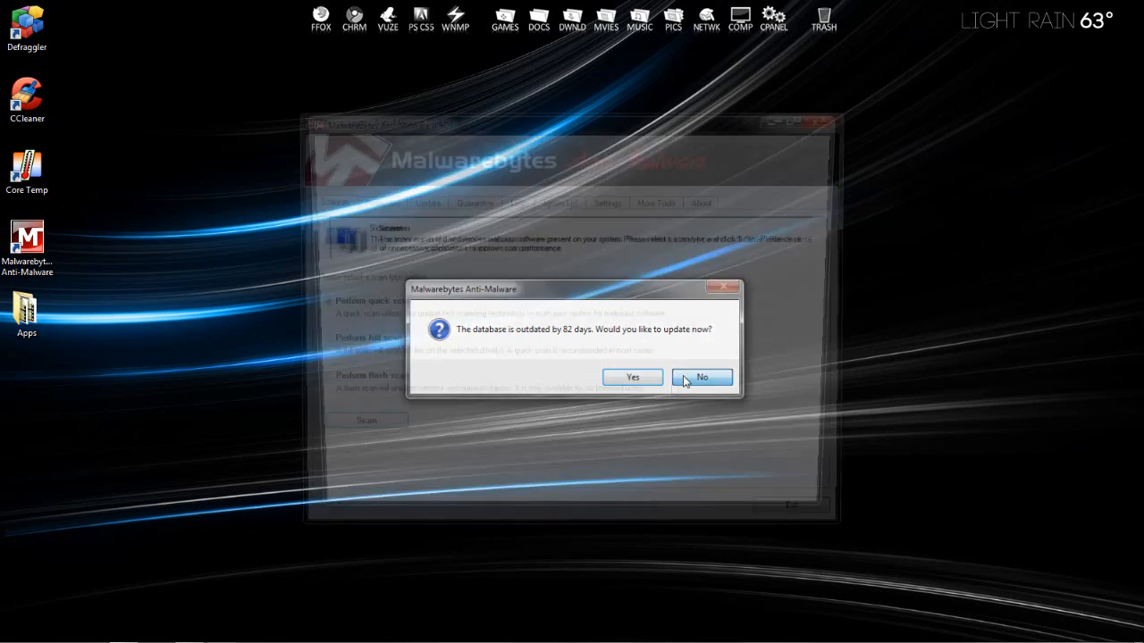
left_click(701, 377)
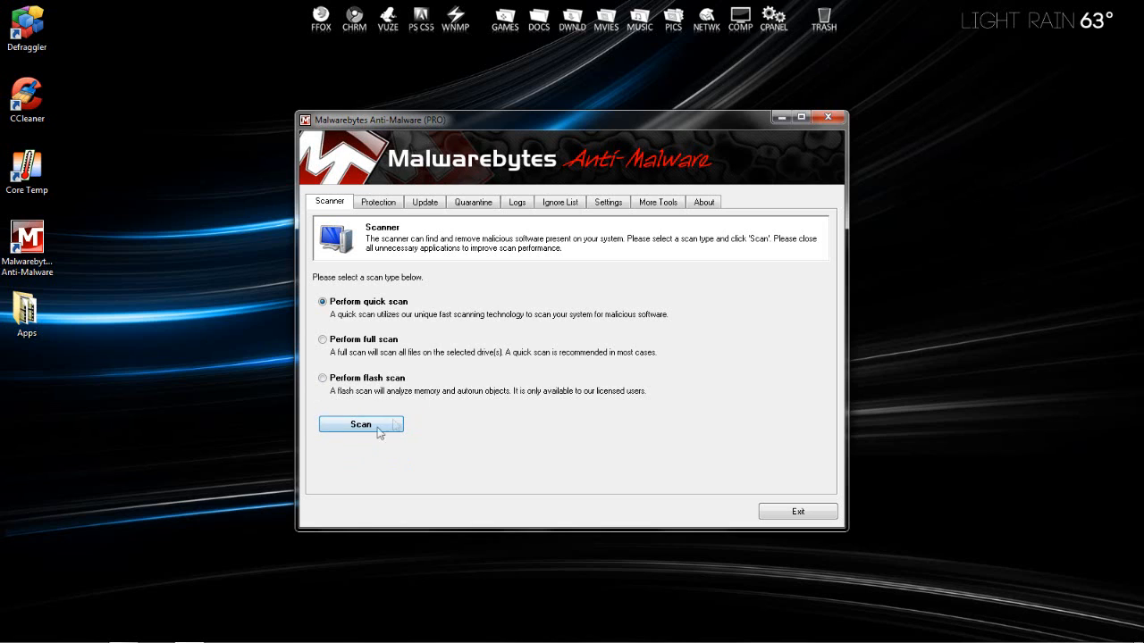
mouse_move(388, 315)
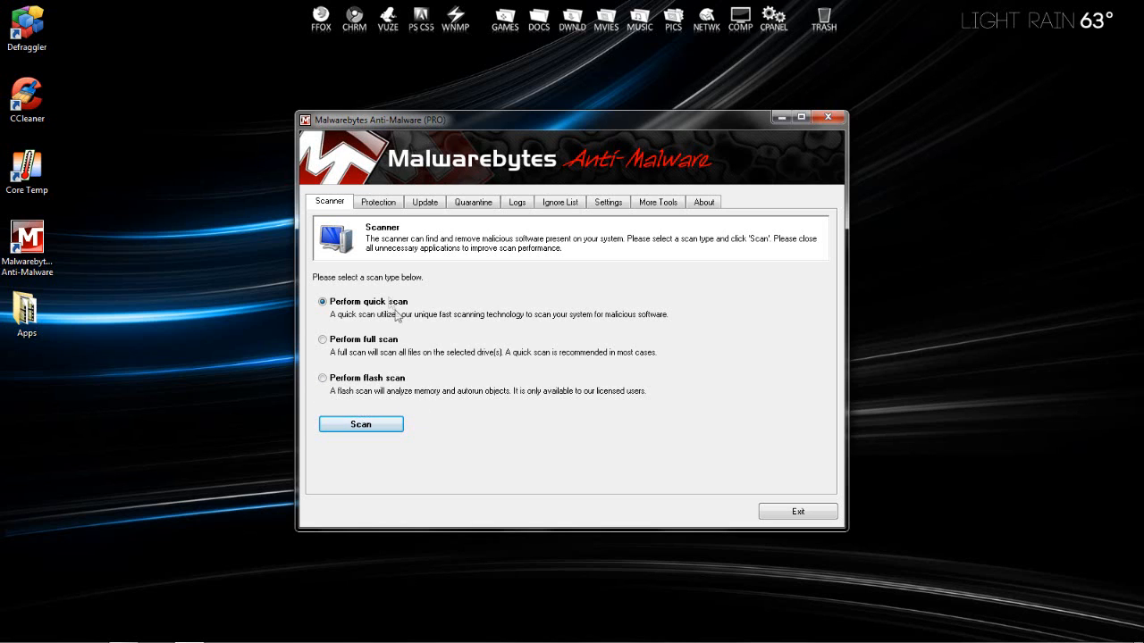
mouse_move(371, 426)
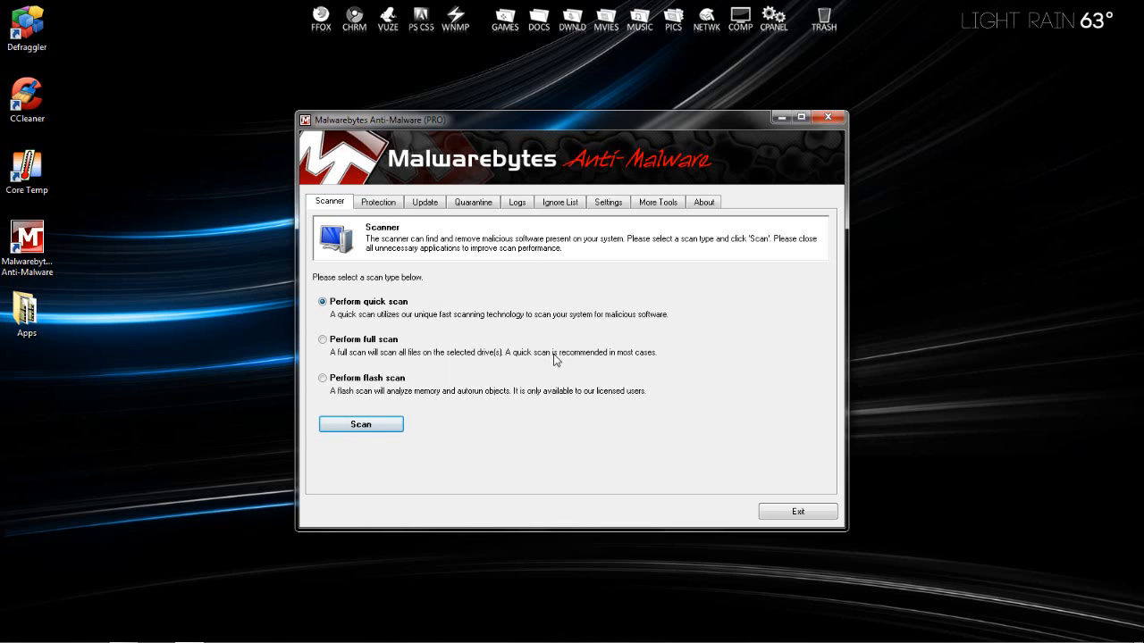
mouse_move(773, 445)
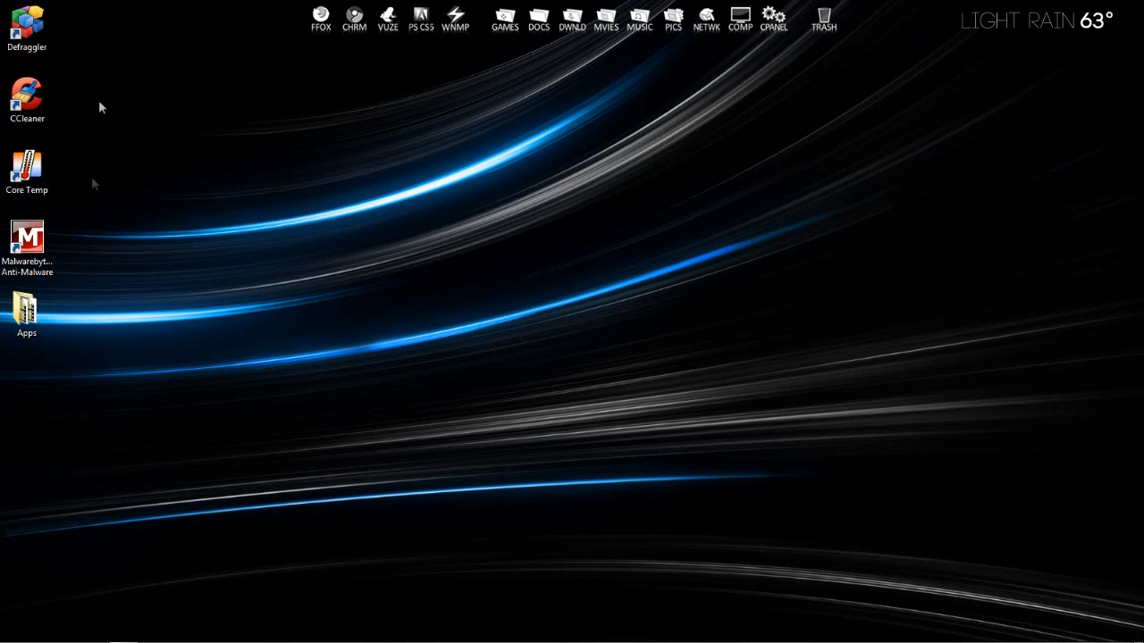
left_click(27, 22)
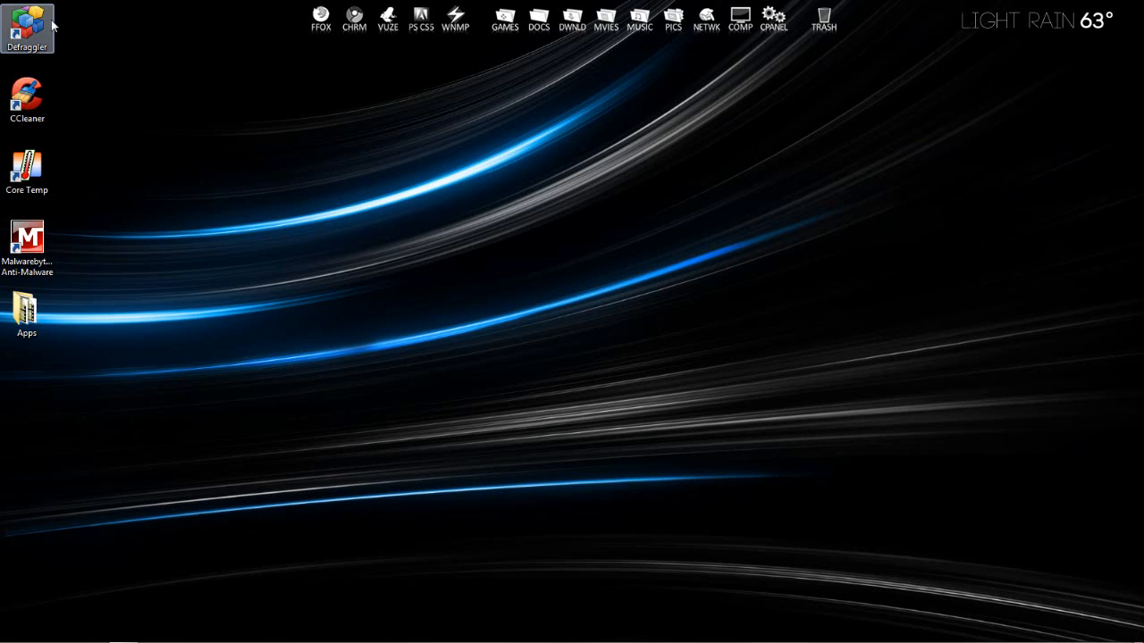
Bring up the Start menu to reach programs and Control Panel.
left_click(132, 252)
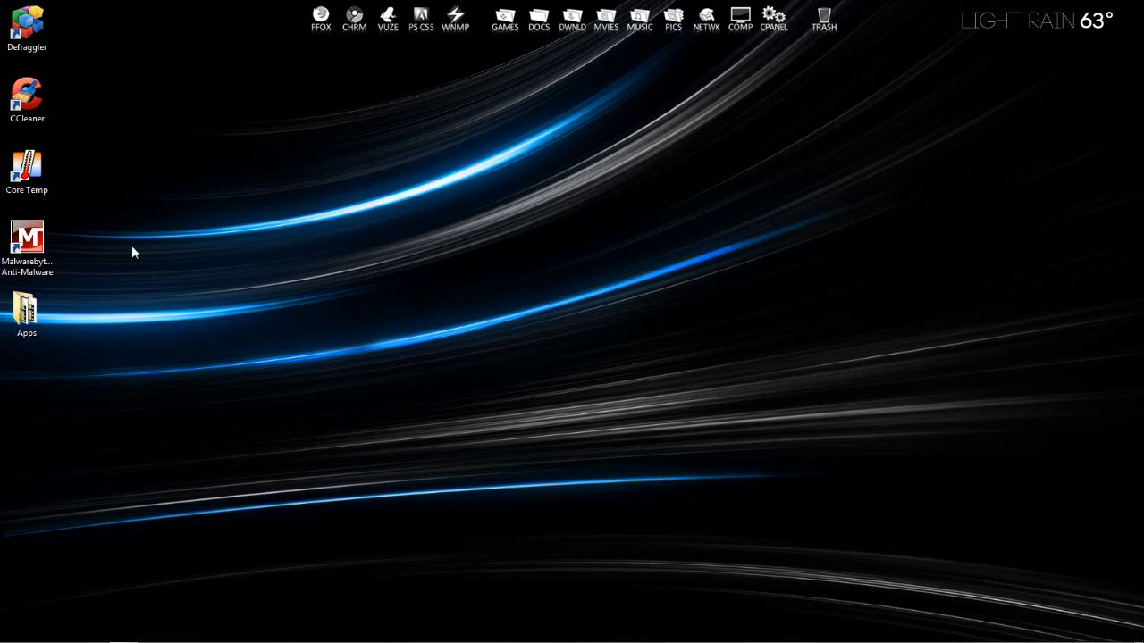
mouse_move(143, 253)
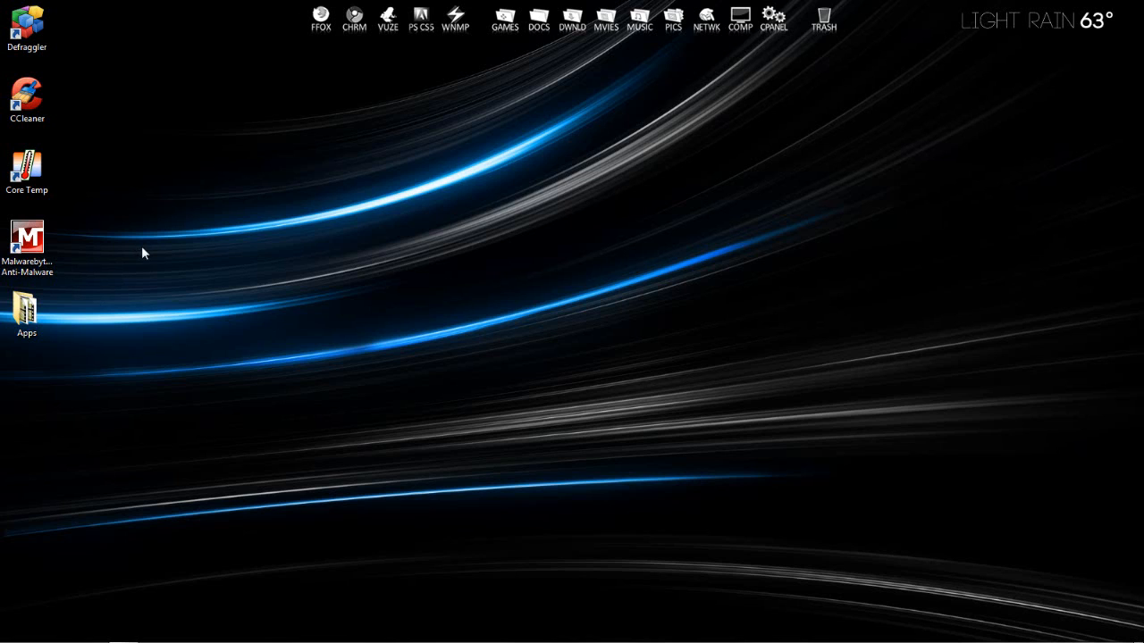
mouse_move(183, 234)
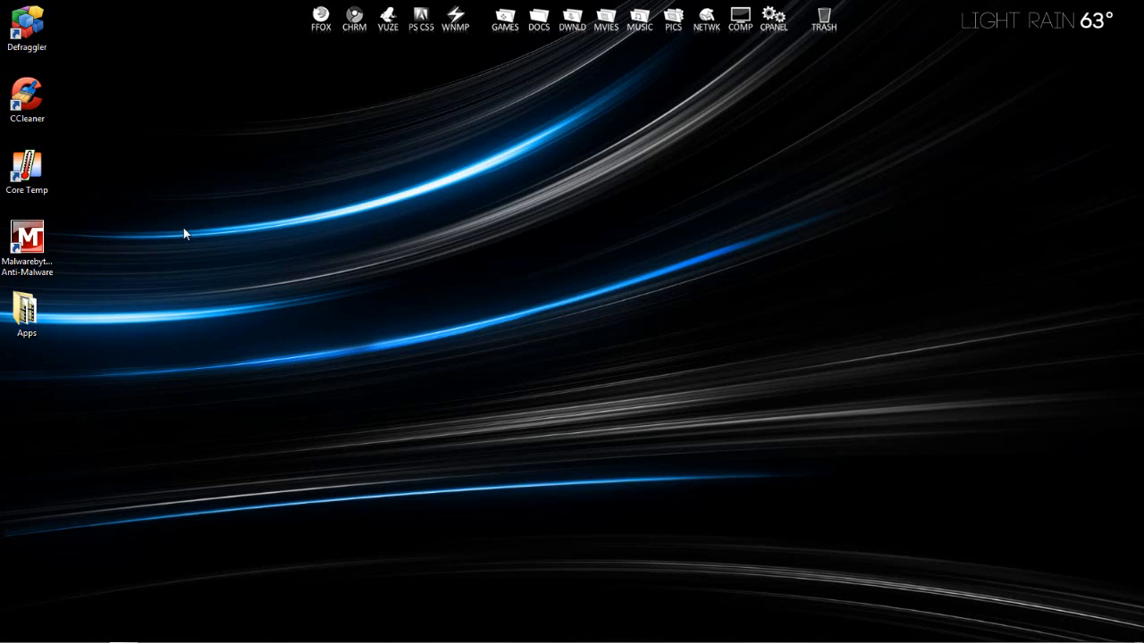
mouse_move(86, 594)
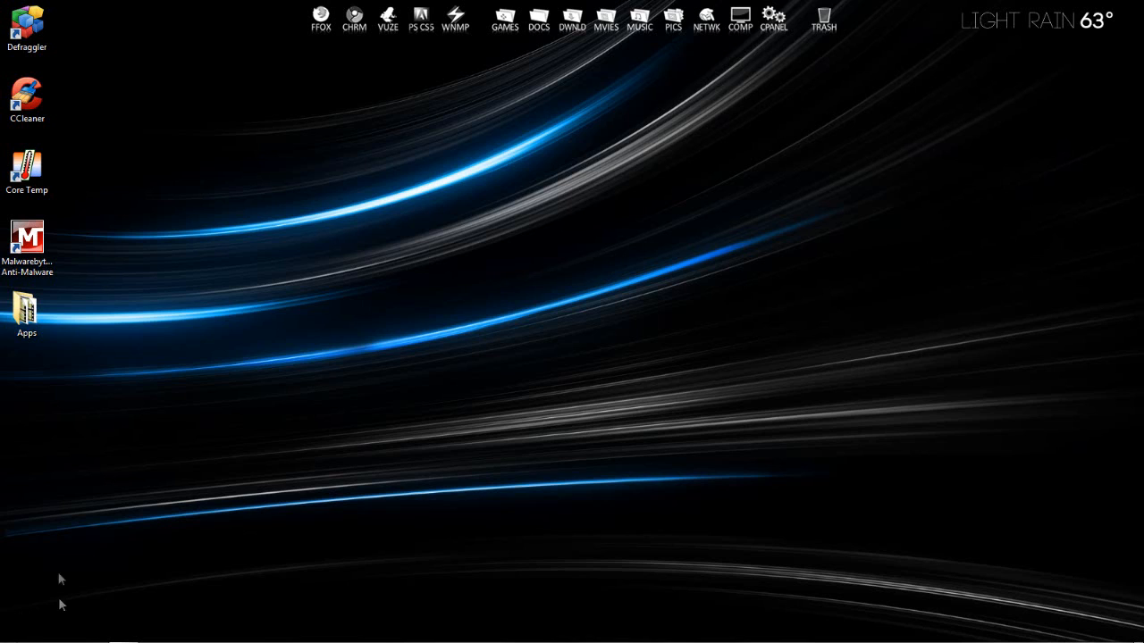
mouse_move(11, 634)
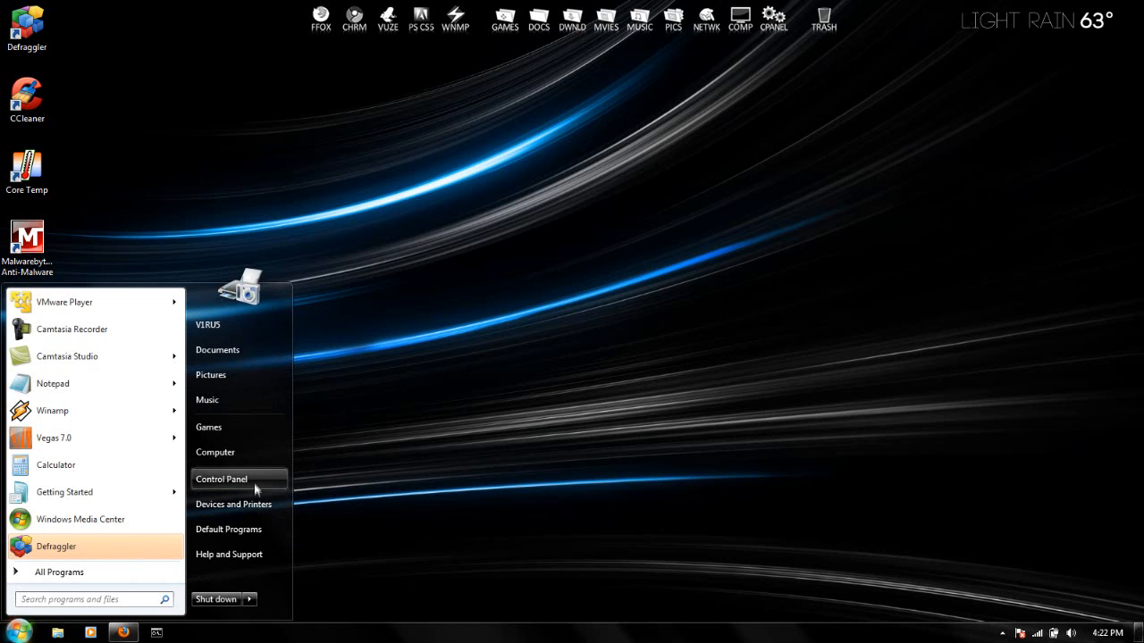
Review installed software in Control Panel's Uninstall or change a program list, e.g. Adobe Photoshop CS5.
left_click(221, 479)
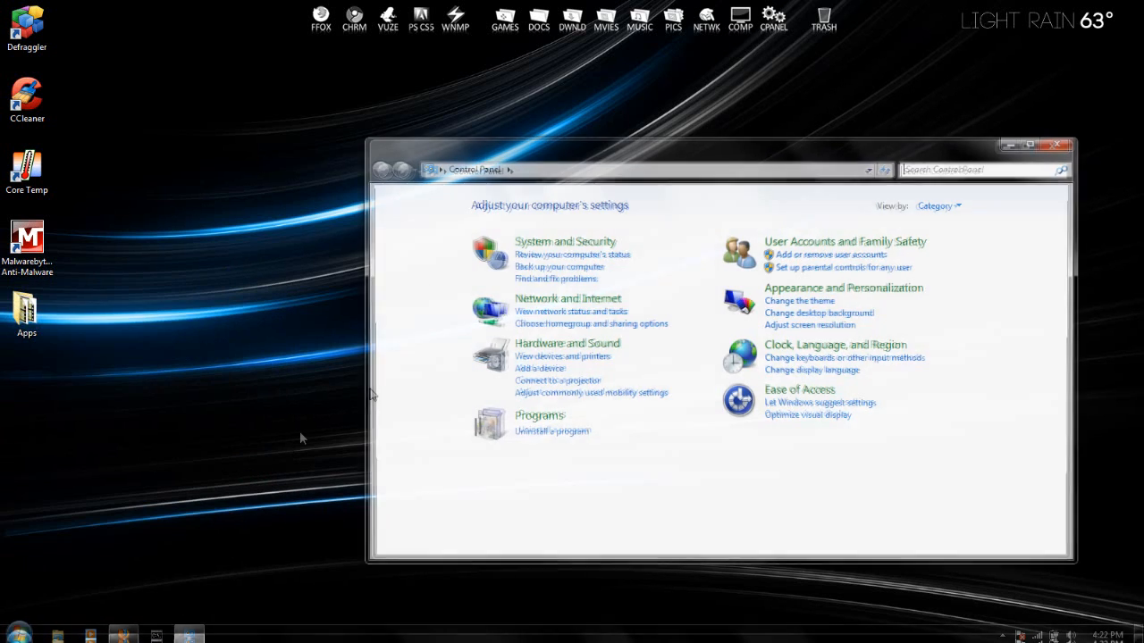
left_click(540, 414)
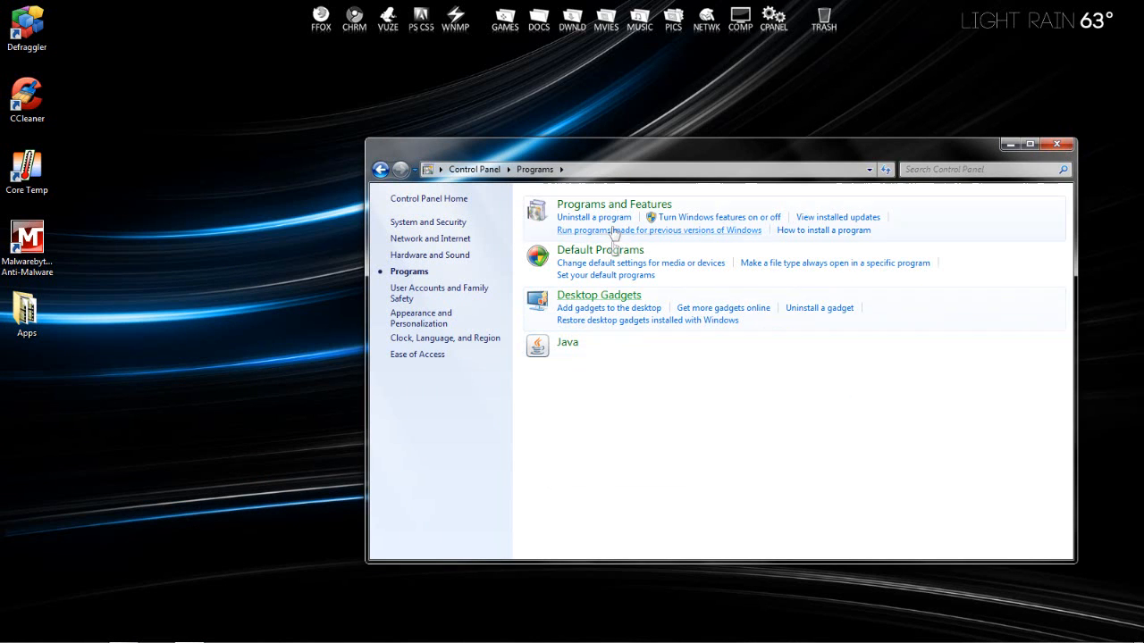
left_click(593, 218)
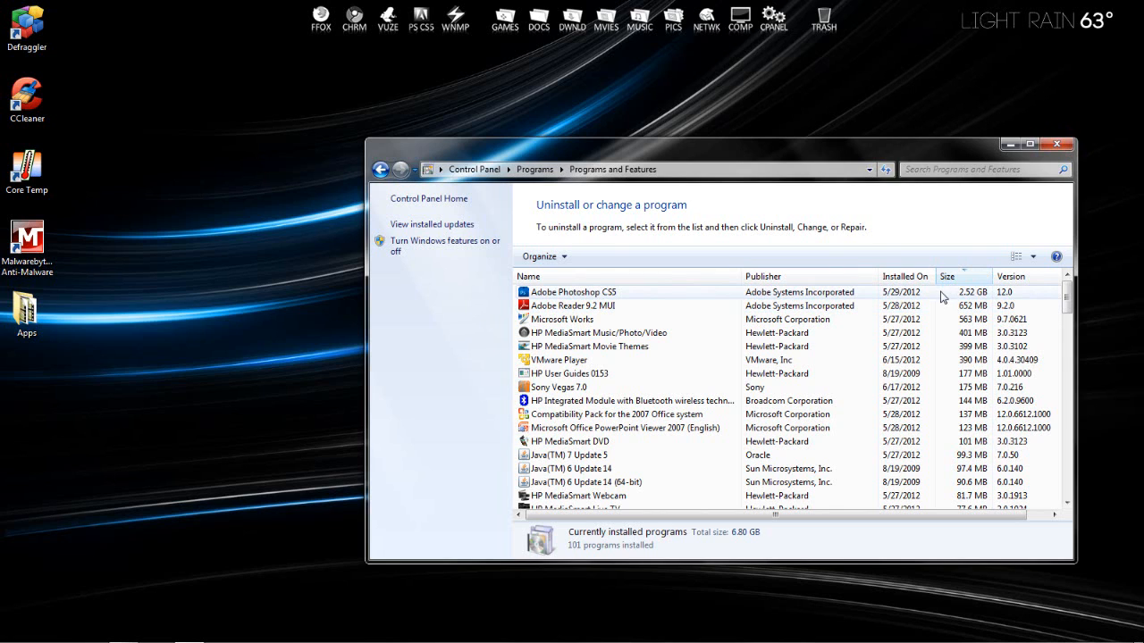
mouse_move(950, 304)
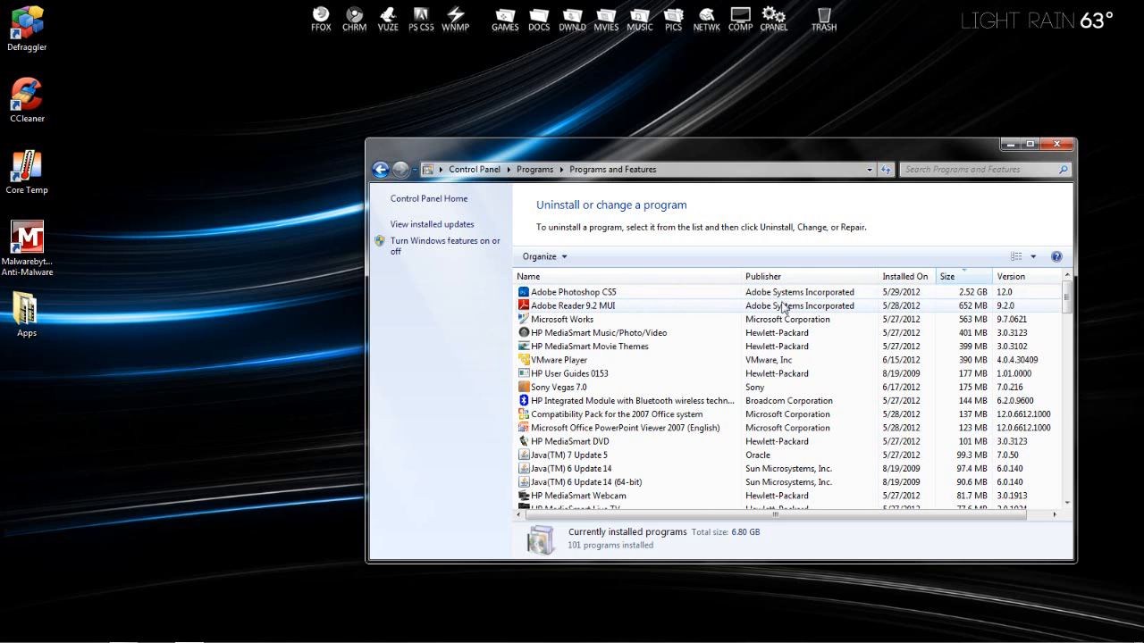
mouse_move(720, 303)
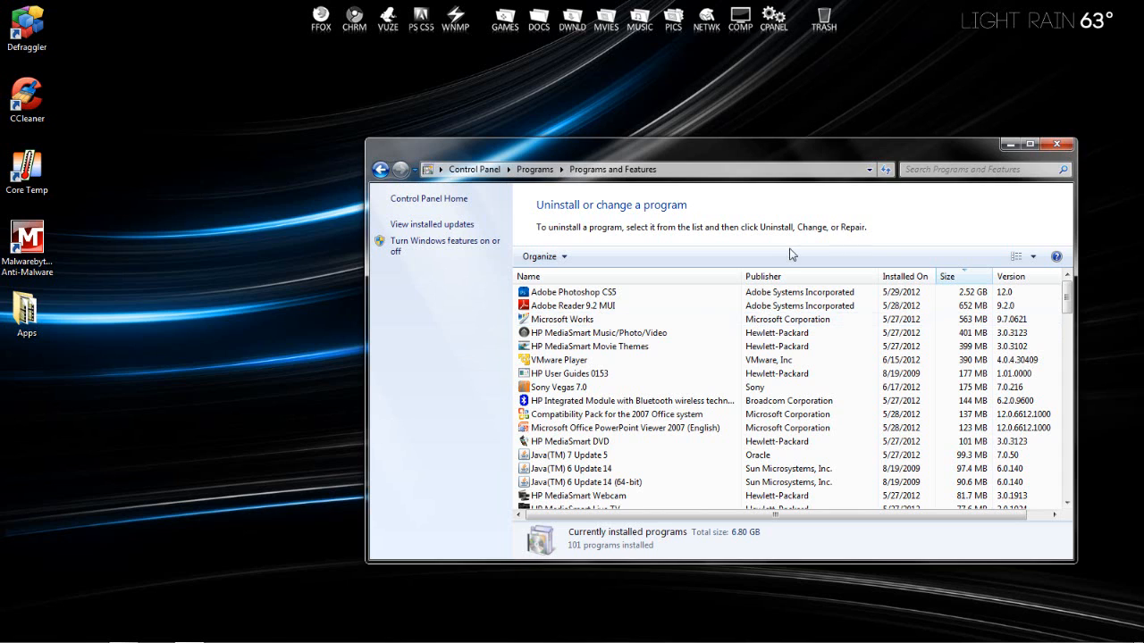
mouse_move(851, 401)
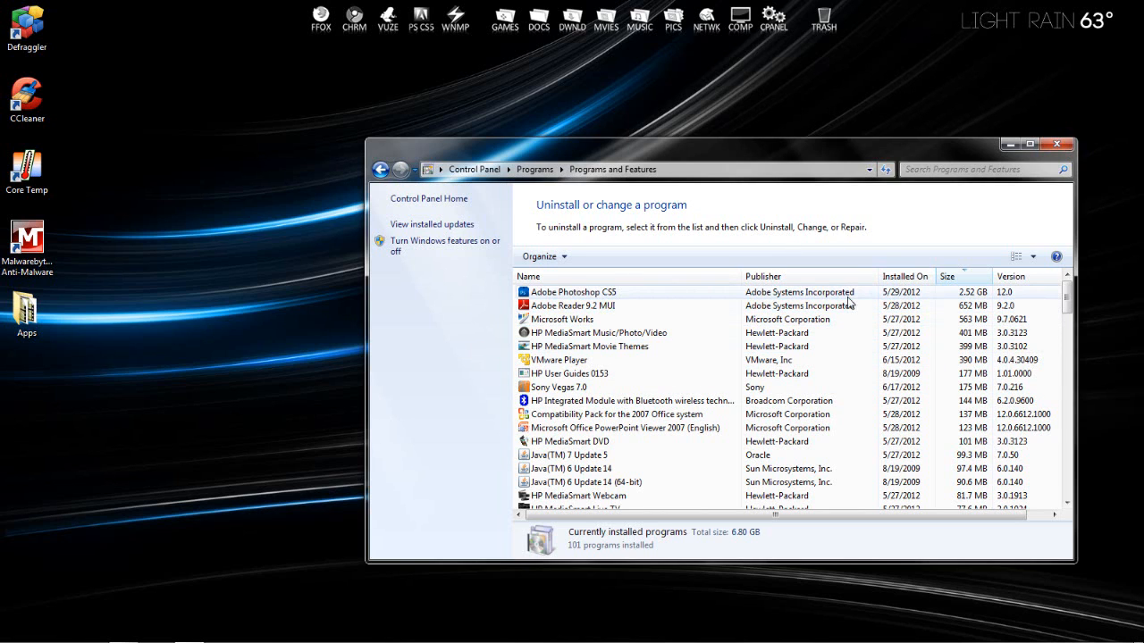
mouse_move(815, 266)
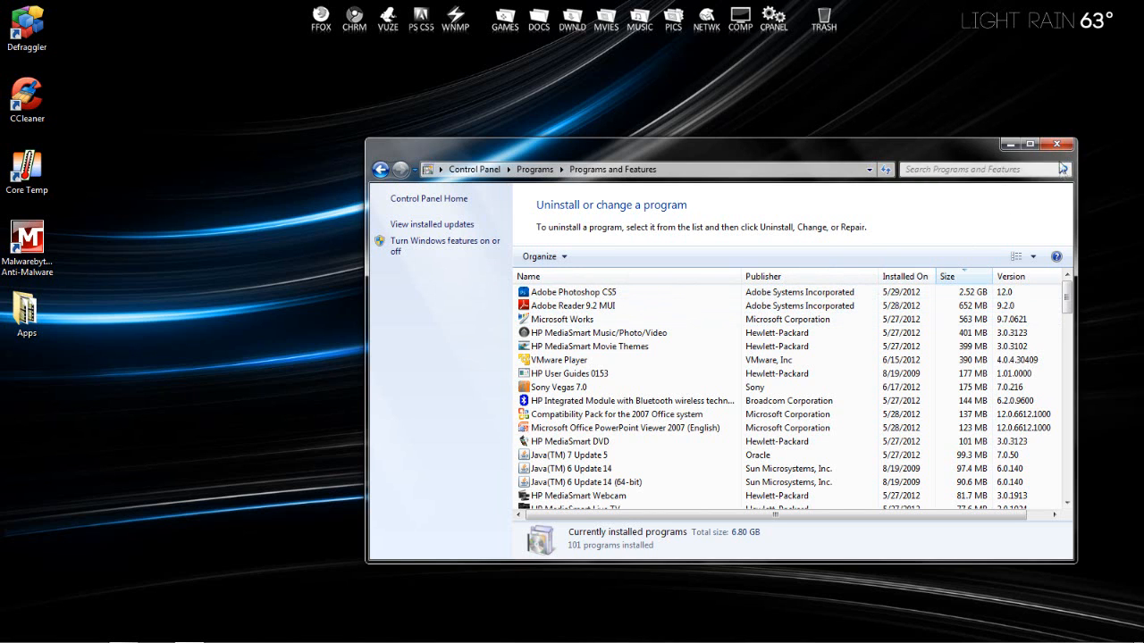
Close Programs and Features and begin a Start menu search for msconfig.
left_click(1058, 141)
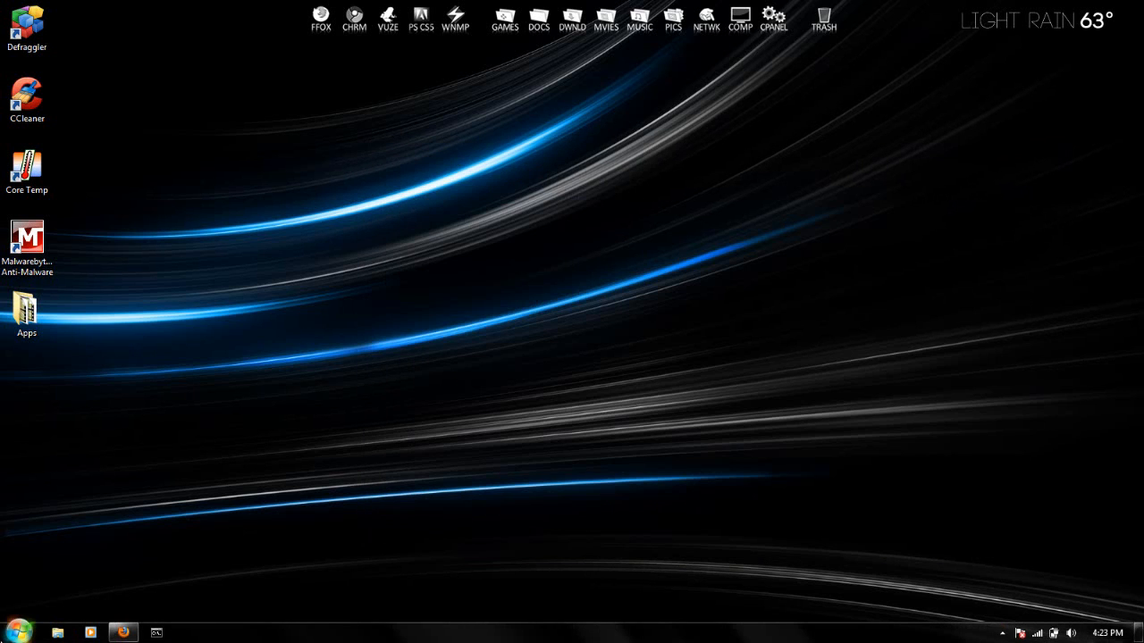
left_click(18, 629)
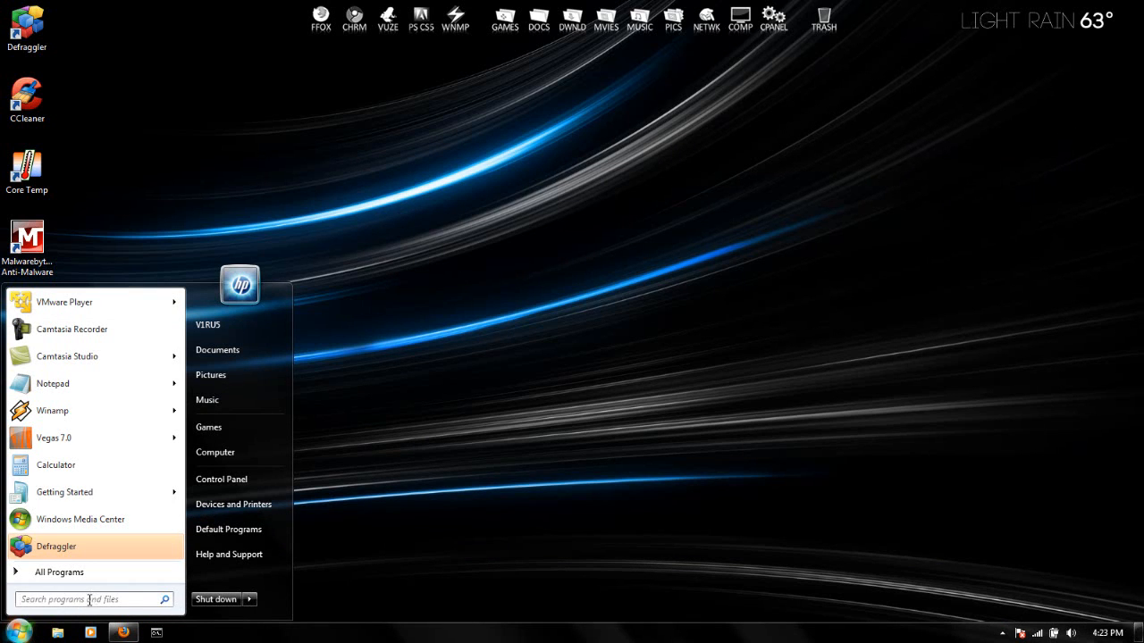
left_click(252, 600)
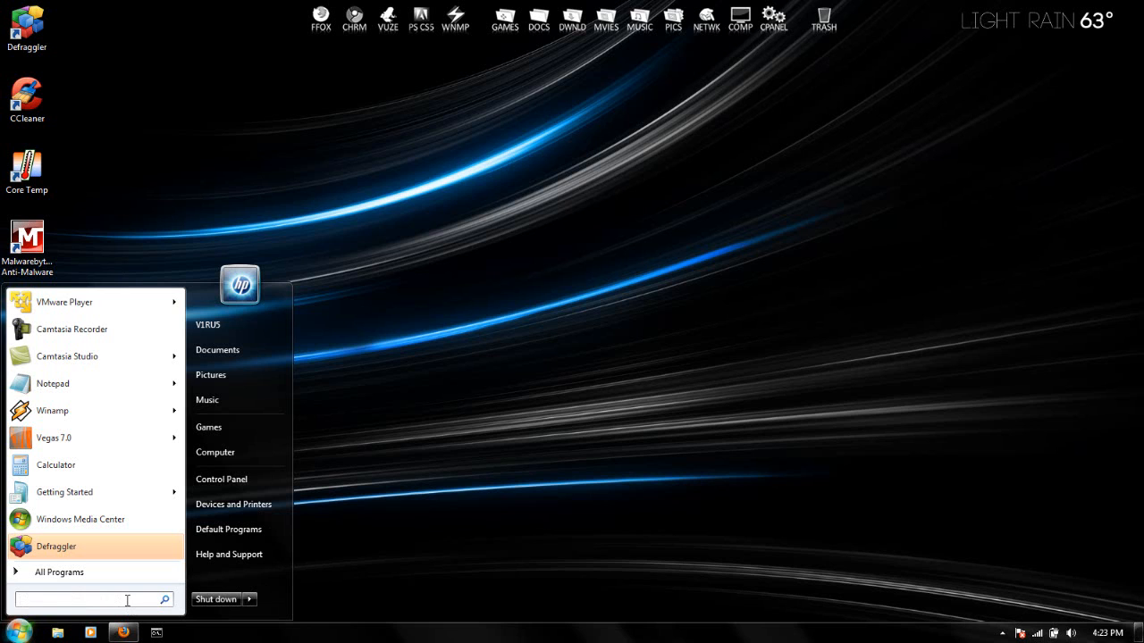
mouse_move(156, 626)
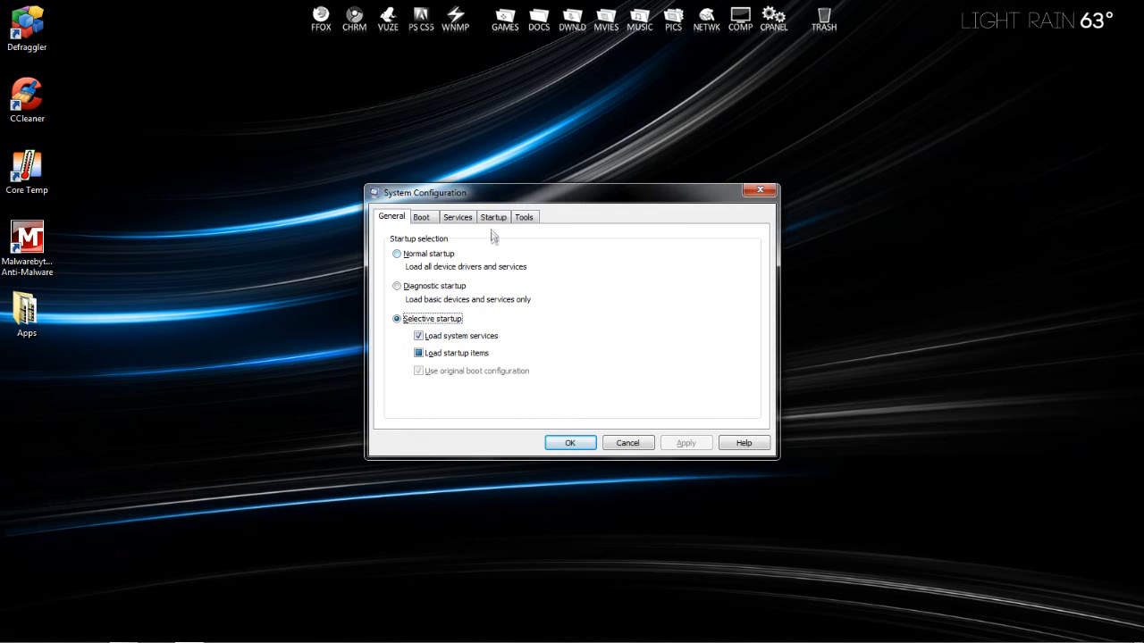
Review the Startup items in System Configuration with a widened Startup Item column, then confirm with OK.
left_click(493, 216)
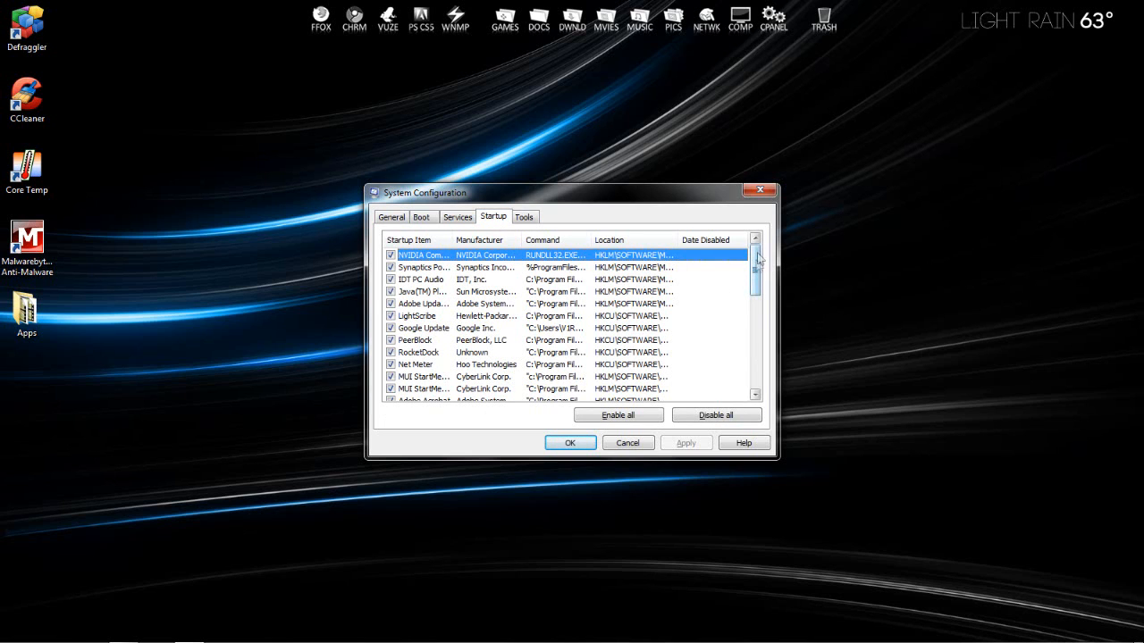
mouse_move(760, 254)
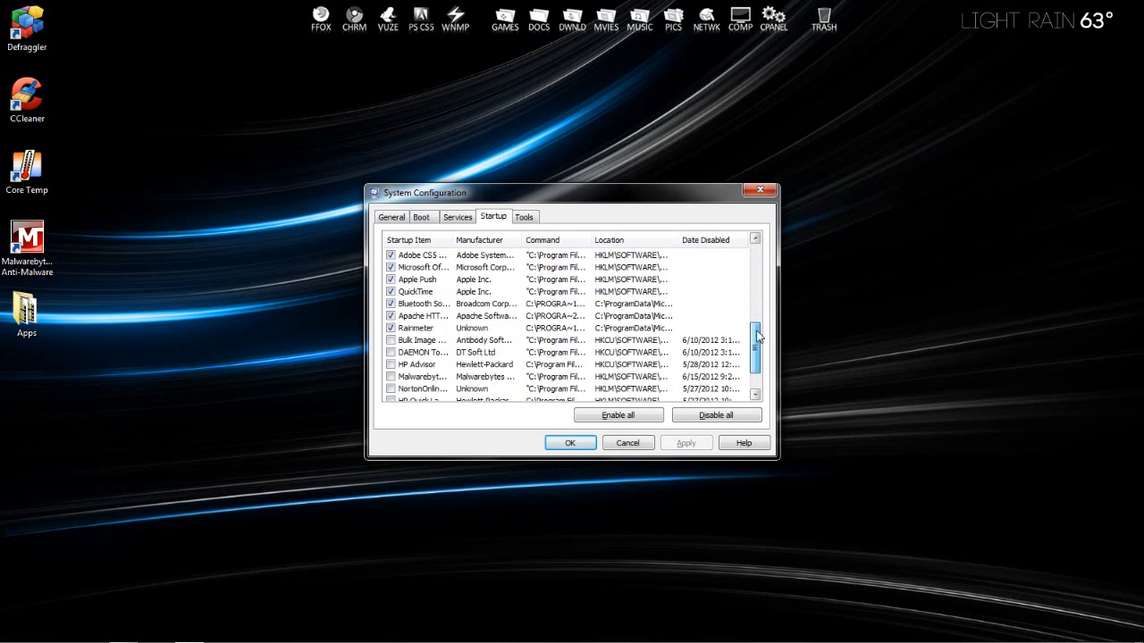
left_click(754, 241)
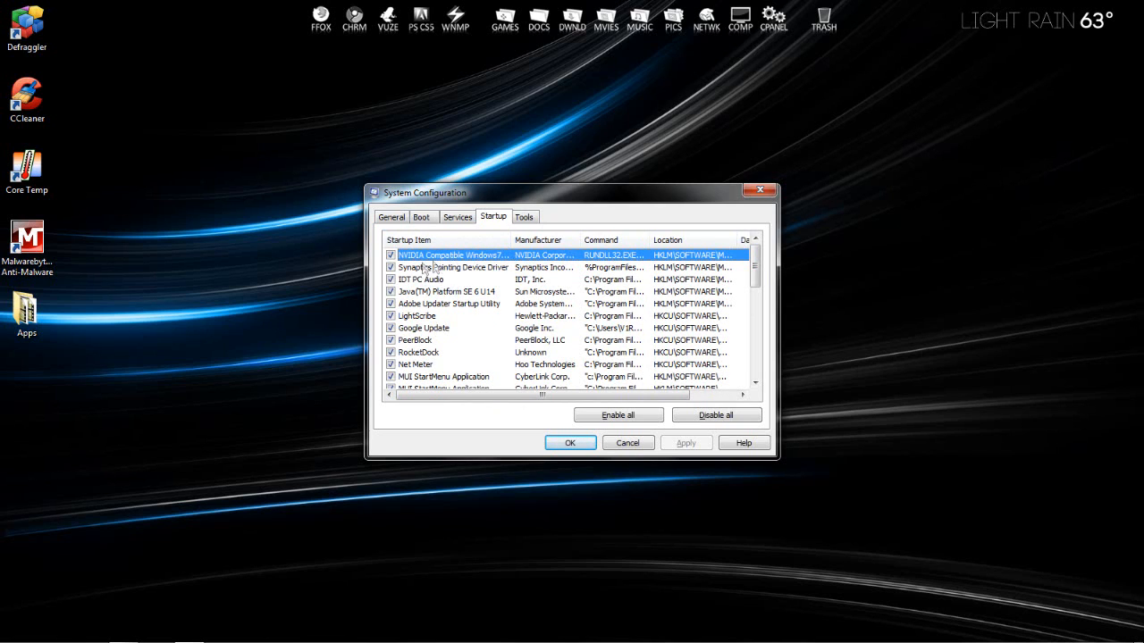
mouse_move(451, 281)
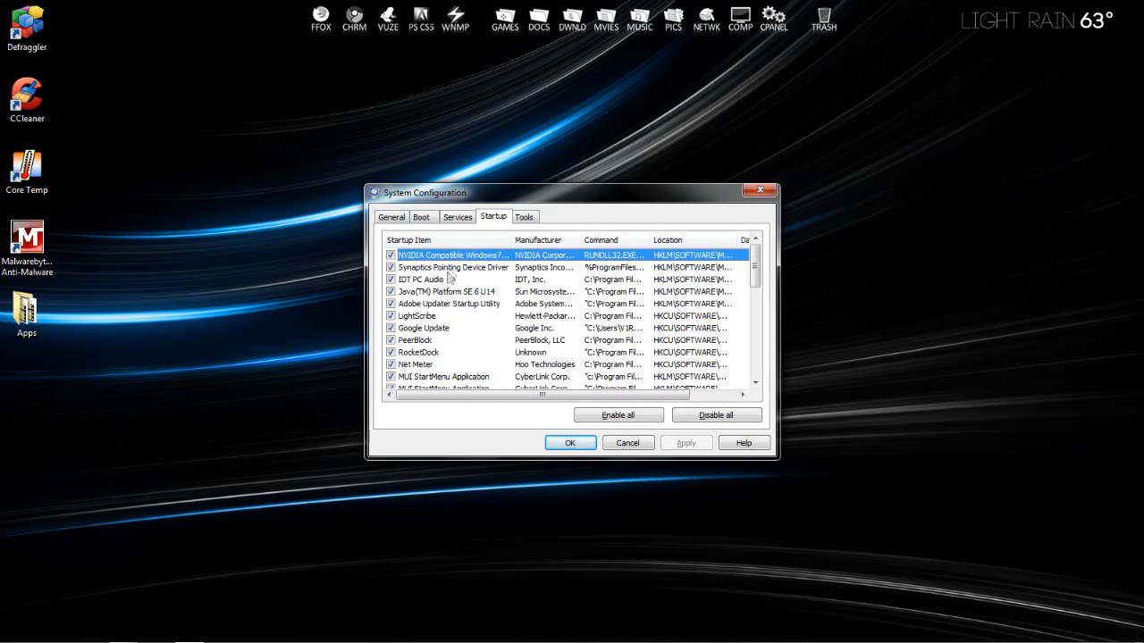
mouse_move(429, 282)
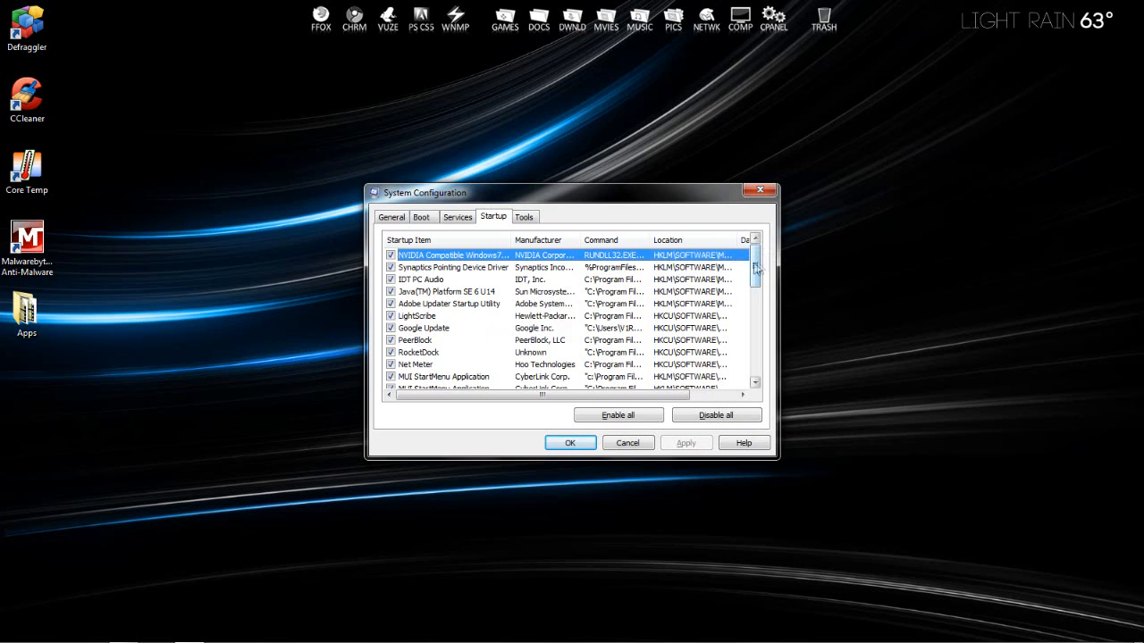
scroll("down", 3)
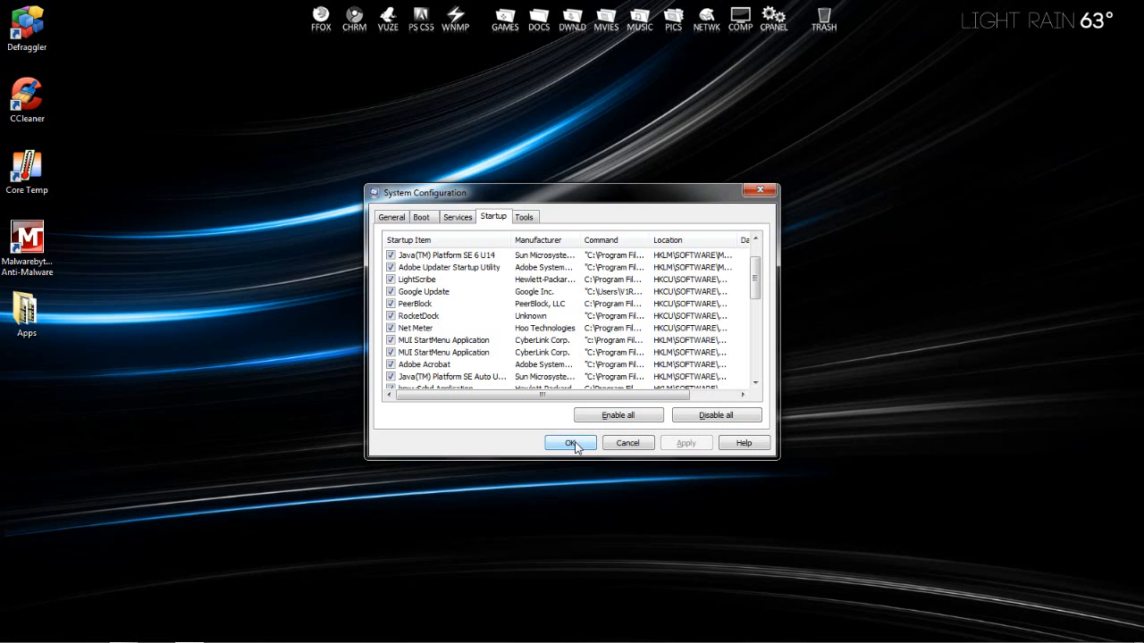
left_click(571, 443)
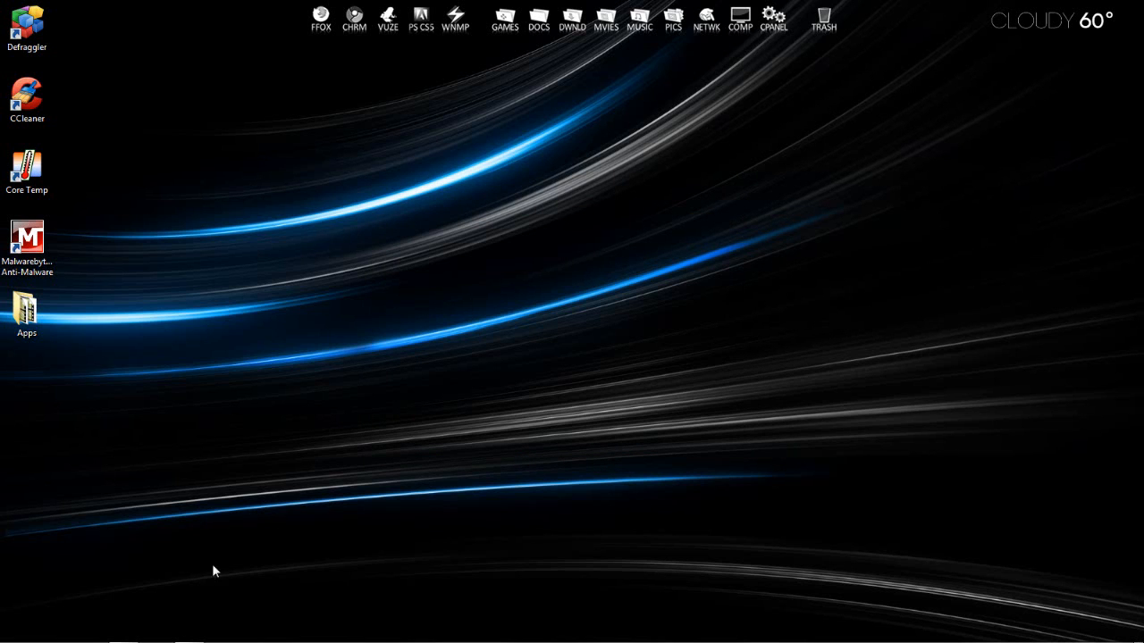
Show Task Manager's Processes from all users, with CPU around 8% and memory at 23%.
left_click(188, 632)
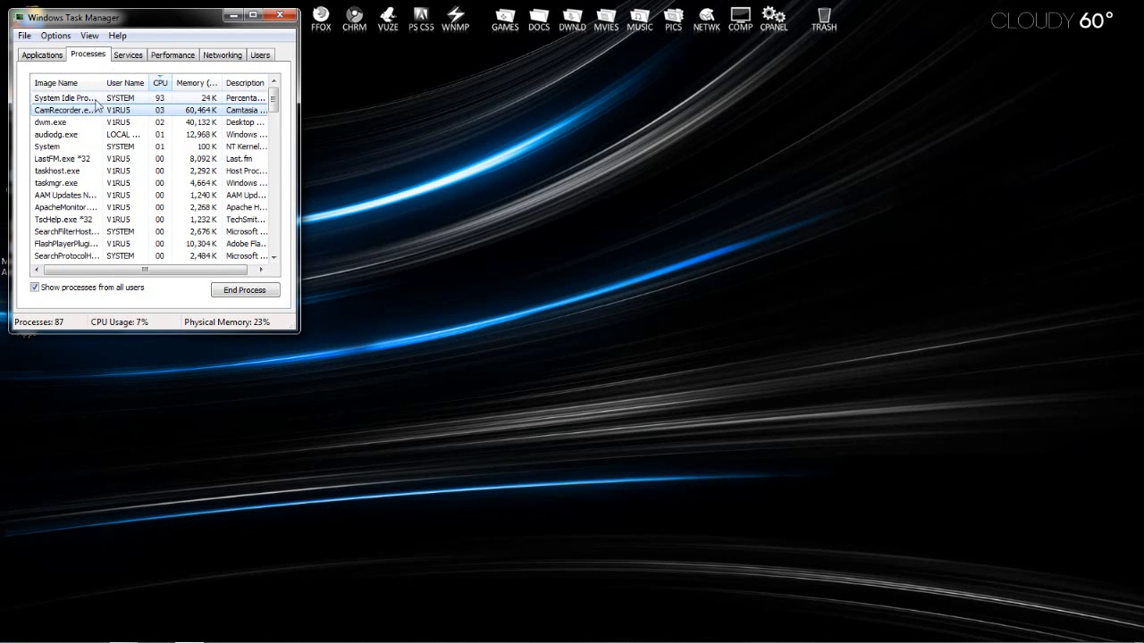
left_click(161, 82)
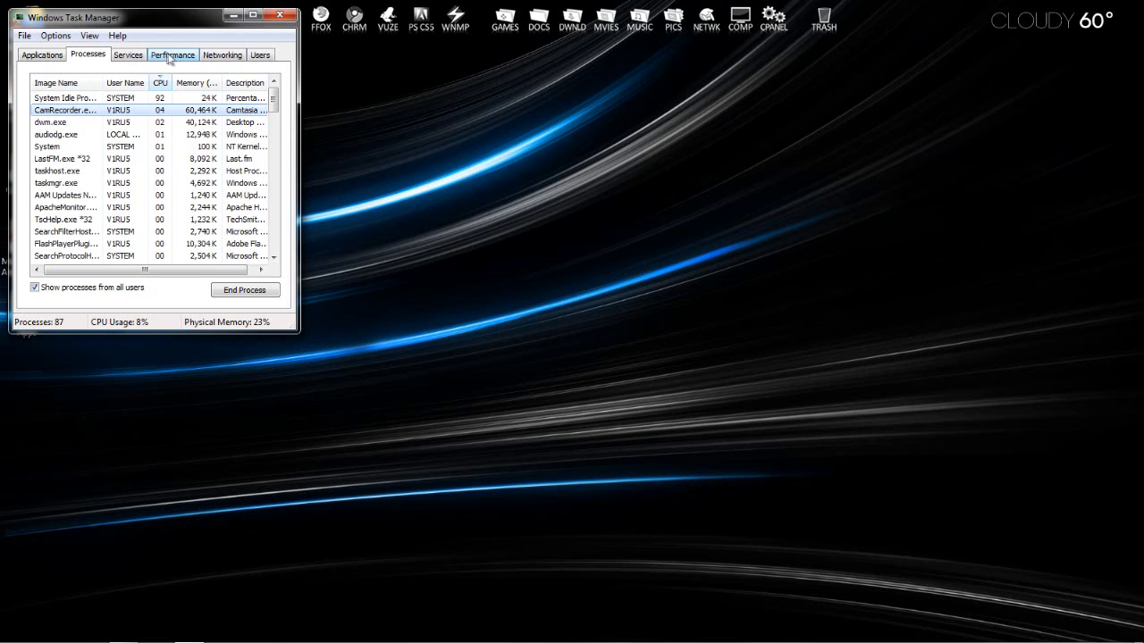
Review the Performance tab's CPU and memory graphs, then close Task Manager.
left_click(172, 53)
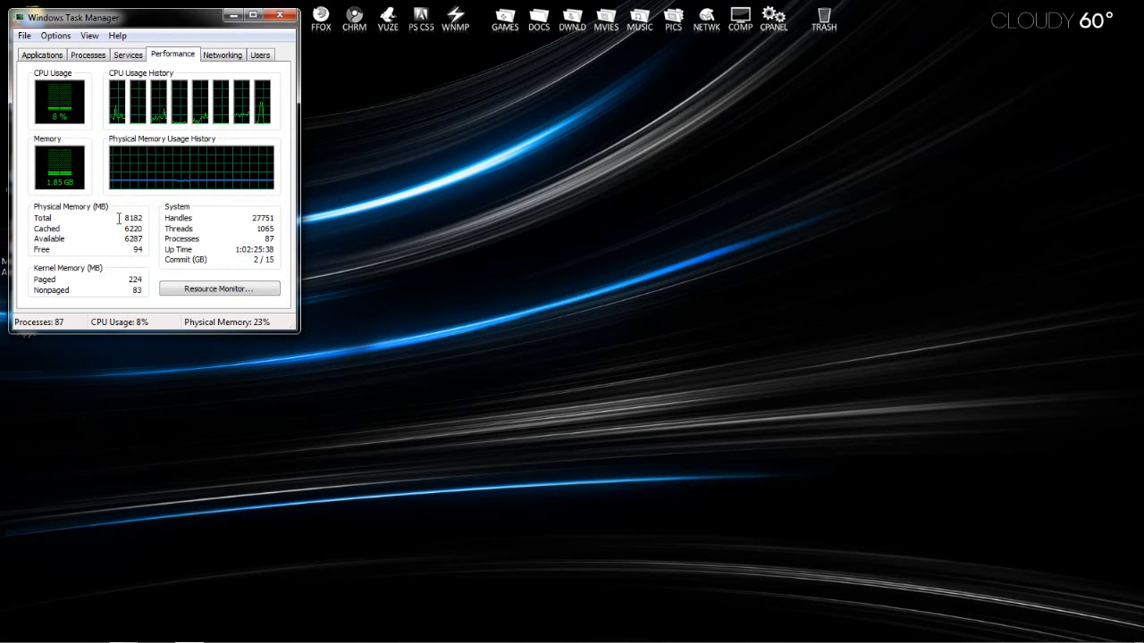
mouse_move(110, 208)
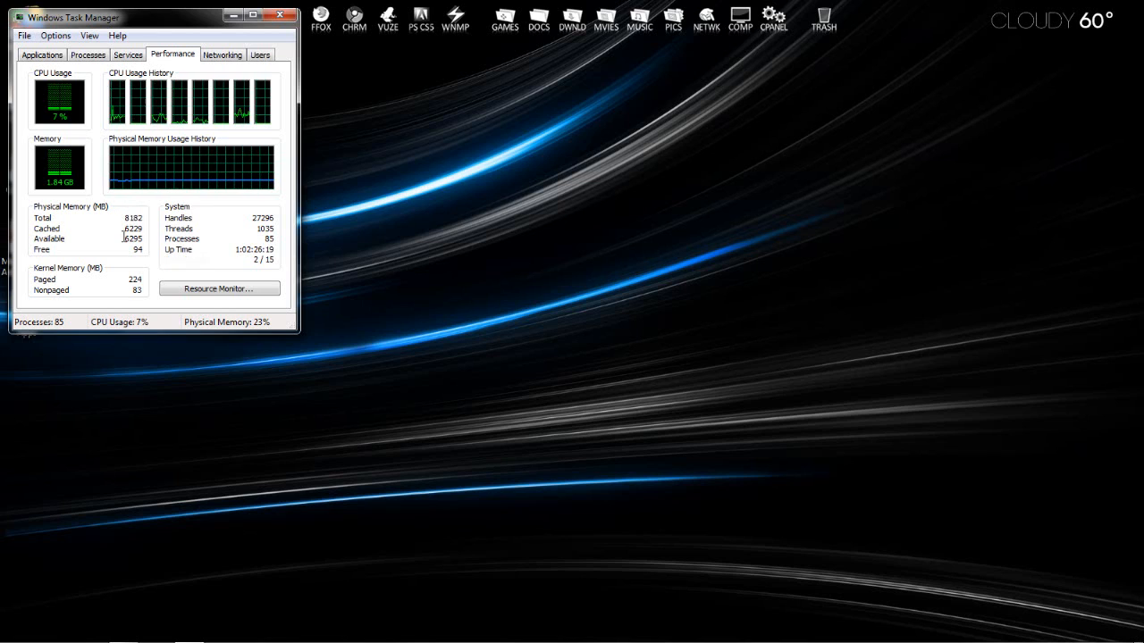
left_click(290, 14)
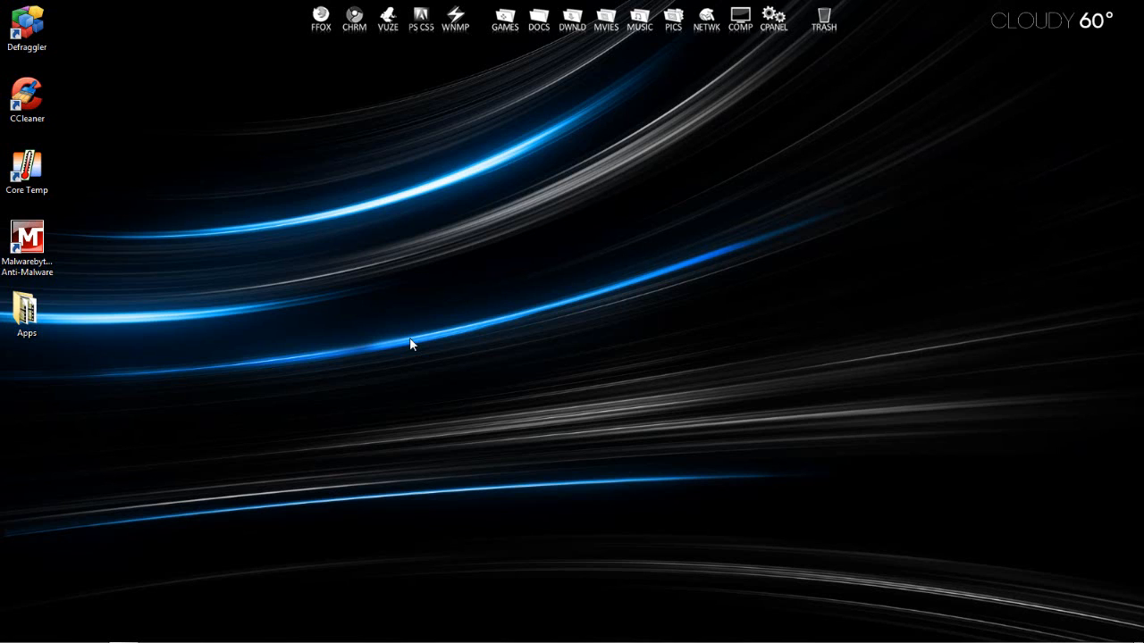
mouse_move(414, 336)
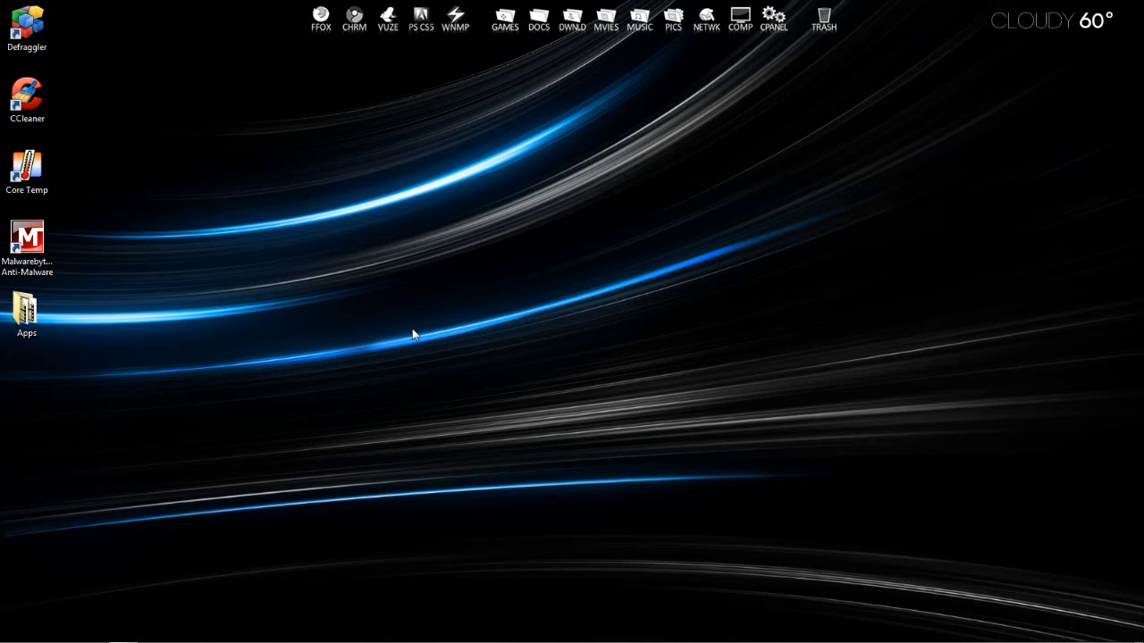
mouse_move(429, 340)
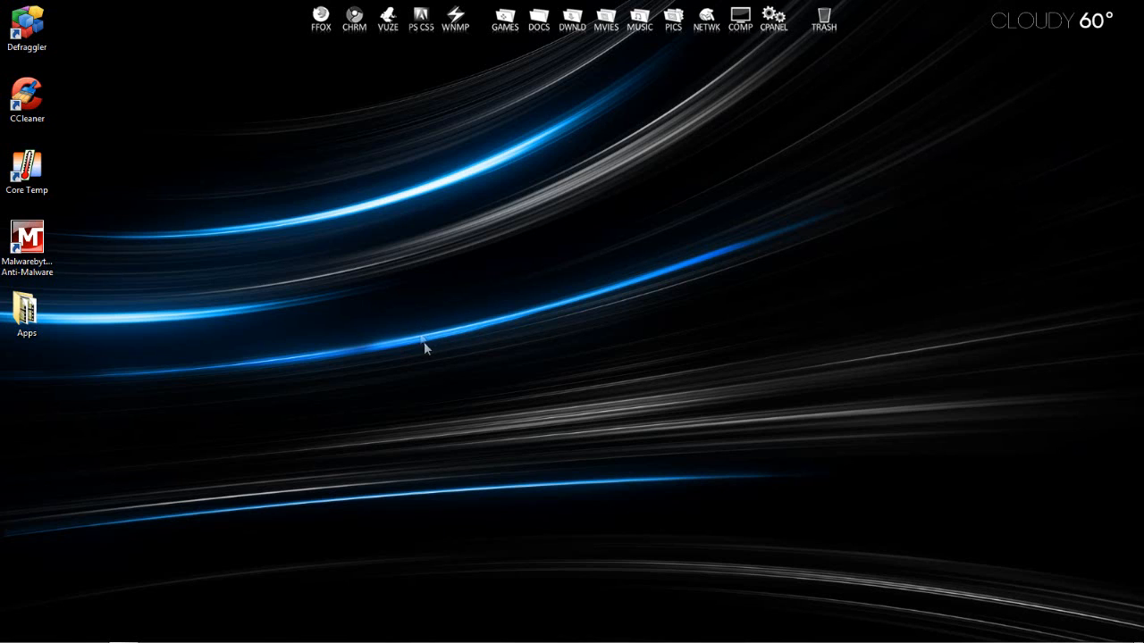
mouse_move(431, 338)
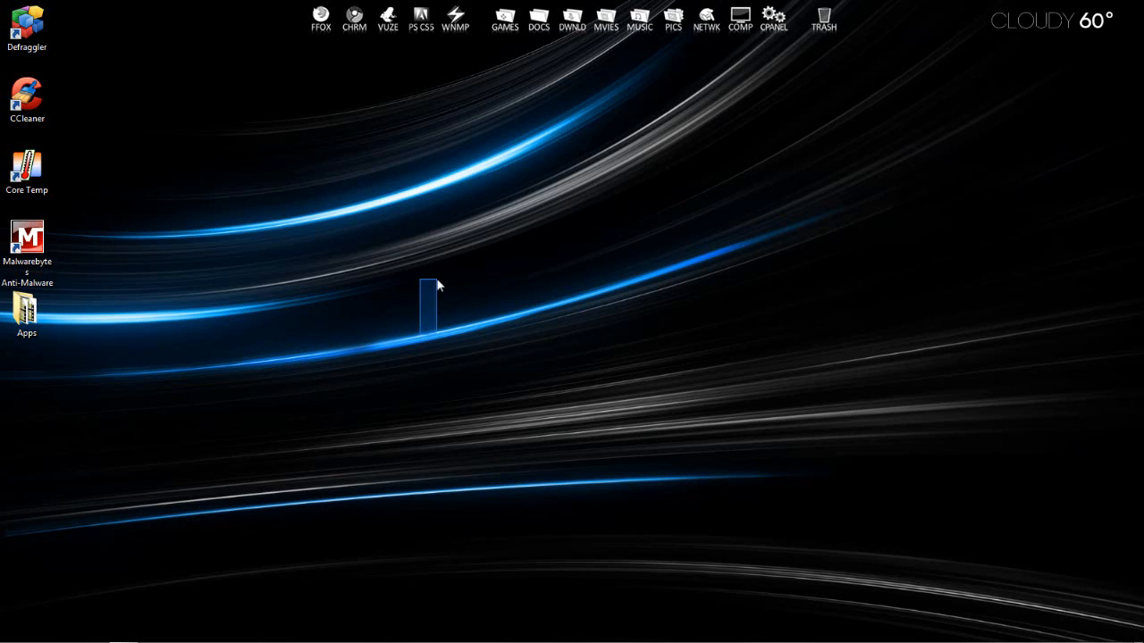
left_click_drag(425, 282, 588, 329)
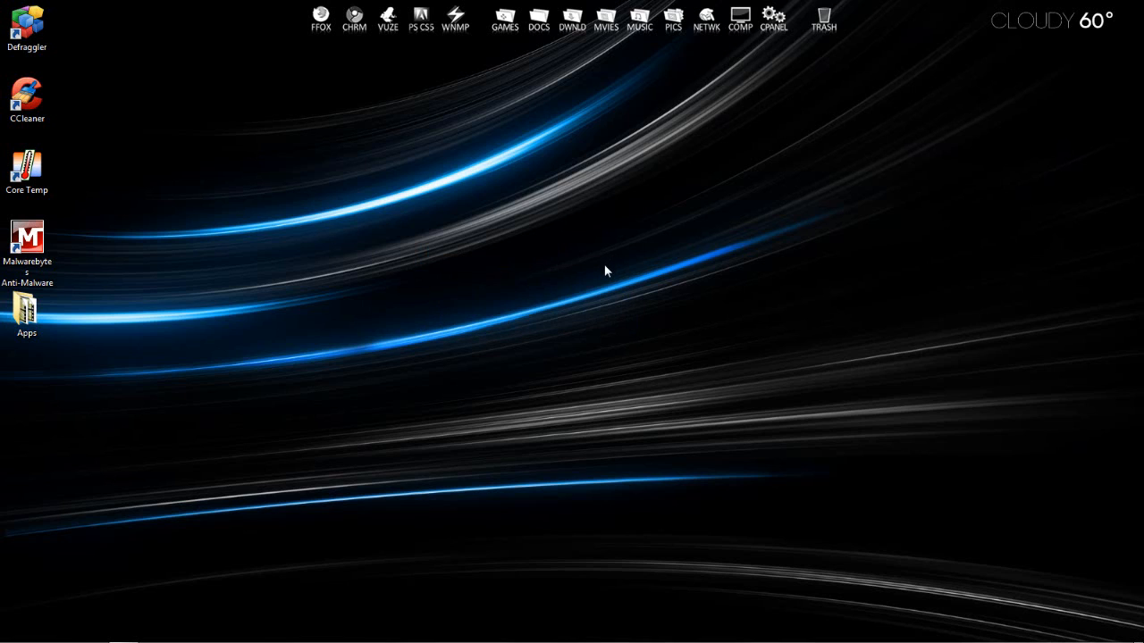
mouse_move(494, 370)
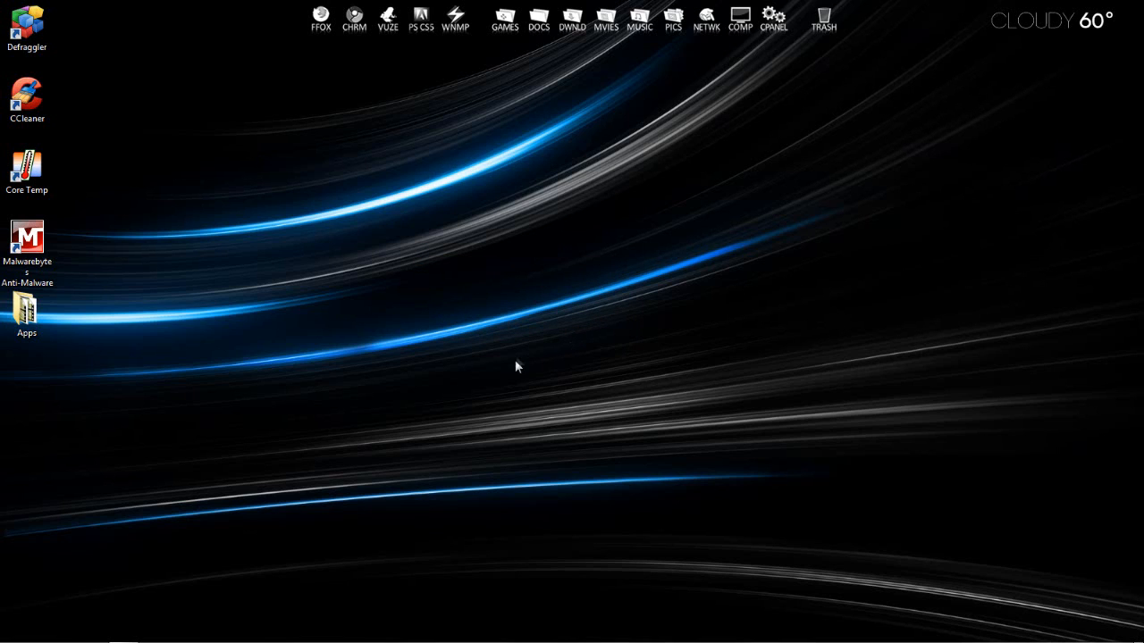
mouse_move(522, 332)
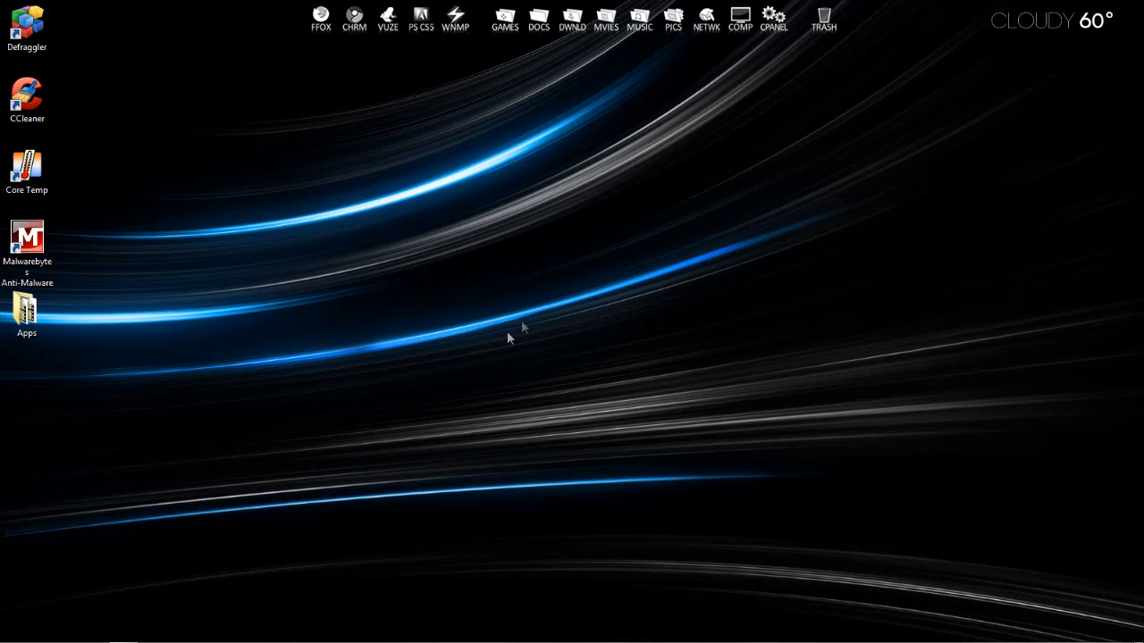
mouse_move(482, 250)
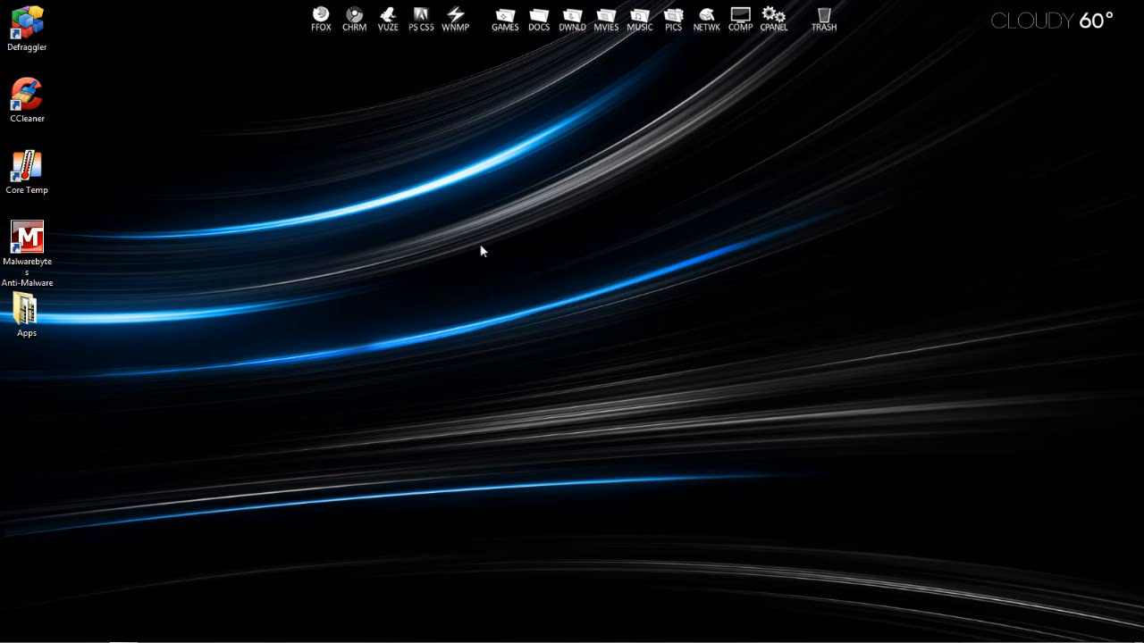